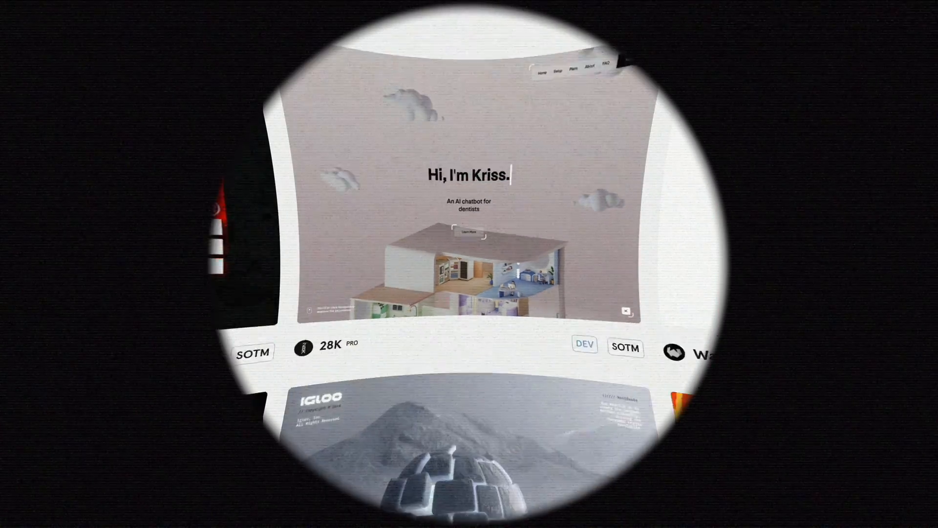
Step the Exo Ape hero carousel forward to the next project slide, then back to the previous one.
scroll(down, 3)
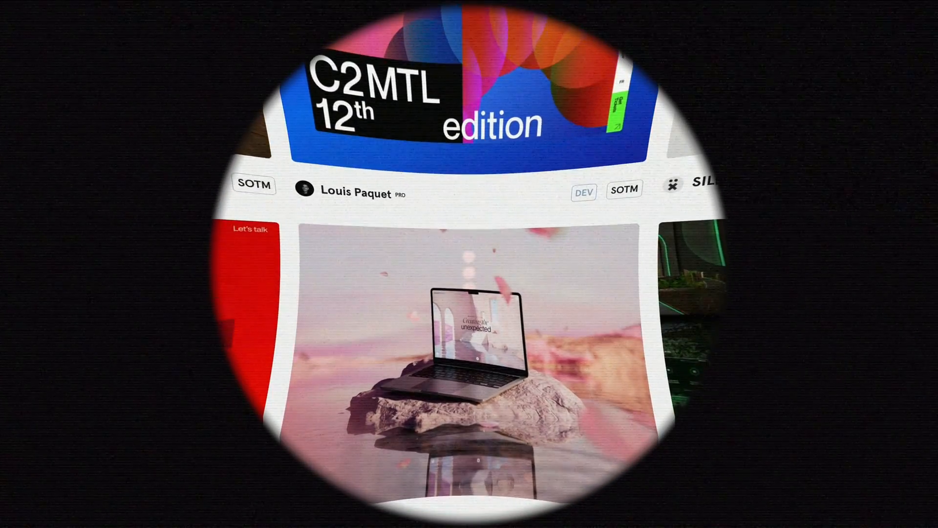
scroll(down, 3)
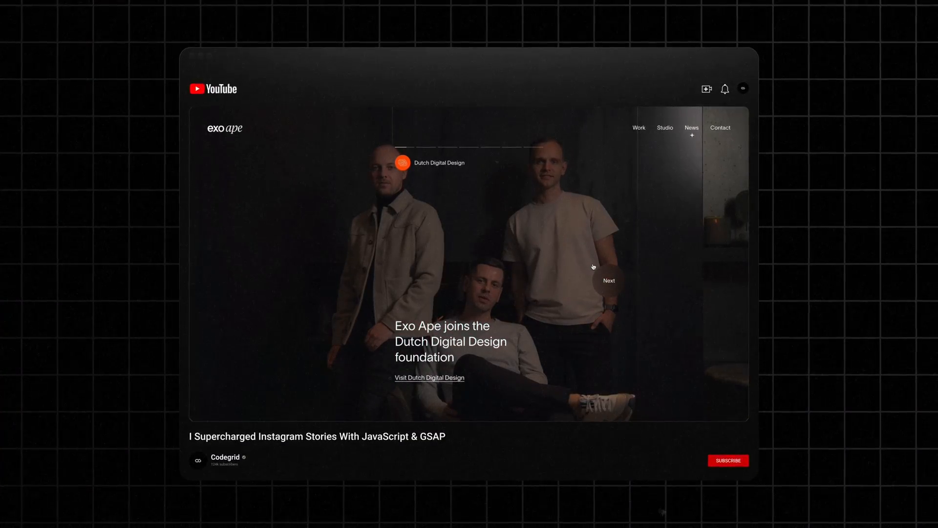
click(609, 281)
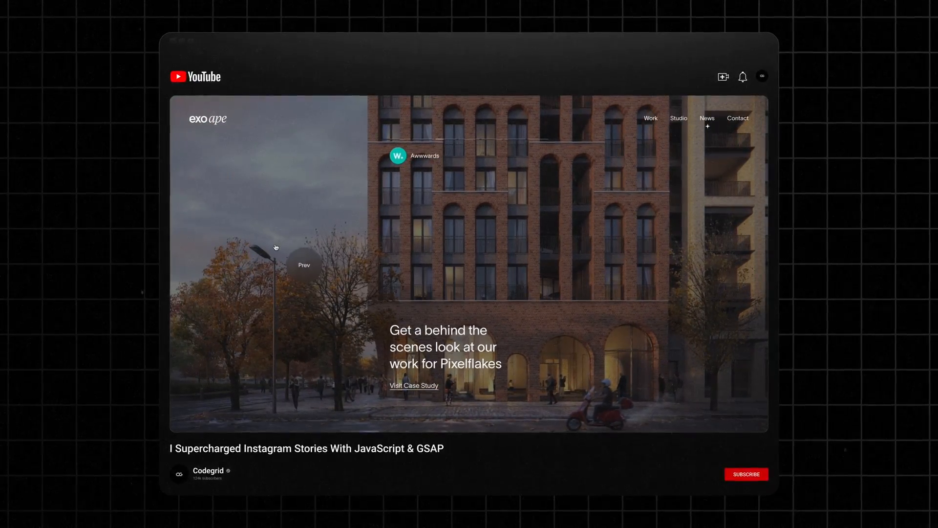
click(303, 264)
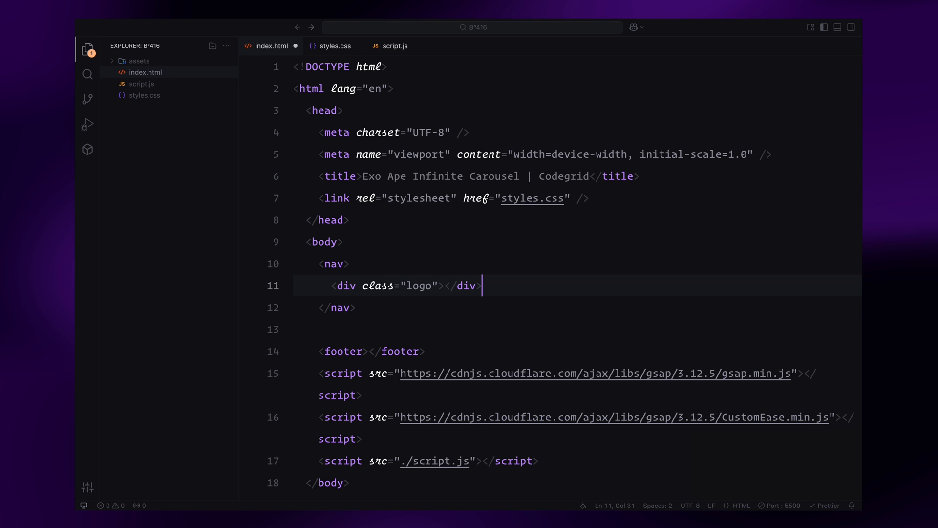
Add a nav-items div with the nav links and a footer with All Projects and a slider-counter count of 7.
text(<div class="nav-items"></div>)
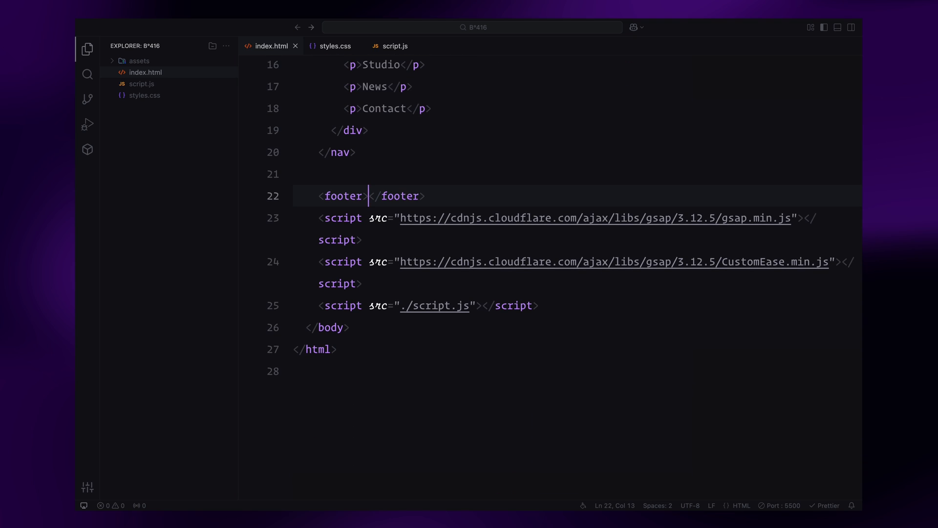
text(All Projects</p>)
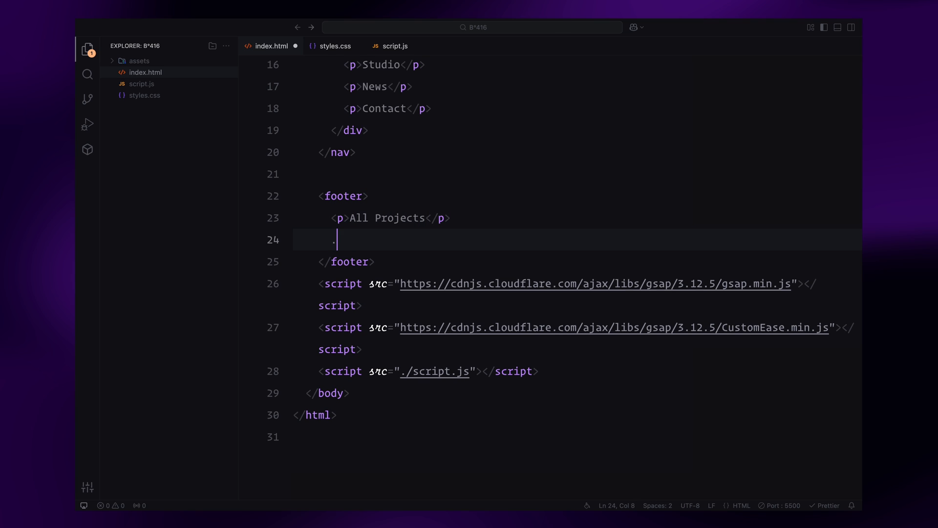
text(<div class="slider-counter"></div>)
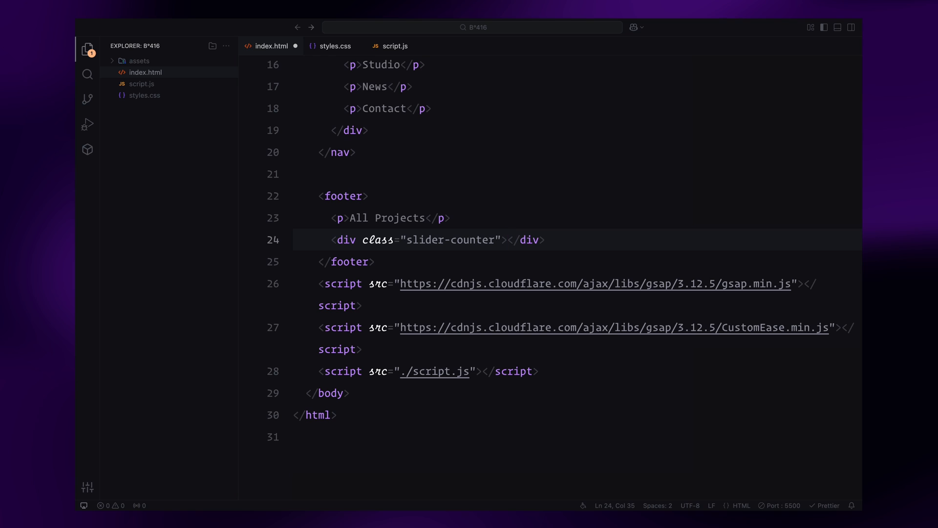
text(<div class="count">p)
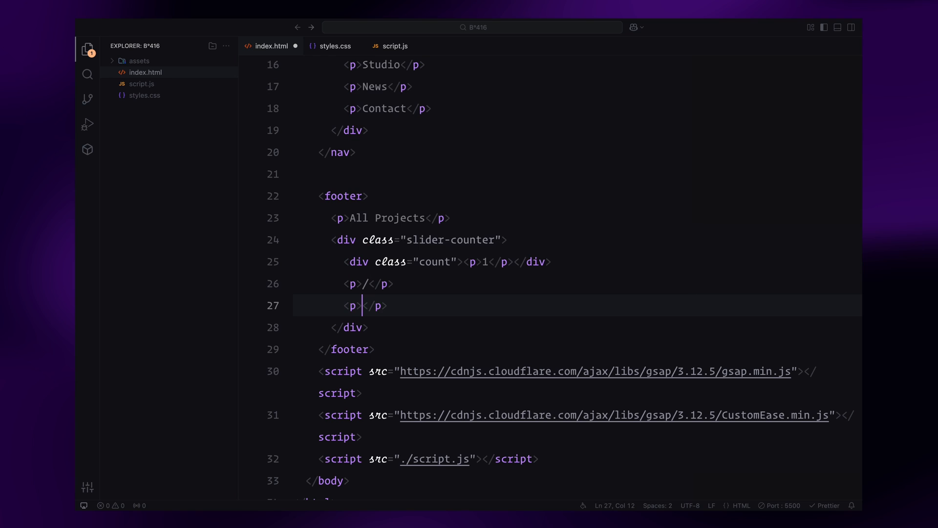
text(7)
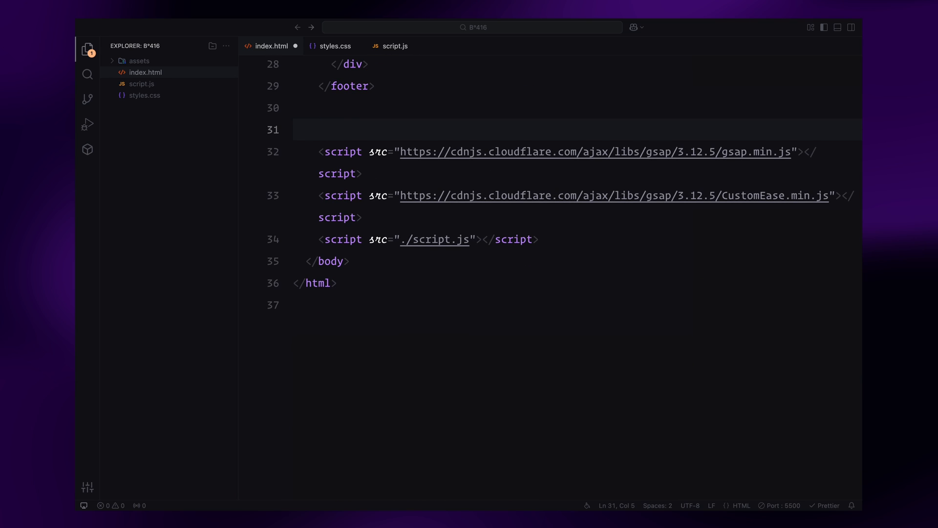
Build .slider > .slide with a .slide-bg-img using assets/img1.jpeg and a .slide-main-img-wrapper image.
text(<div class="slider"></div>)
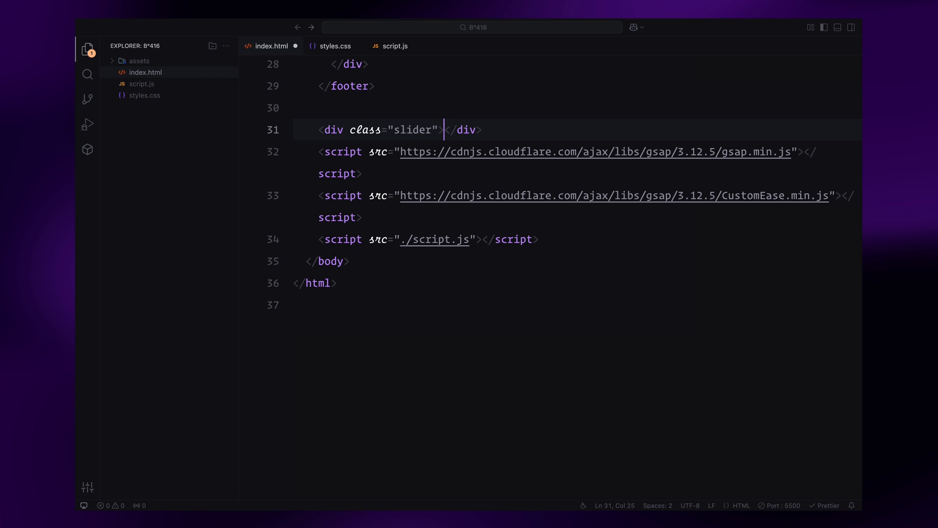
text(<div class="slide"></div>)
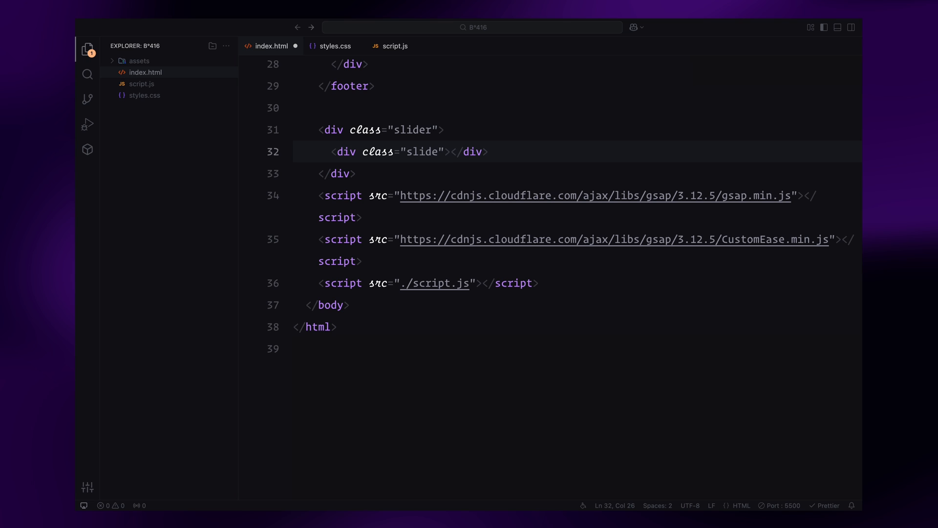
text(.slide-bg-img">)
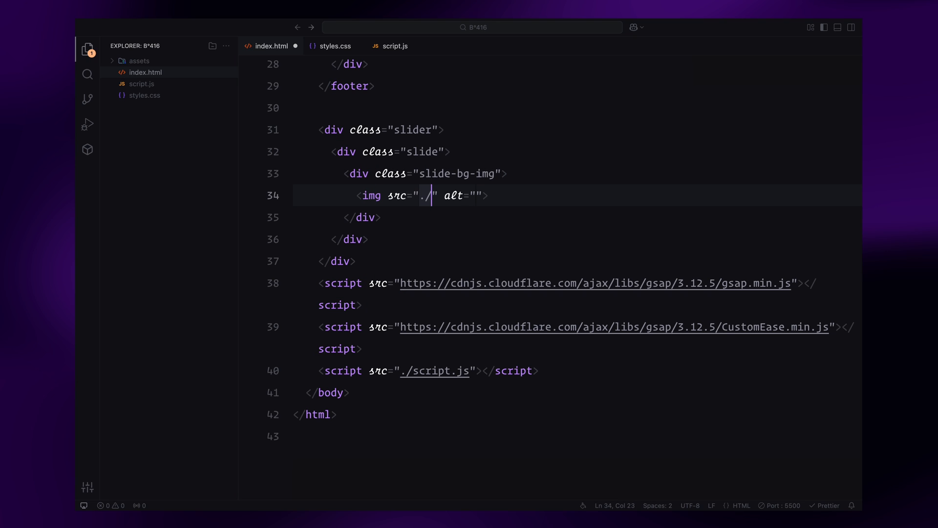
text(assets/img1.jpeg)
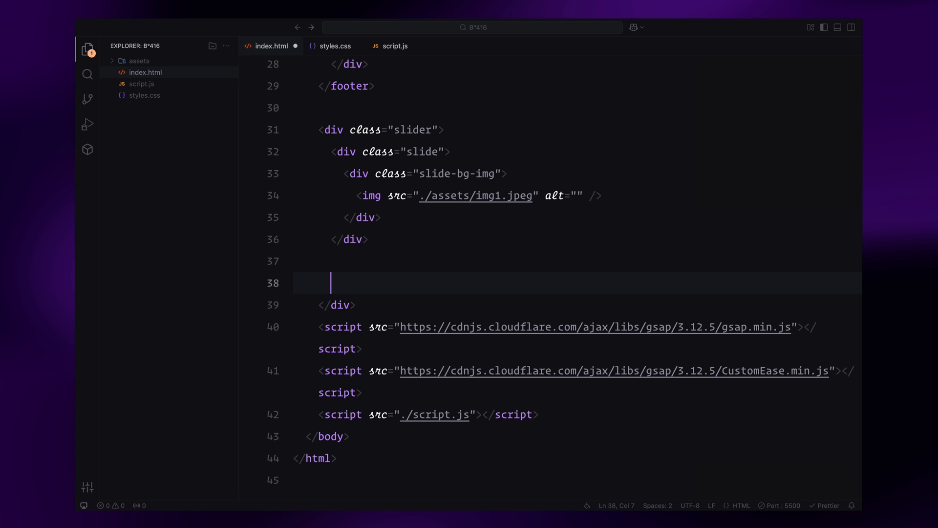
text(.slide-main-img">)
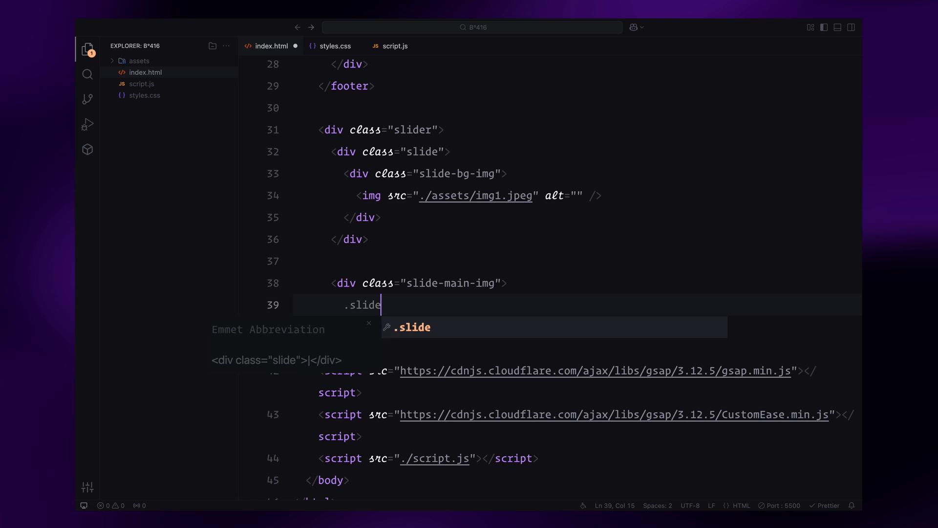
text(-main-img-wrapp)
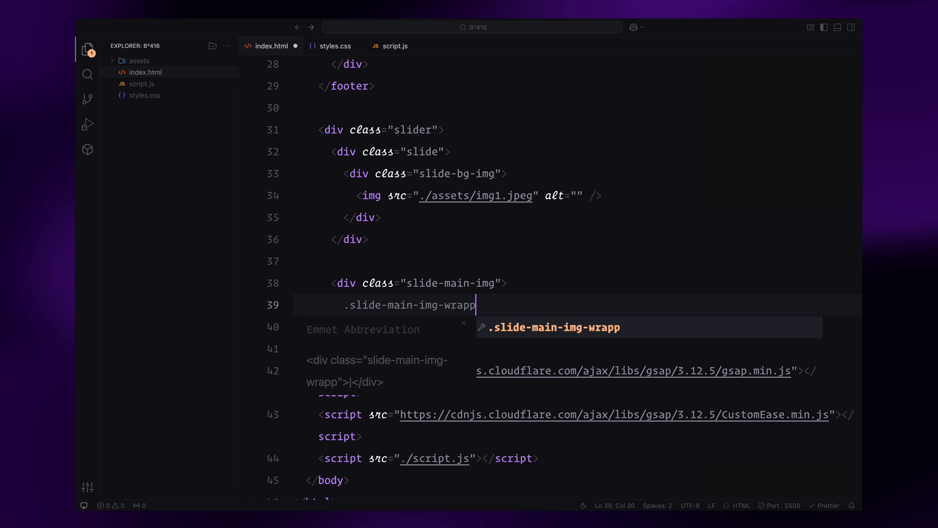
key(Tab)
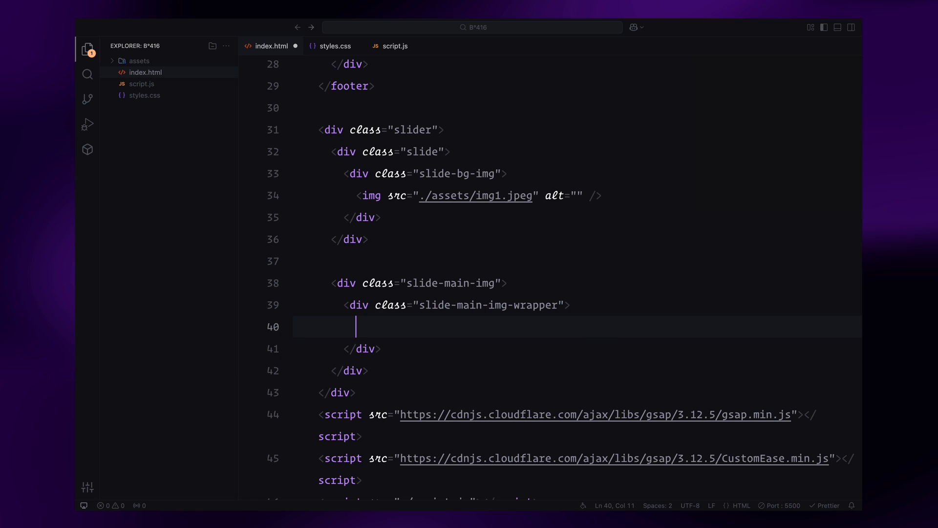
text(<img src="./assets/img1.jpeg" alt="" />)
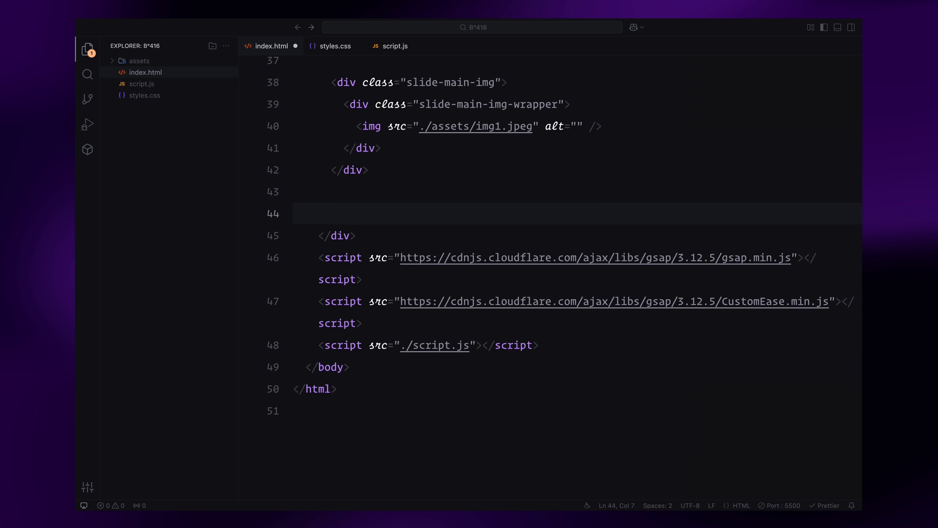
Add .slide-copy with a slide title 'Field Unit' and a slide description 'Concept Art'.
text(<div class="slide-copy"></div>)
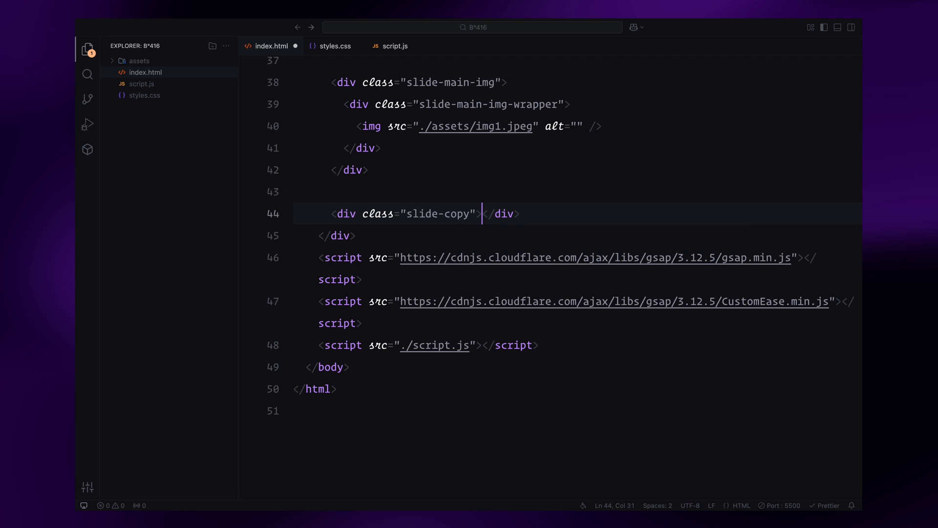
text(.slide-title)
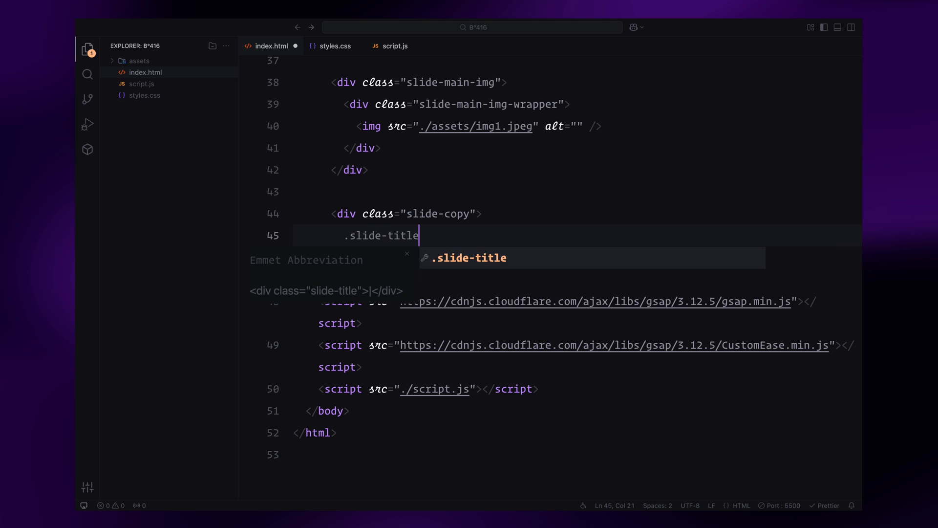
text(.slide-descriptio)
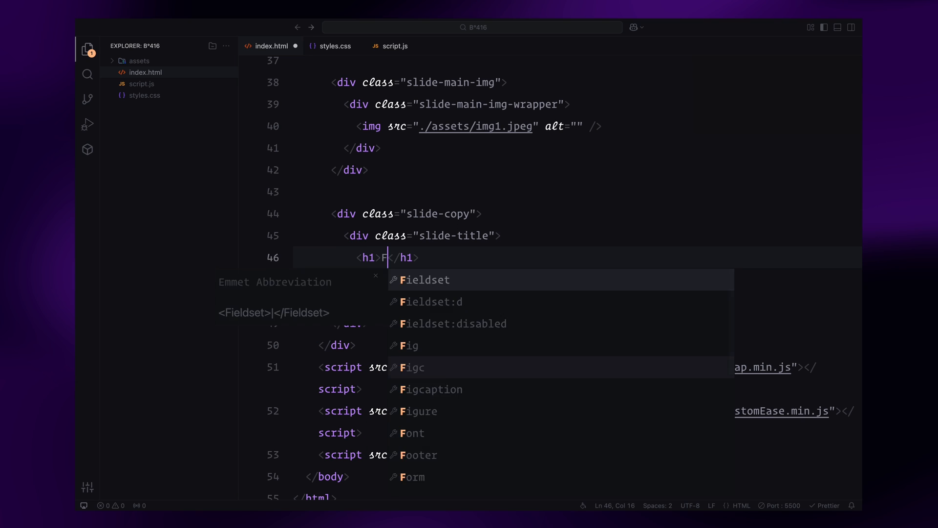
text(ield Unit)
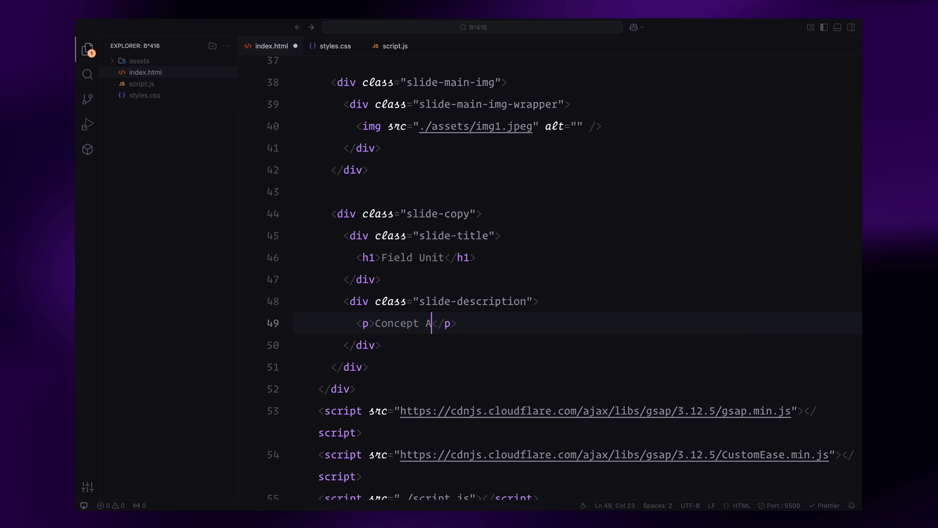
text(rt)
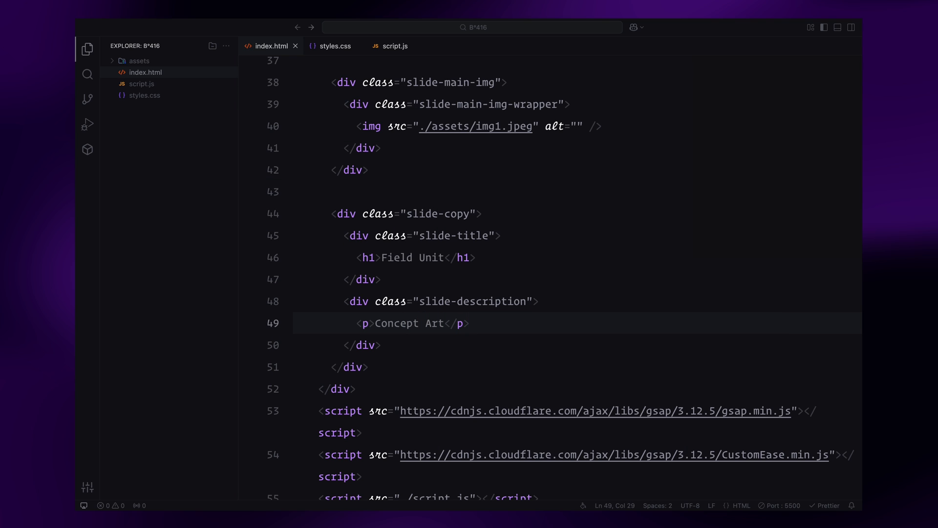
In styles.css write the * reset, full-size html/body with TWK Lausanne, and img with object-fit cover and will-change transform.
click(334, 46)
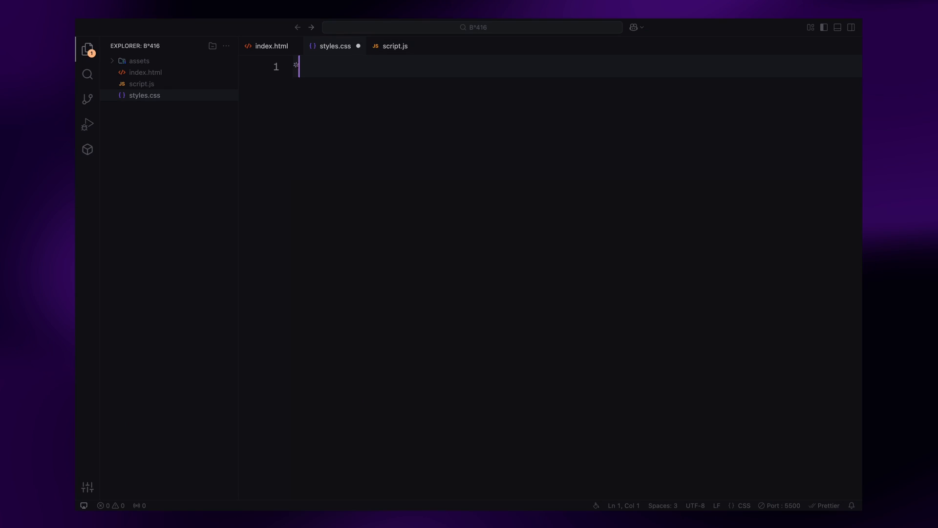
text(padding: 0;)
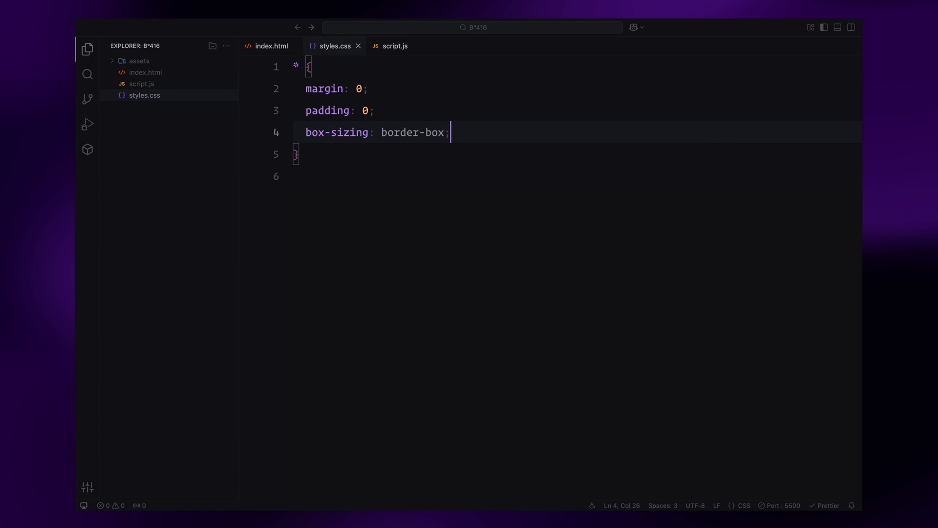
text(html, body {)
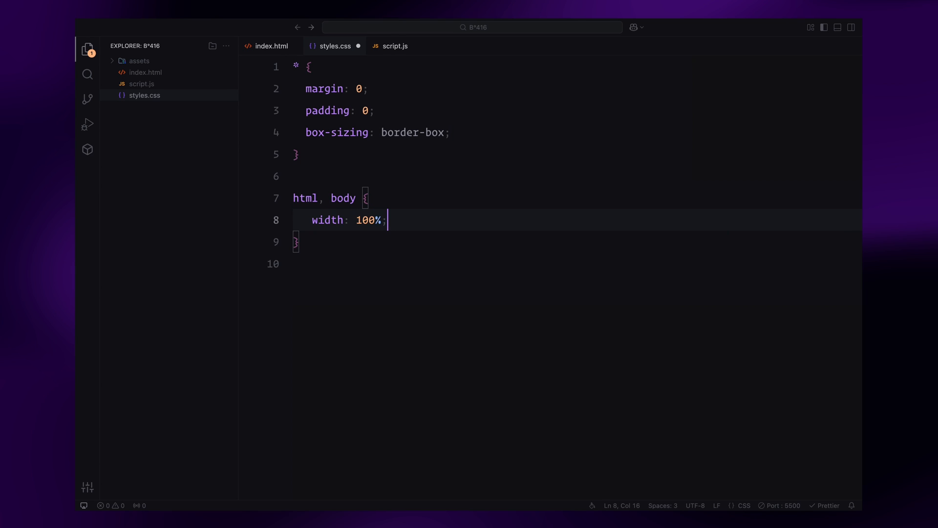
text(font-family: "TWK Lausanne", sans-serif;)
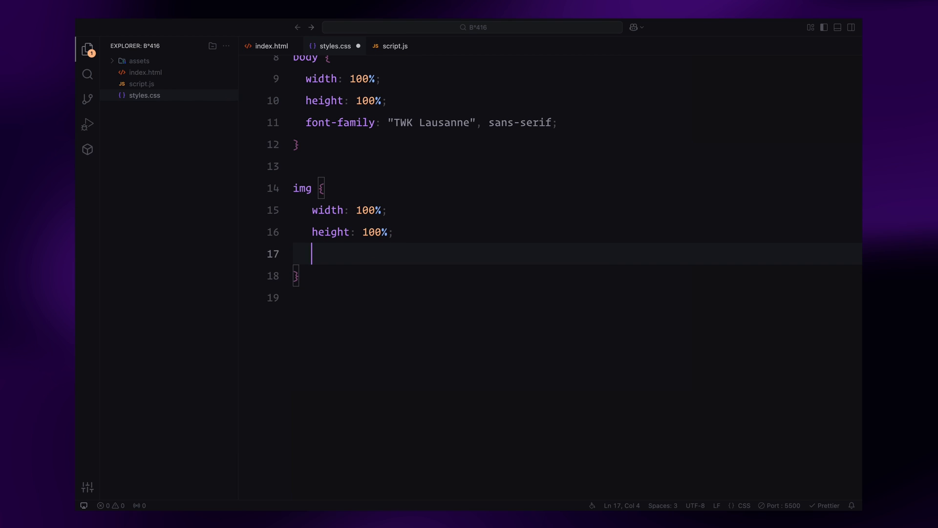
text(object-fit: cover;)
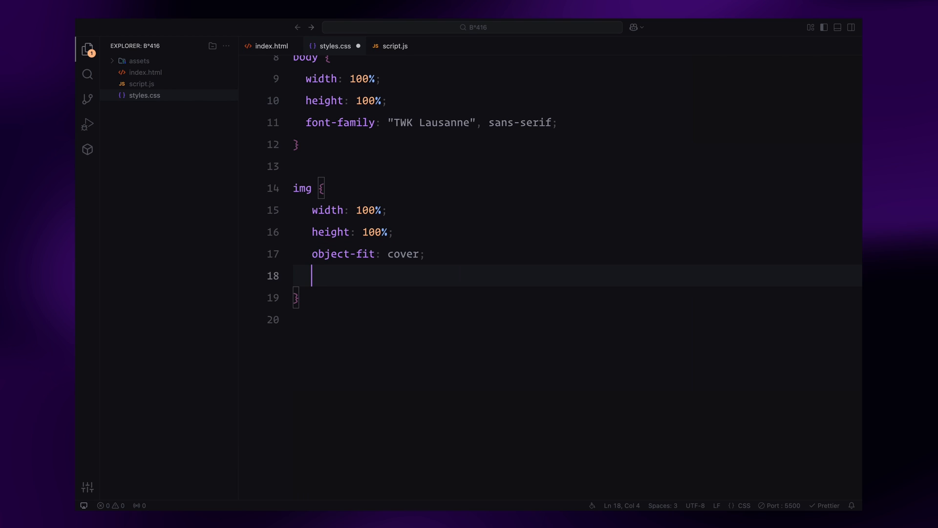
text(will-change: transform;)
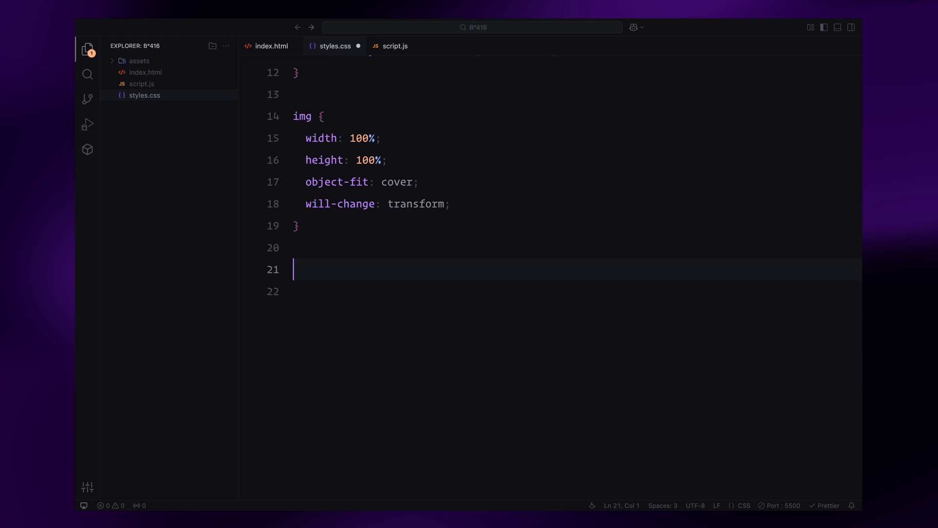
Style nav as fixed flex with z-index 2 and nav p as white 15px lighter text, starting the .nav-items rule.
text(position:)
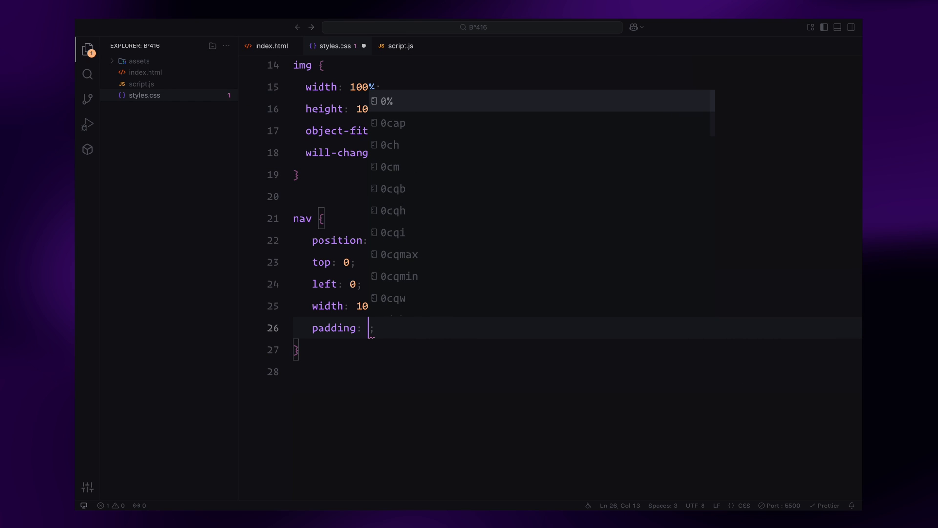
text(justify-content: space-between;)
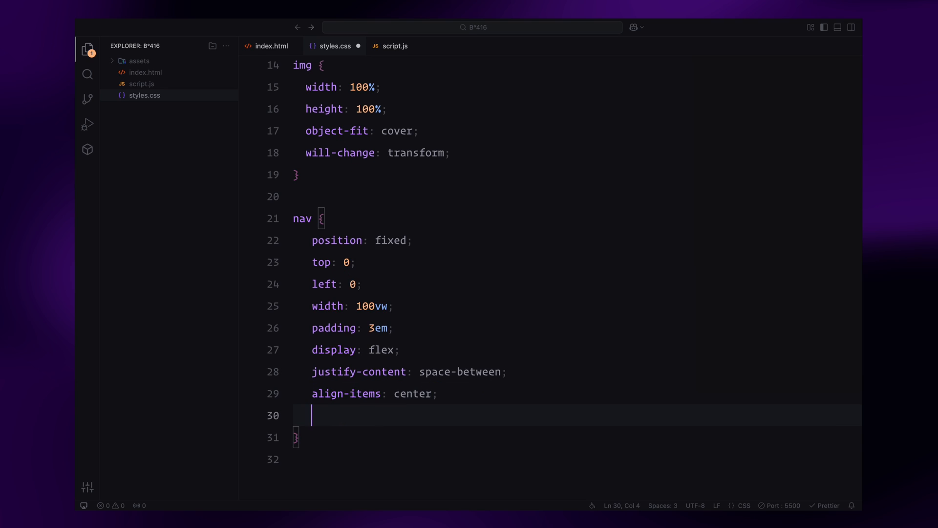
text(z-index: 2;)
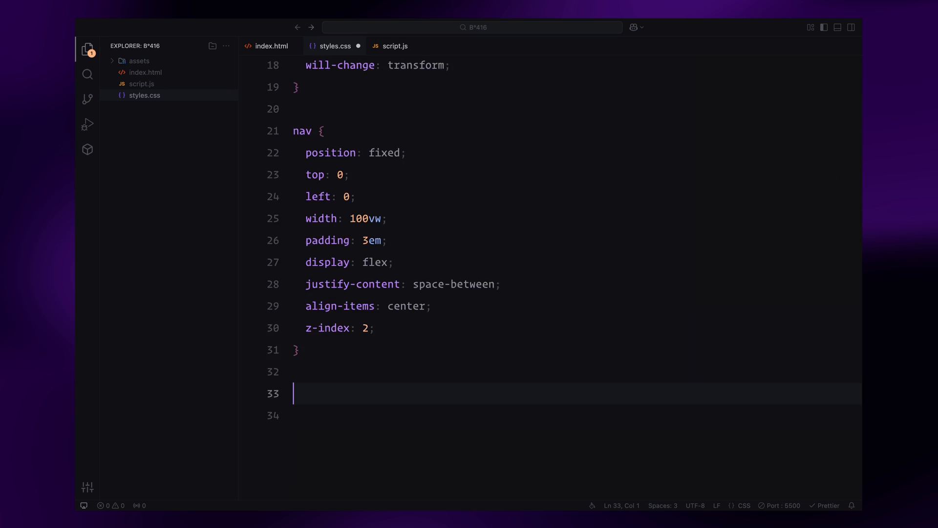
text(nav p {)
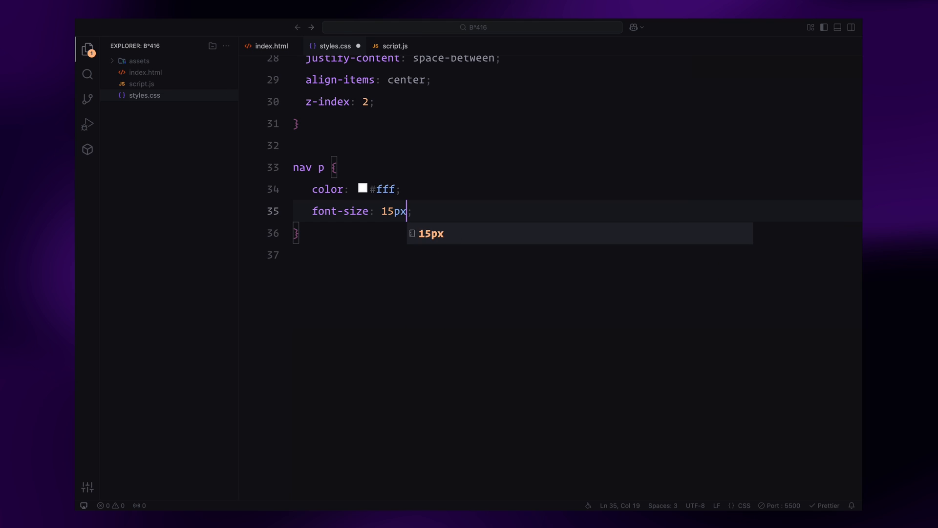
text(font-weight: lighter;)
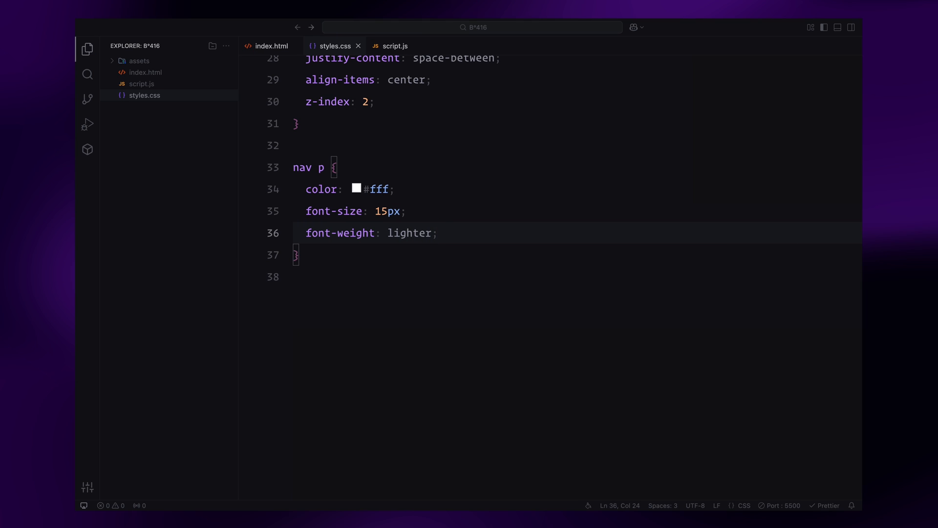
text(.nav-items {)
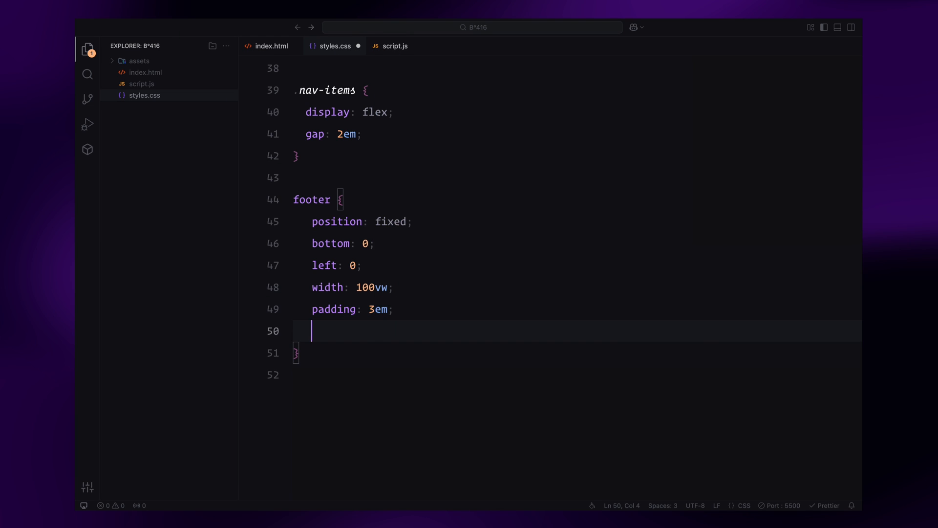
Make .nav-items and .slider-counter flex rows, center 24px counter cells, and dim counter numbers to 0.35 opacity.
text(display: flex;)
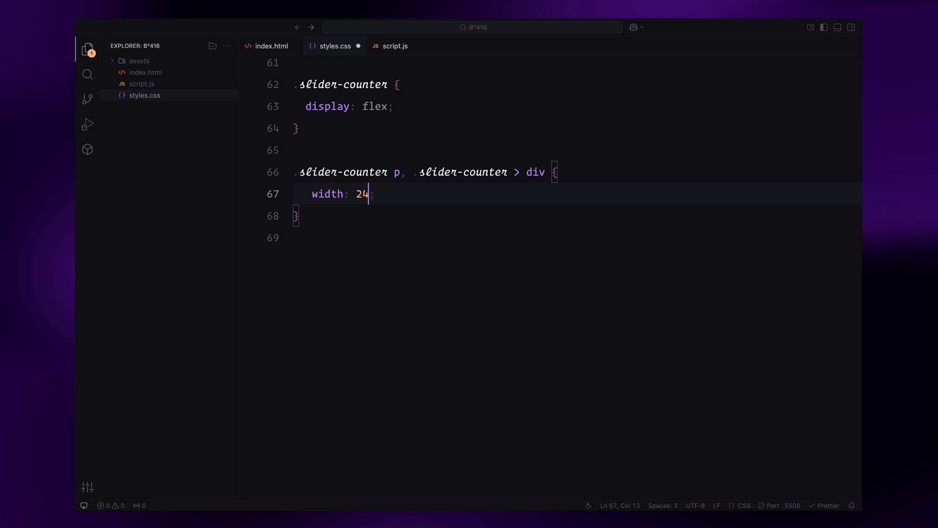
text(justify-content: center;)
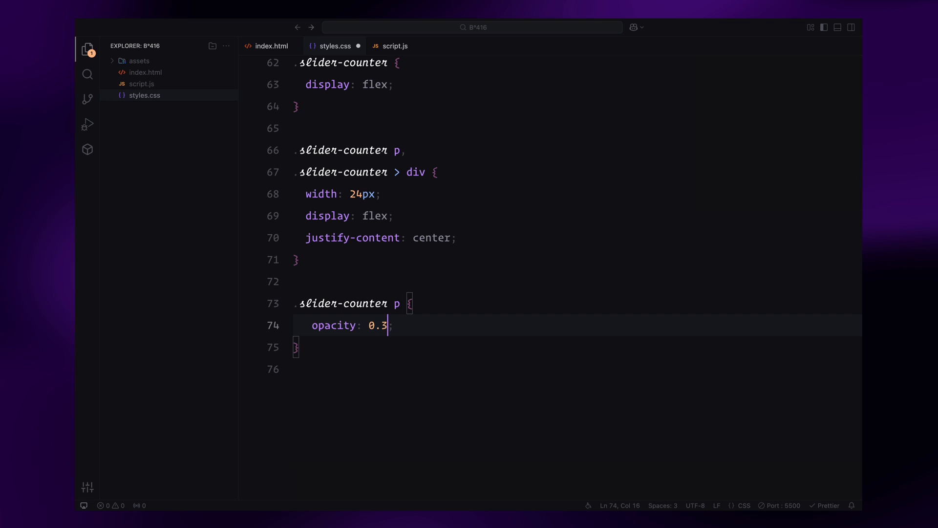
text(5)
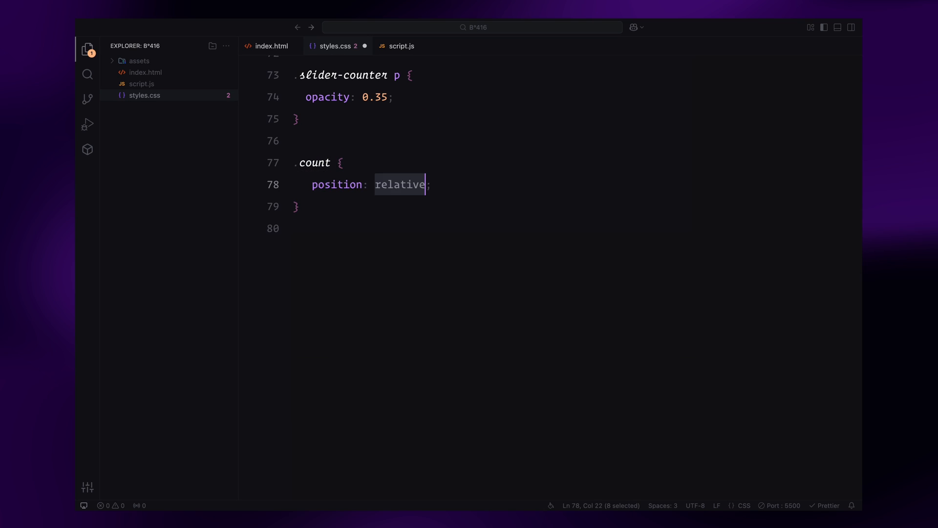
Give .count an 18px height with polygon clip-path and .count p absolute position, line-height 1 and will-change transform.
text(height: 18px;)
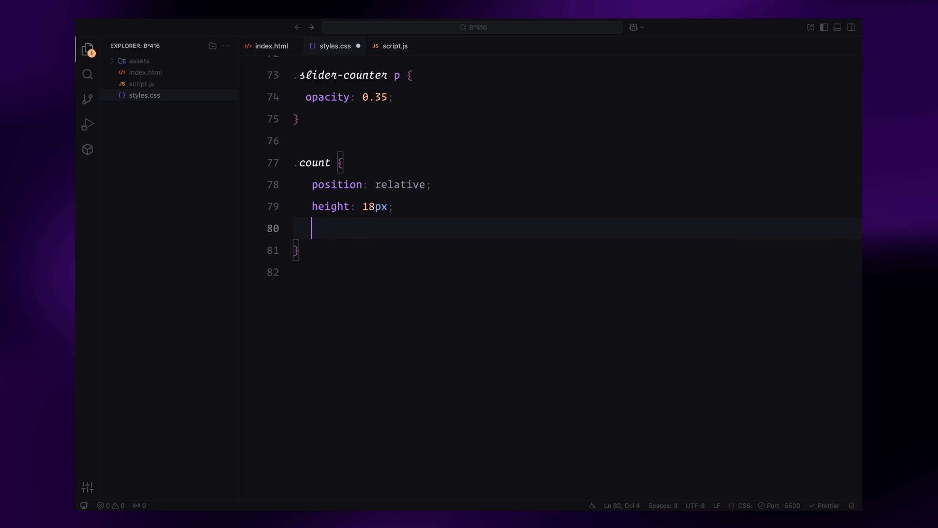
text(clip-path: polygon(0% 0%, 100% 0%, 100% 100%, 0% 100%);)
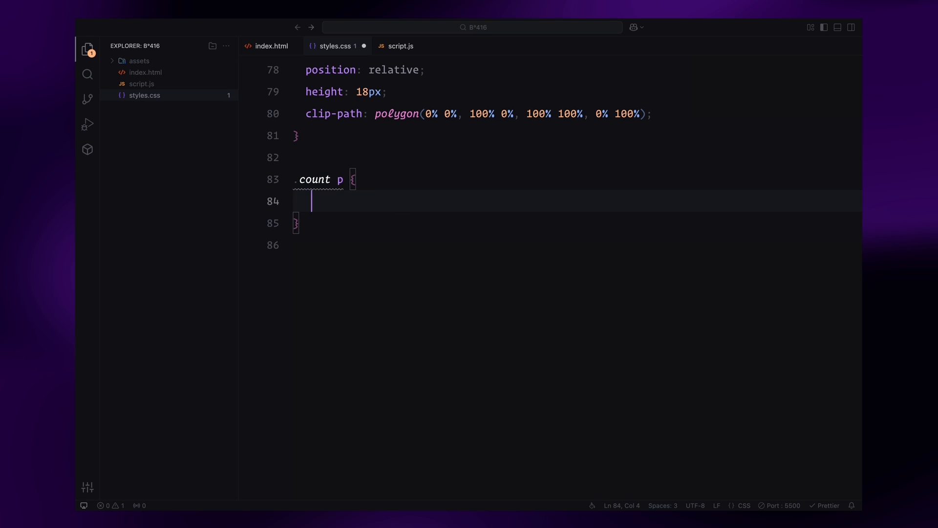
text(position: absolute;)
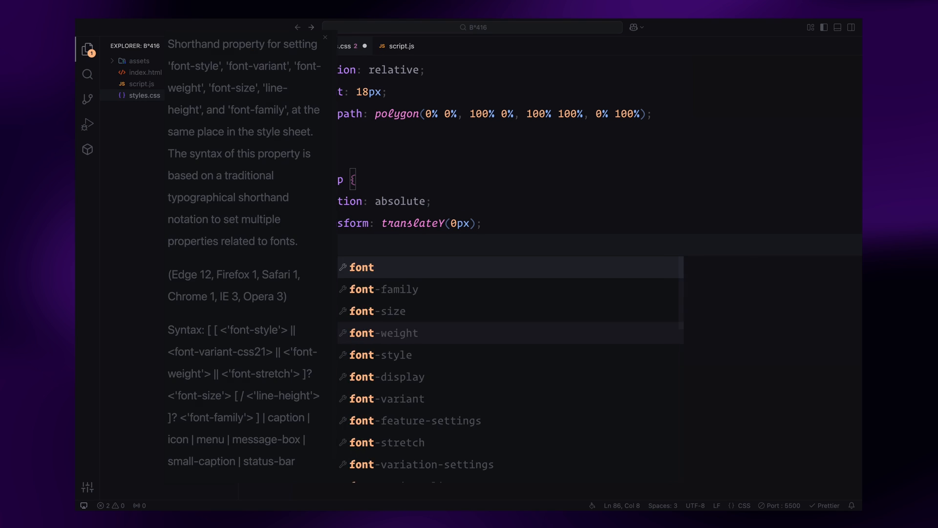
text(line-height: 1;)
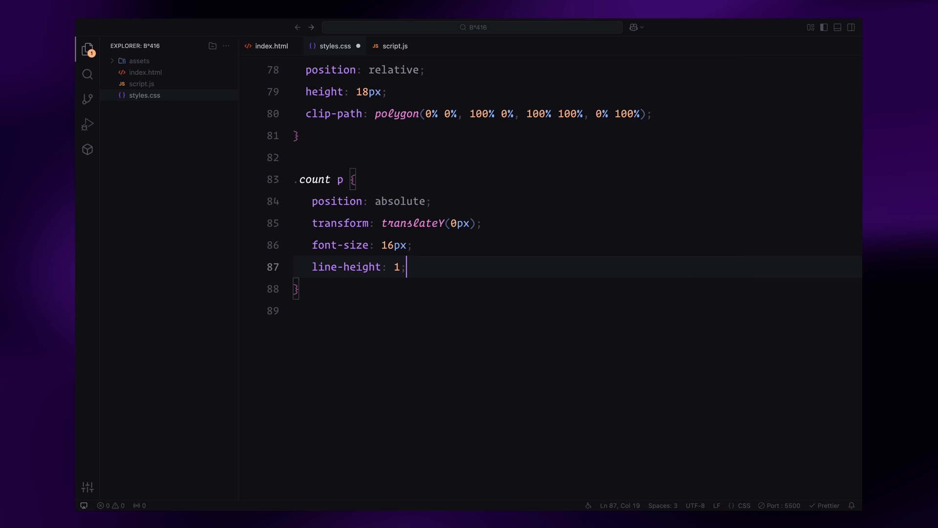
text(will-change: transform;)
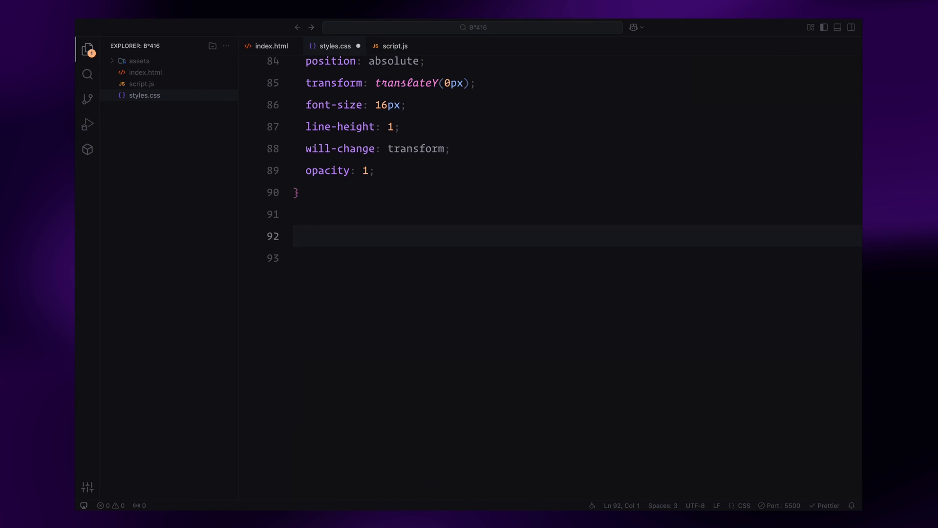
text(.slider {)
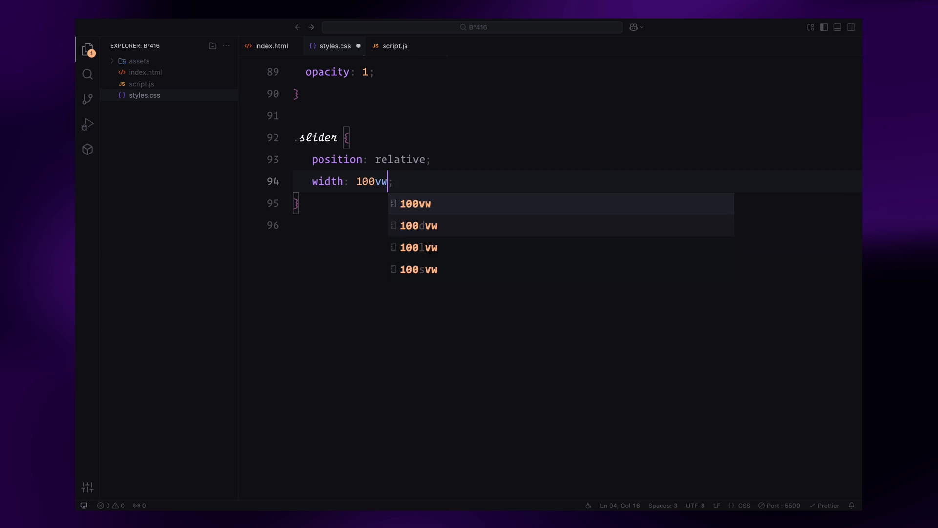
Write .slider at 100vw×100vh and absolute full-size .slide and .slide-bg-img with a polygon clip-path and will-change.
text(height: 100vh;)
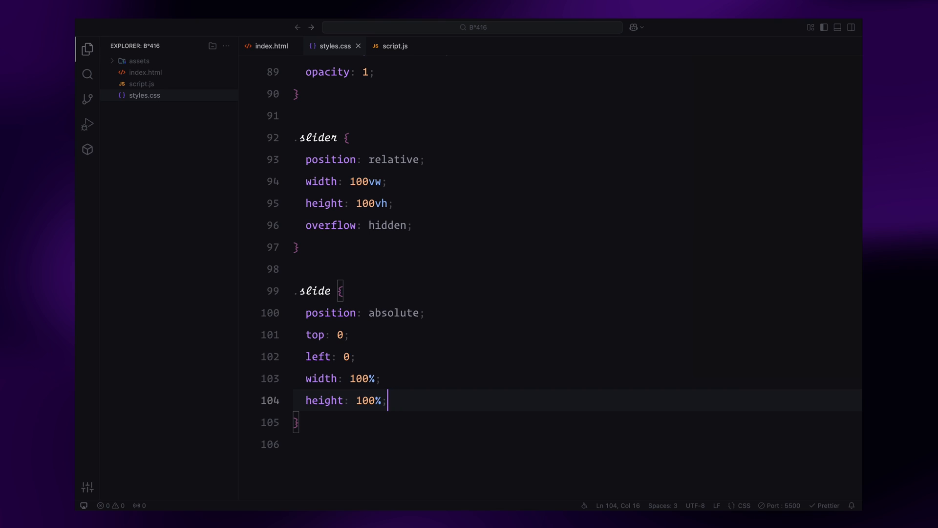
text(.slide-bg-img {)
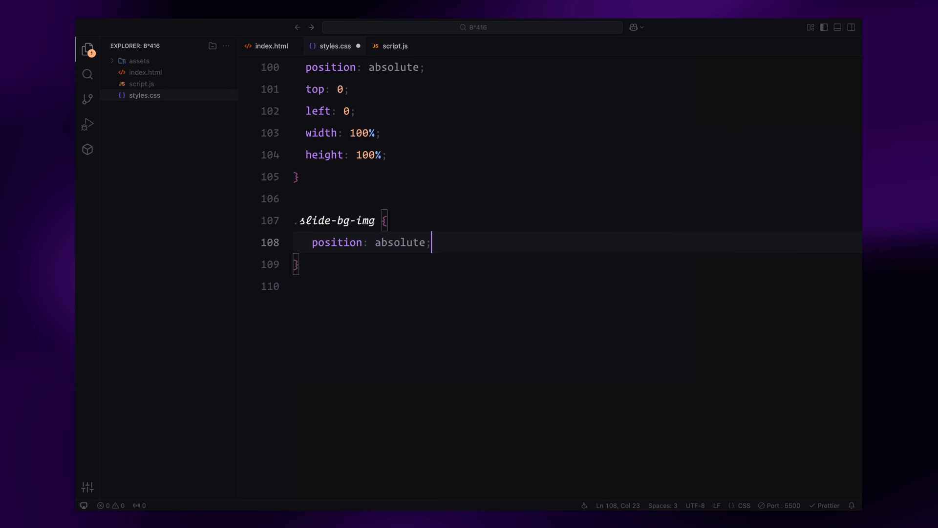
text(top: 0;)
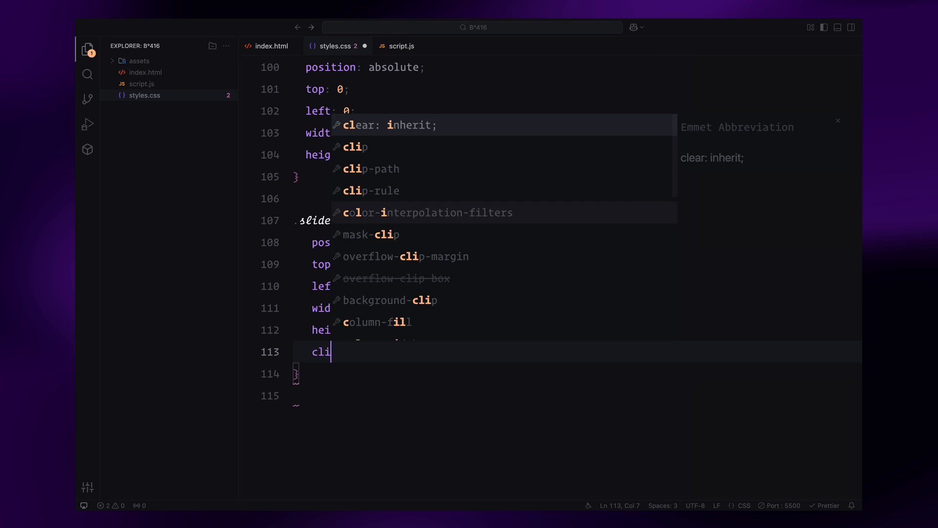
text(clip-path: polygon(0 0, 100% 0, 100% 100%, 0% 100%);)
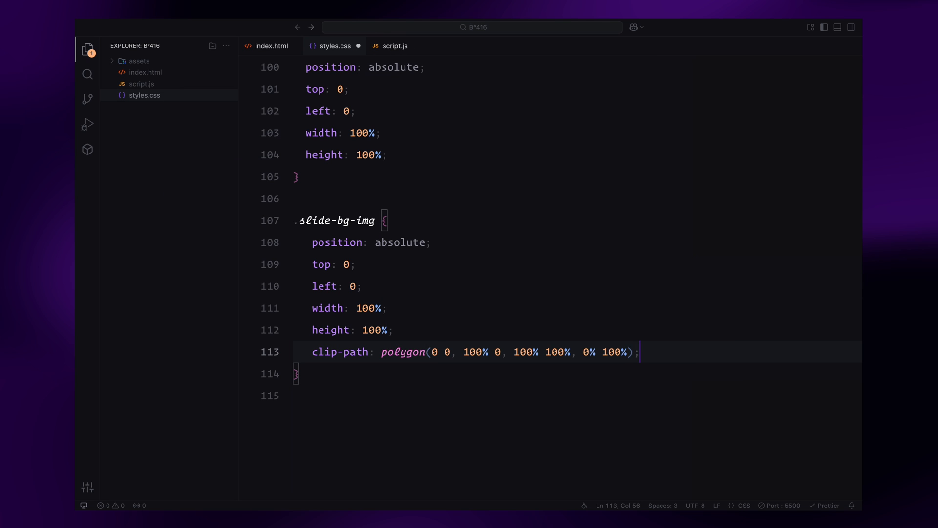
text(will-change: ;)
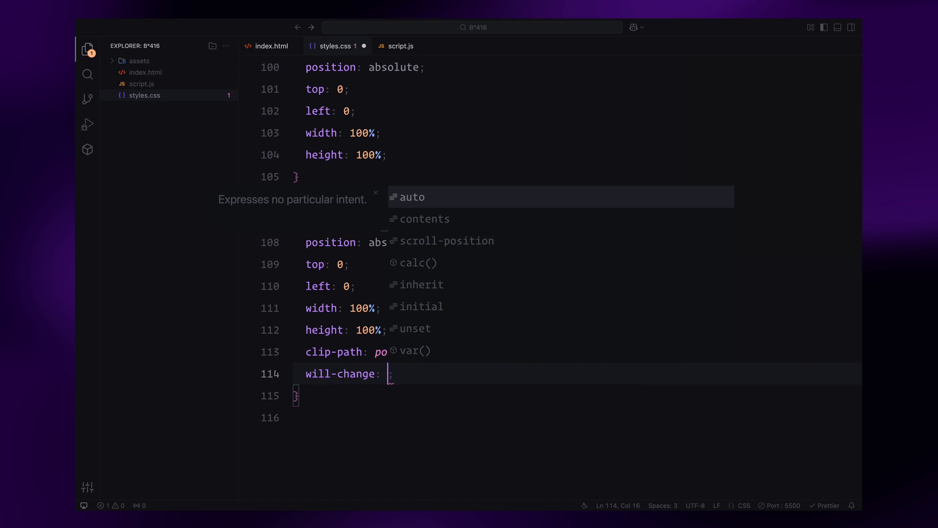
text(clip-path)
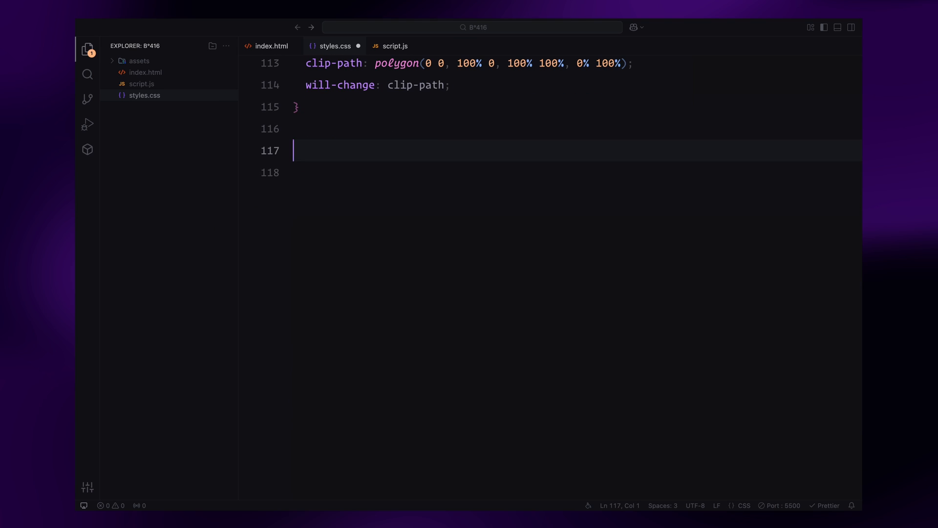
Add a .slide-bg-img::after overlay, absolute, full width, display block, tinted rgba(0,0,0,0.125).
text(.slide-bg-img:after {)
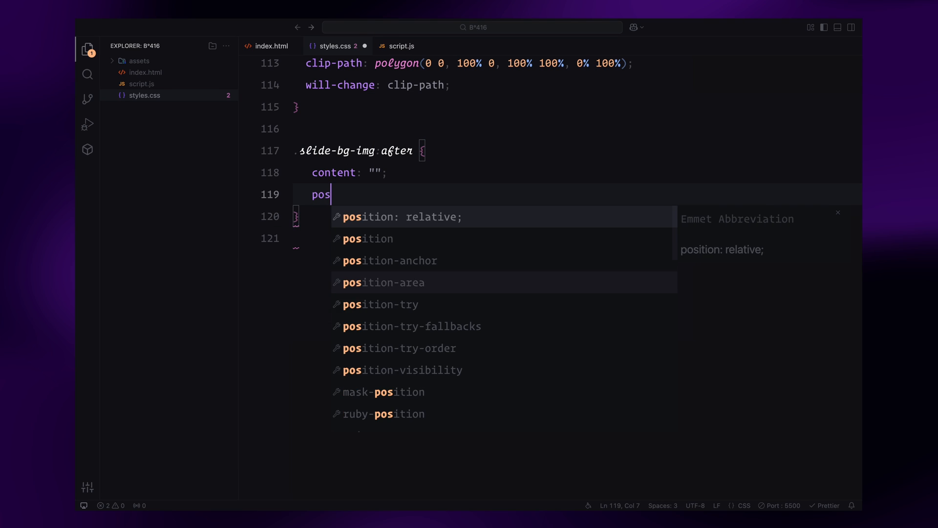
text(position: absolute;)
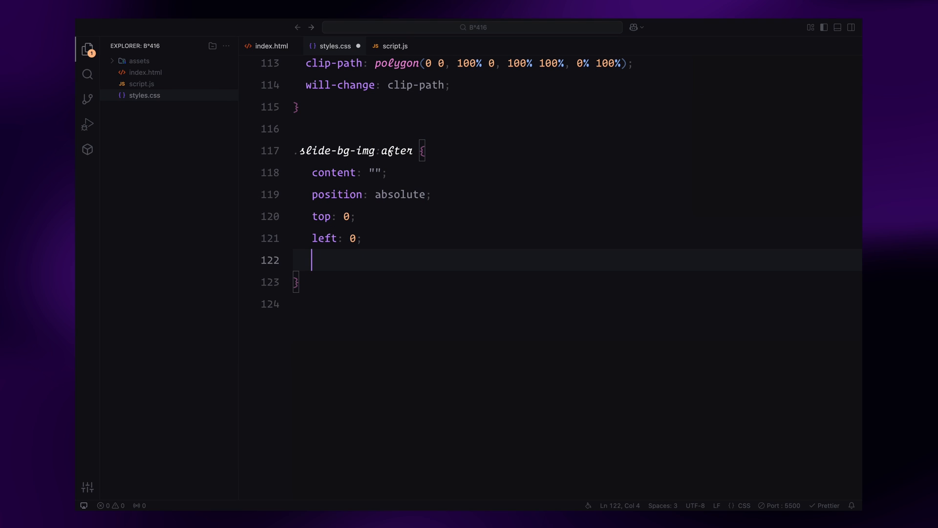
text(width: 100%;)
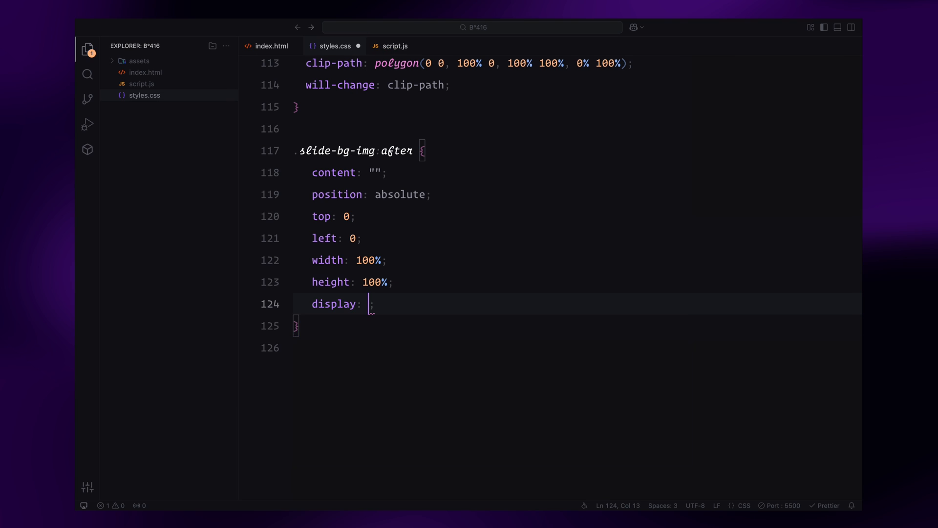
text(block;)
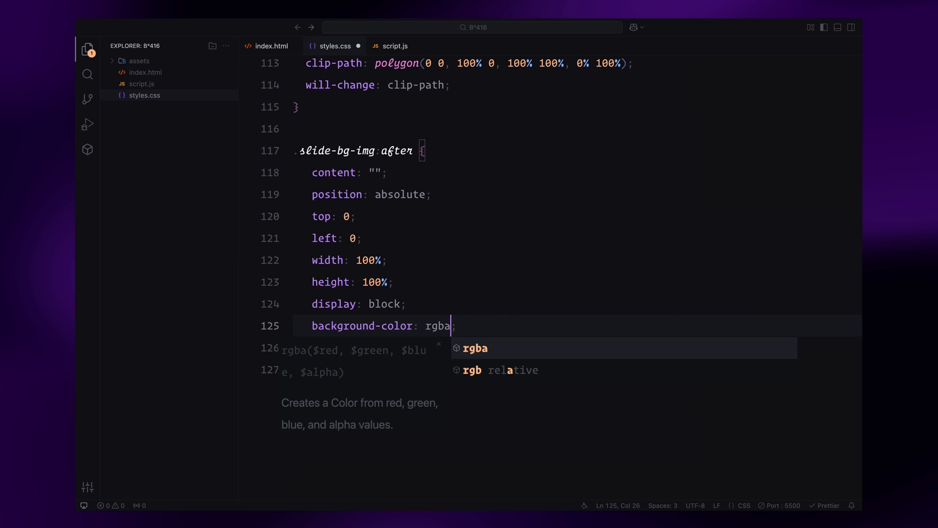
text((0, 0, 0, 0.125))
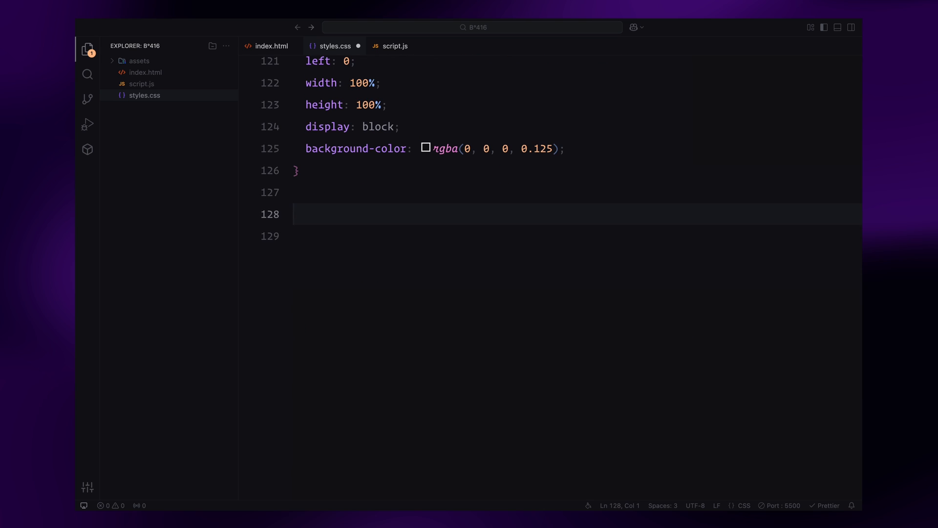
text(.slide-mai)
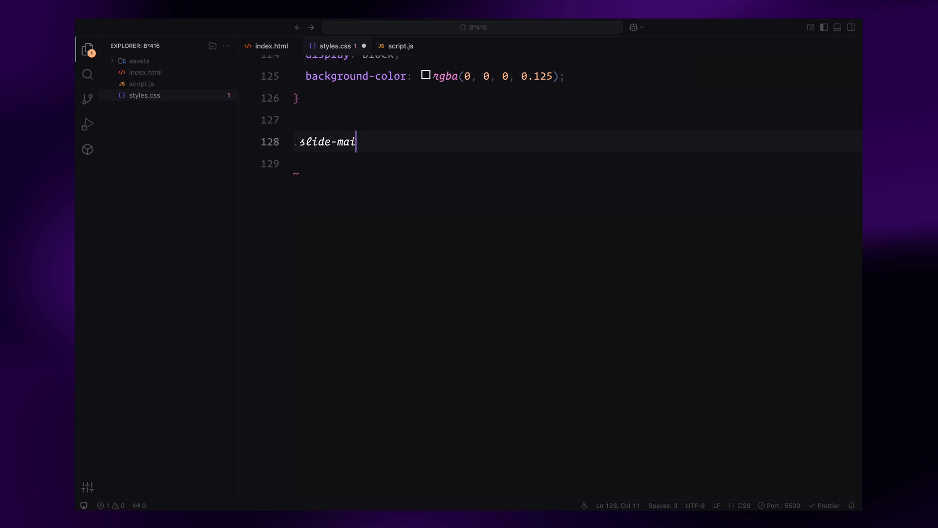
Center the main image wrapper with translate(-50%,-50%) at 25% width and give .slide-copy z-index 2.
text(tpo)
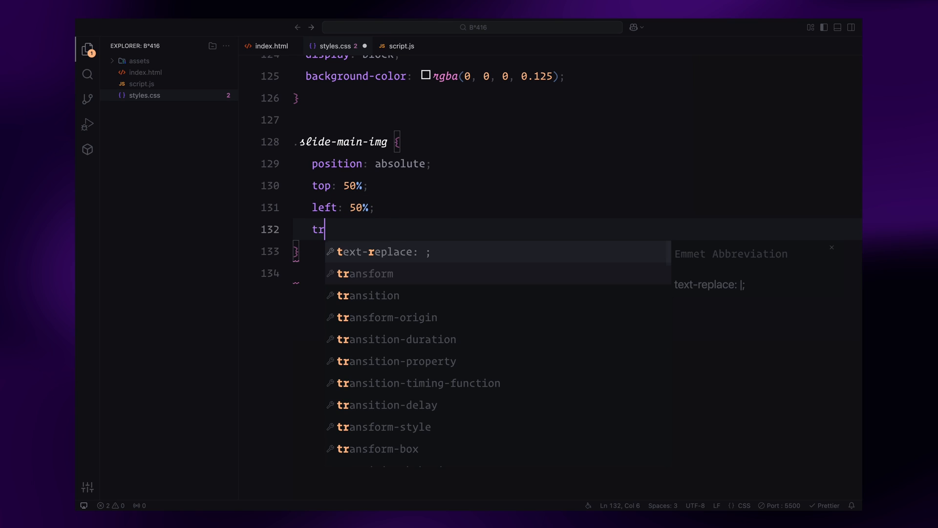
text(transform: translate(-50%, -50%);)
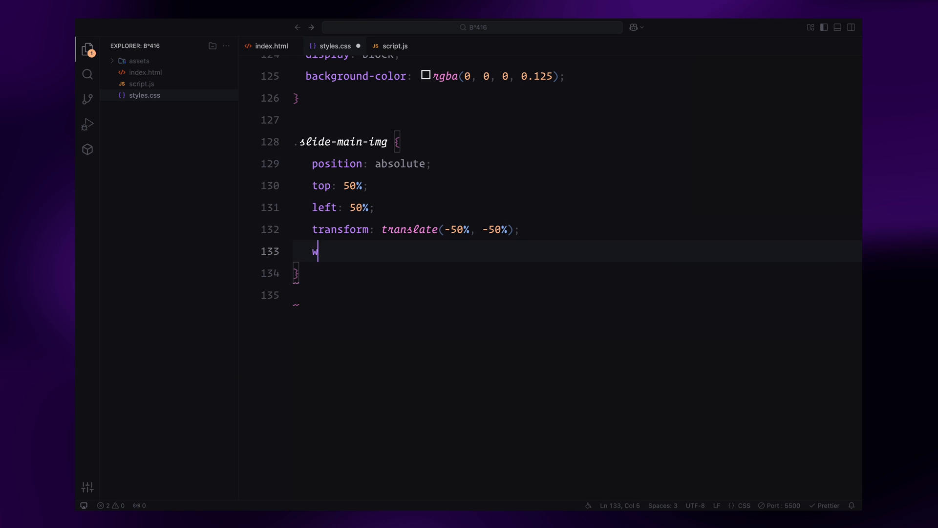
text(idth: 25%;)
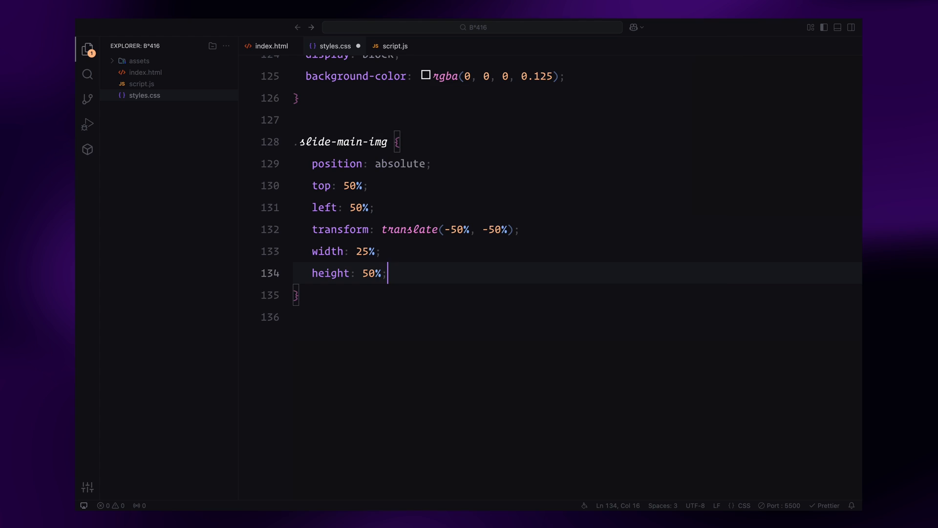
text(z-index: 2;)
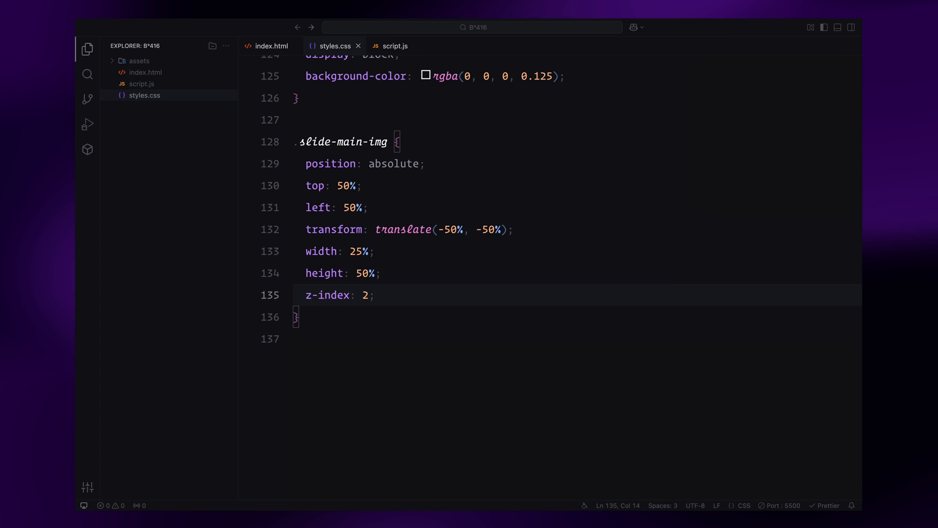
text(.slide-copy {)
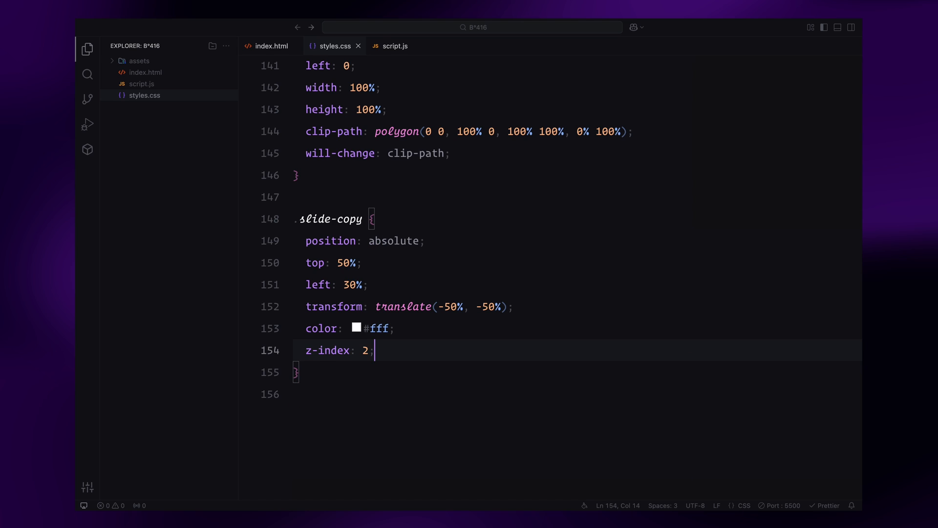
Clip .slide-title with a polygon and style .slide-title h1 at 48px with line-height and translateY transform.
text(.slide-title {)
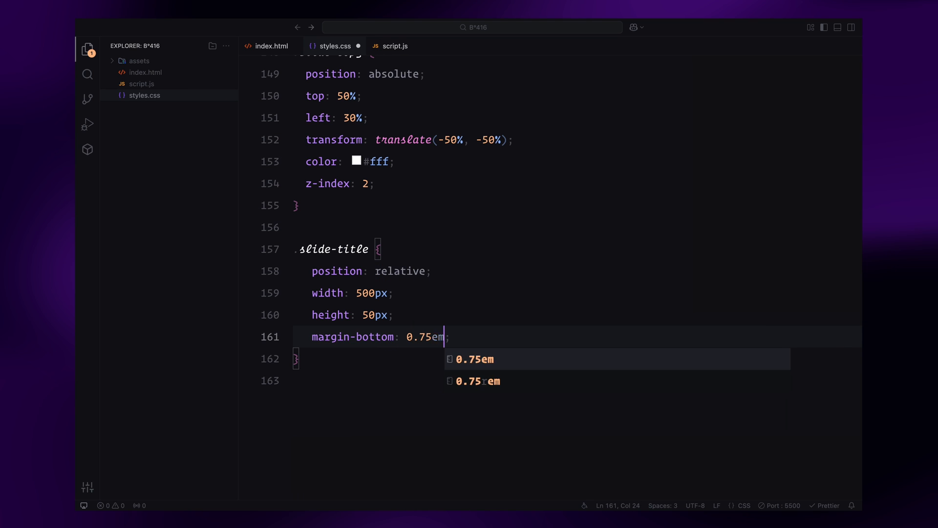
text(clip-path: polygon();)
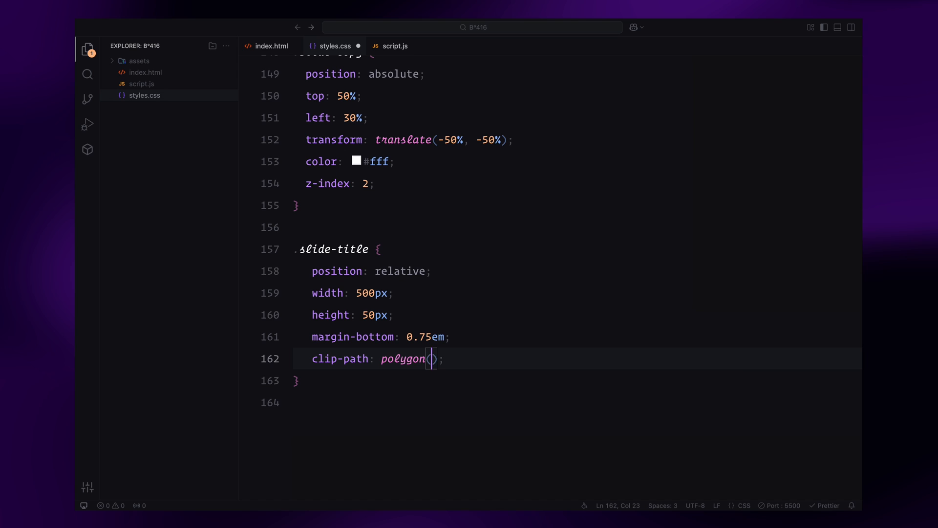
text(0% 0%, 100% 0%, 100% 100%, 0% 100%)
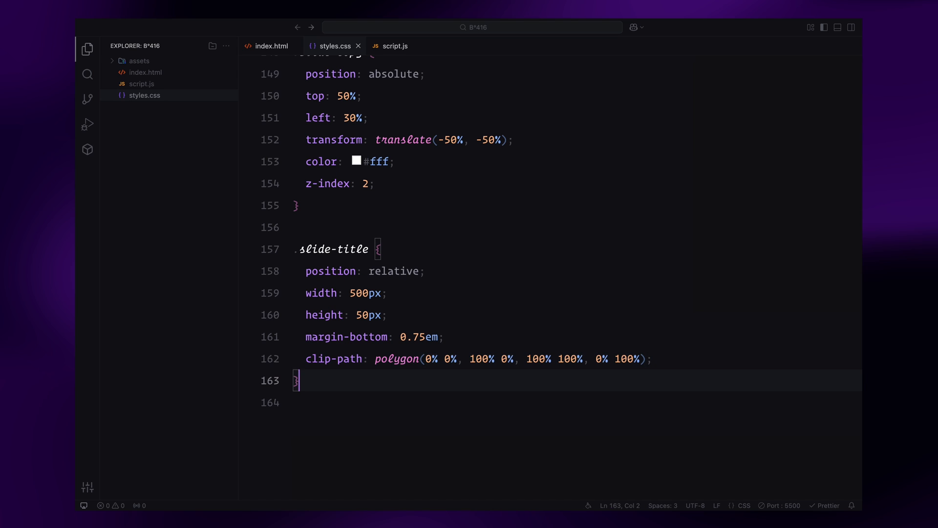
text(.slide-title h1 {)
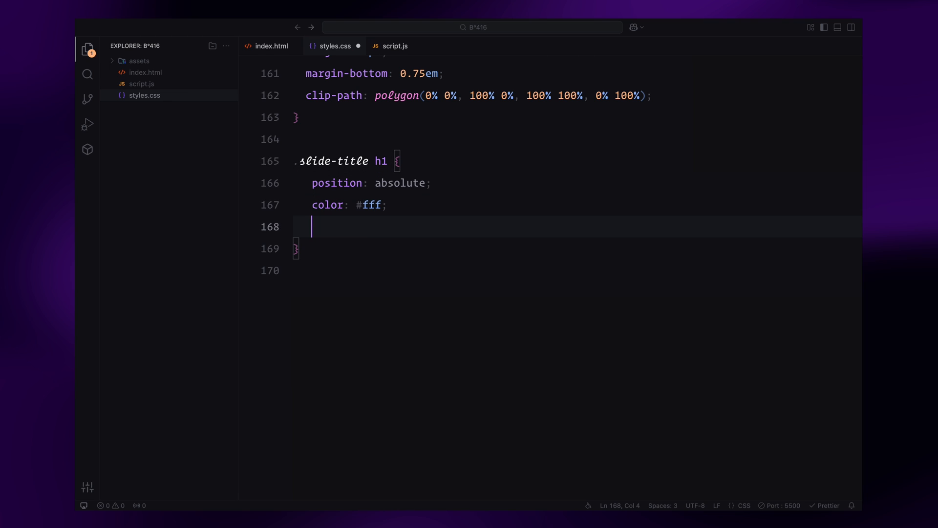
text(font-size: 48px;)
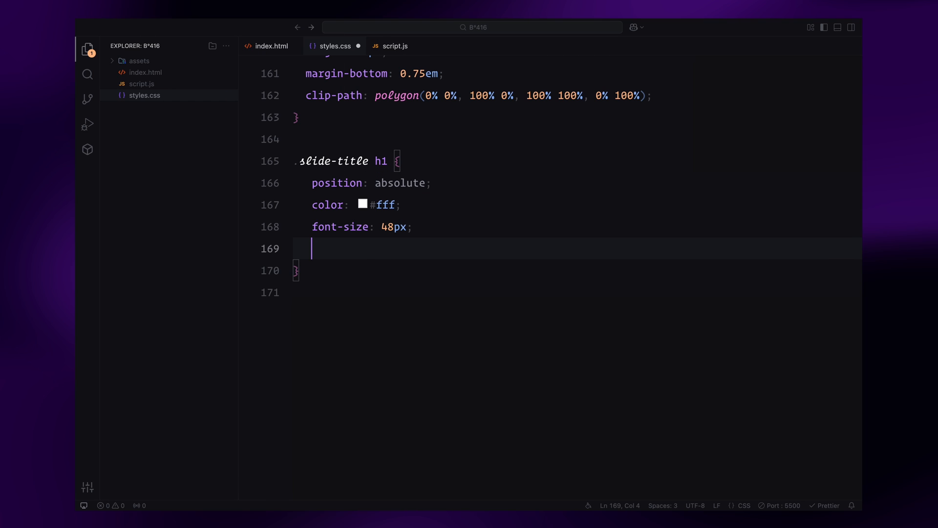
text(line-height: 1;)
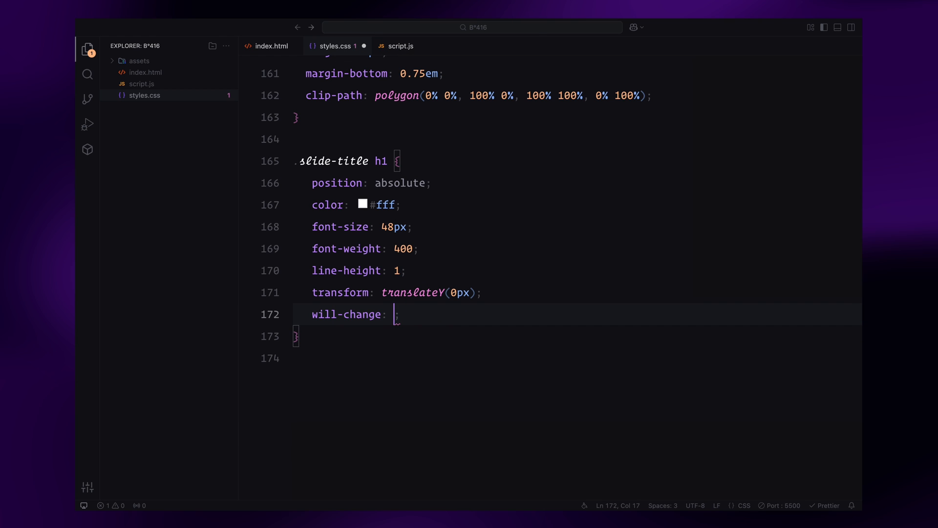
text(transform)
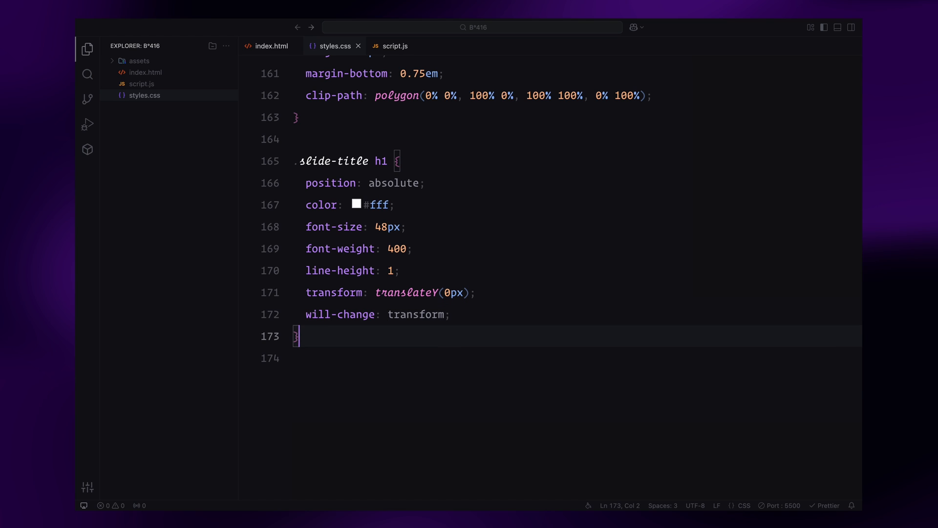
Clip .slide-description likewise and make .slide-description p absolute with translateY(0px) and will-change transform.
text(.slide-description {)
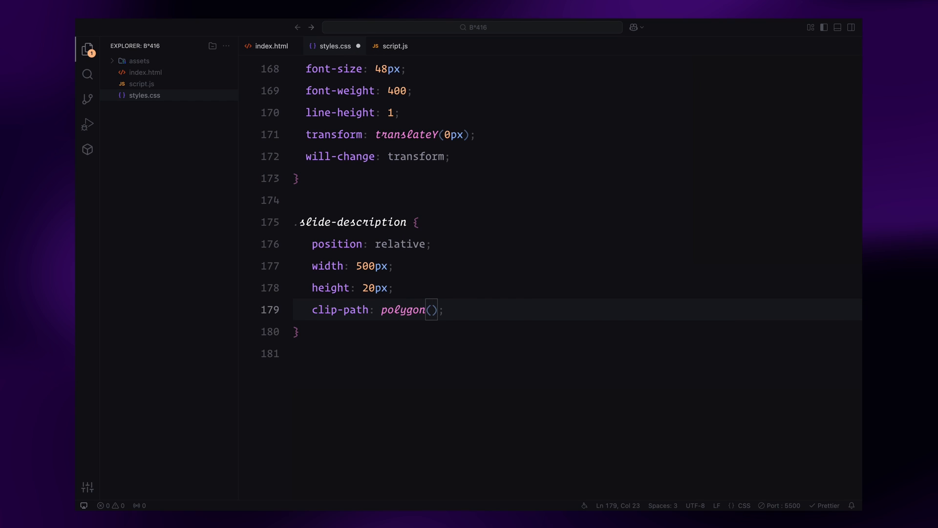
text(0% 0%, 100% 0%, 100% 100%, 0% 100%)
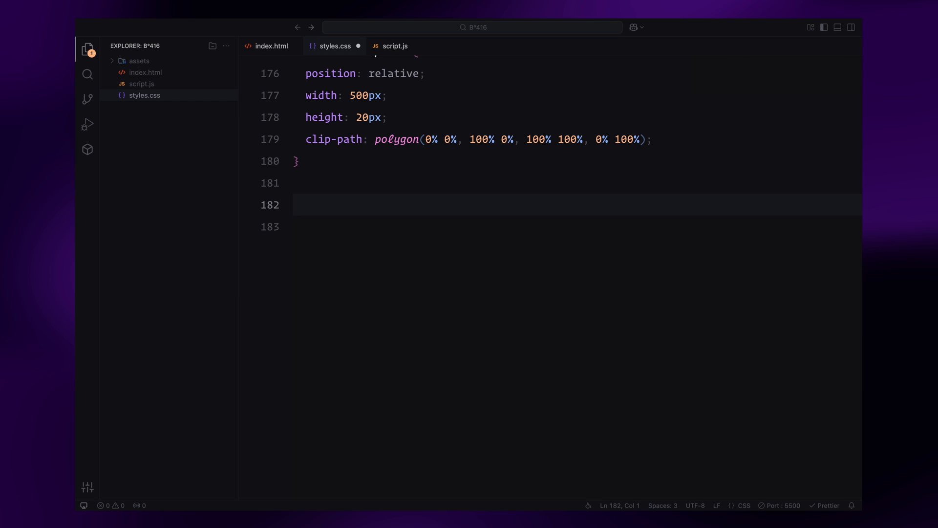
text(.slide-description p {)
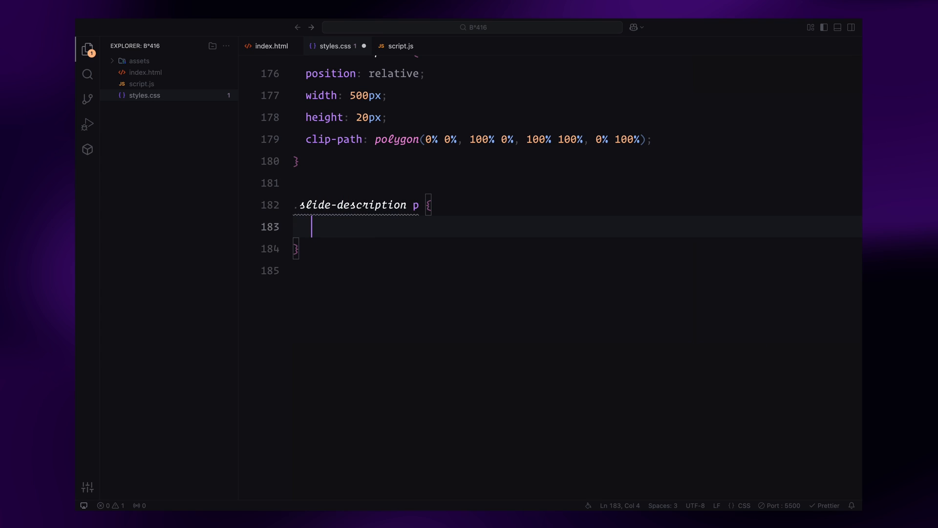
text(position: absolute;)
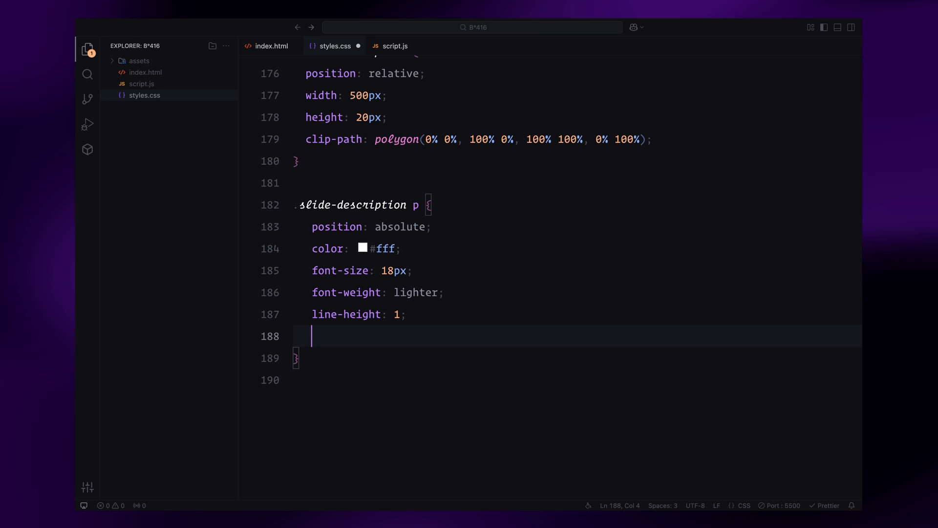
text(transform: translateY(0px);)
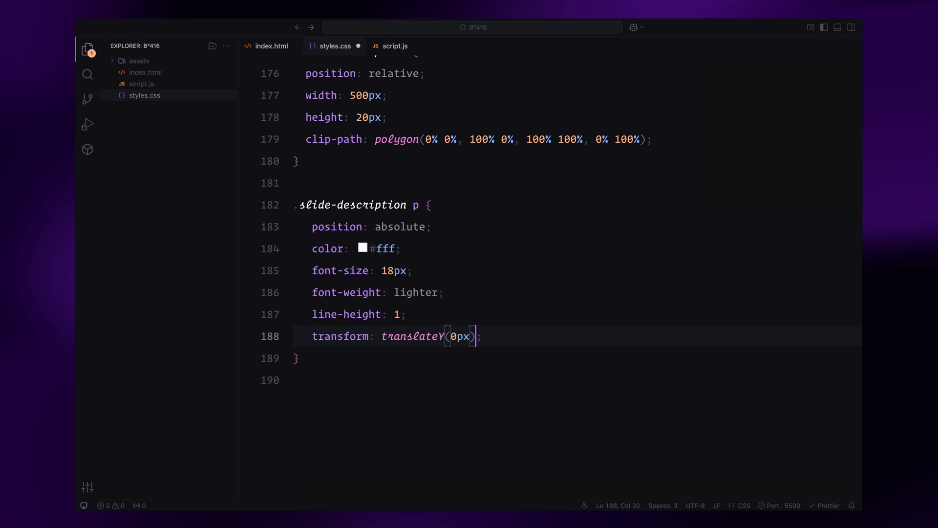
text(will-change: transform;)
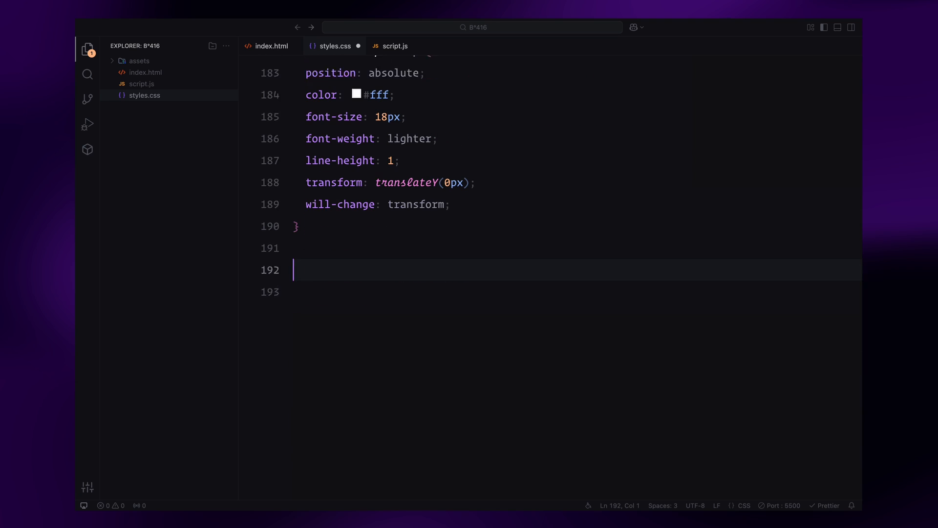
text(@media(max)
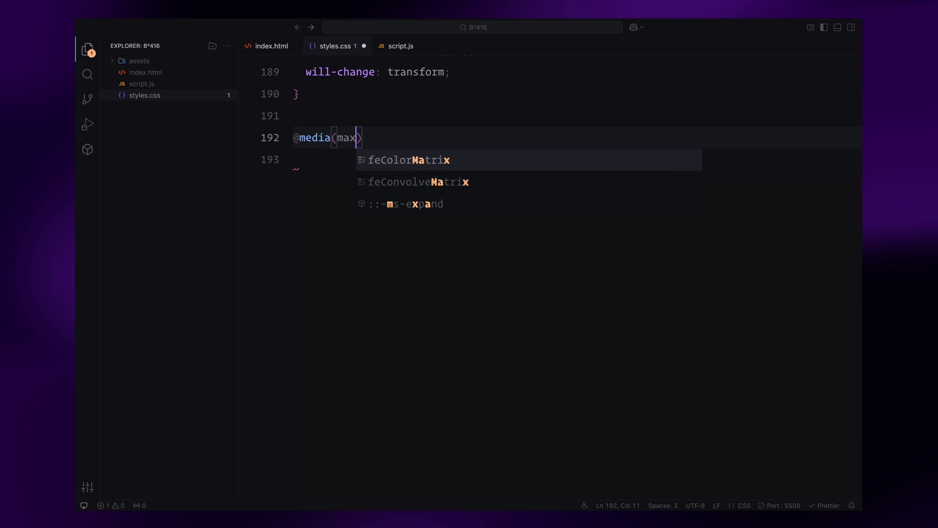
text(-width: 900px) {\n.s)
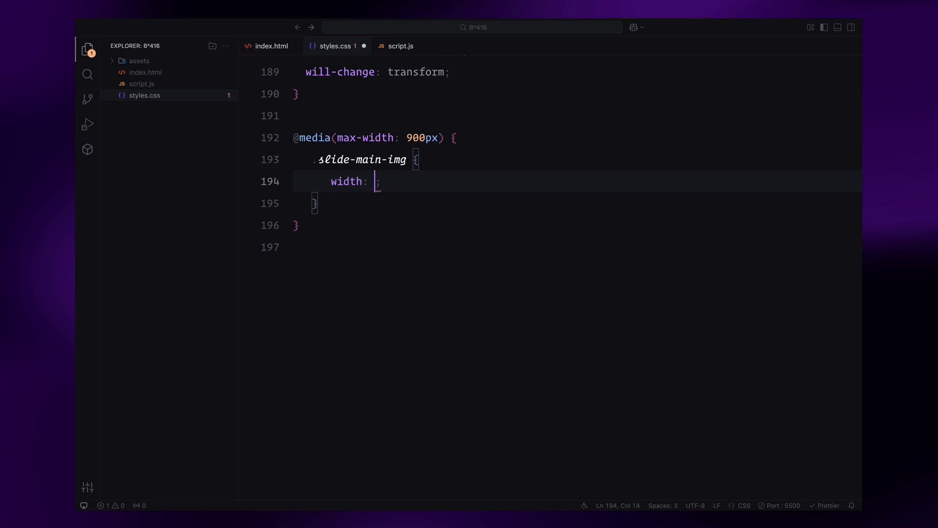
text(75%)
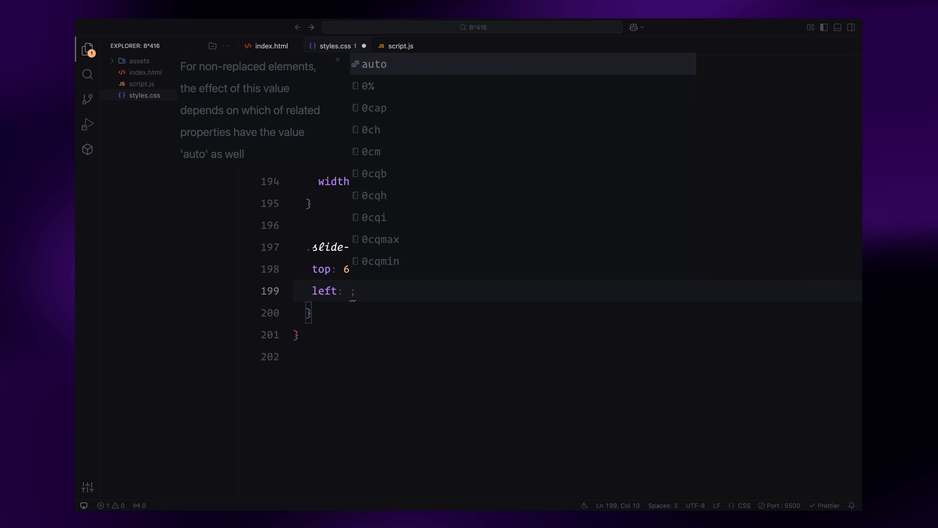
text(60%)
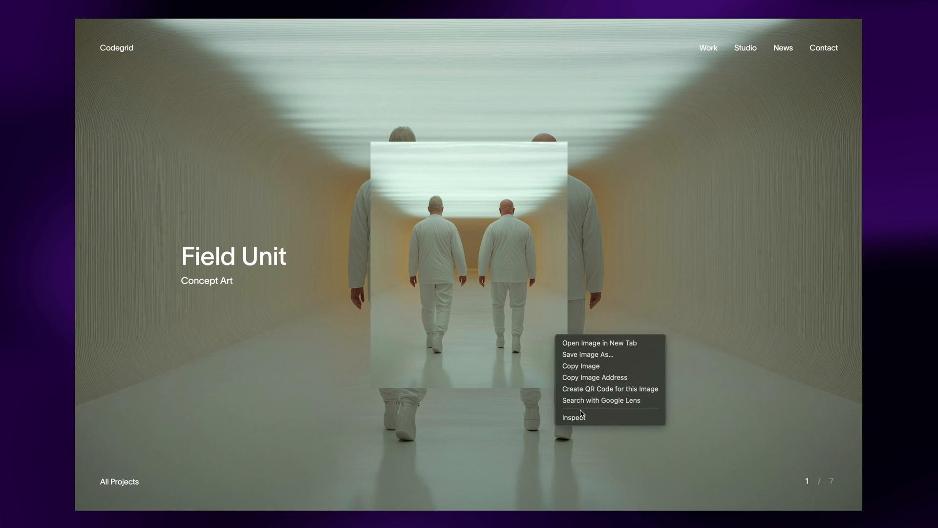
click(574, 417)
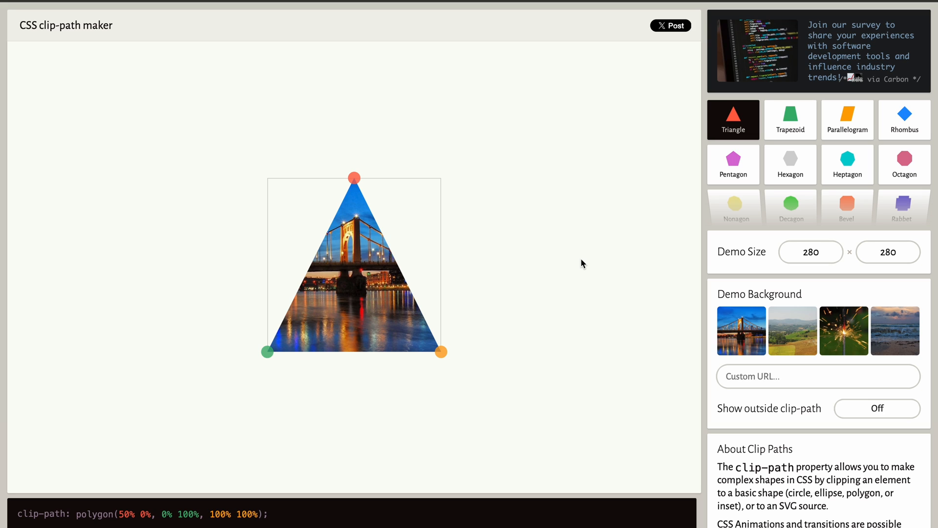
mouse_move(620, 244)
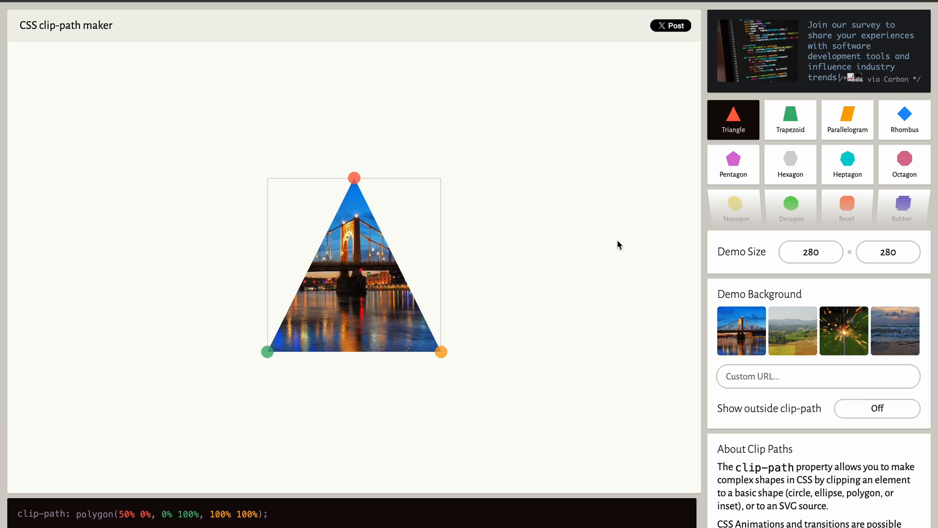
Shape a Trapezoid into collapsed polygon(0 0, 100% 0, 100% 0, 0 0) and select its code.
click(790, 119)
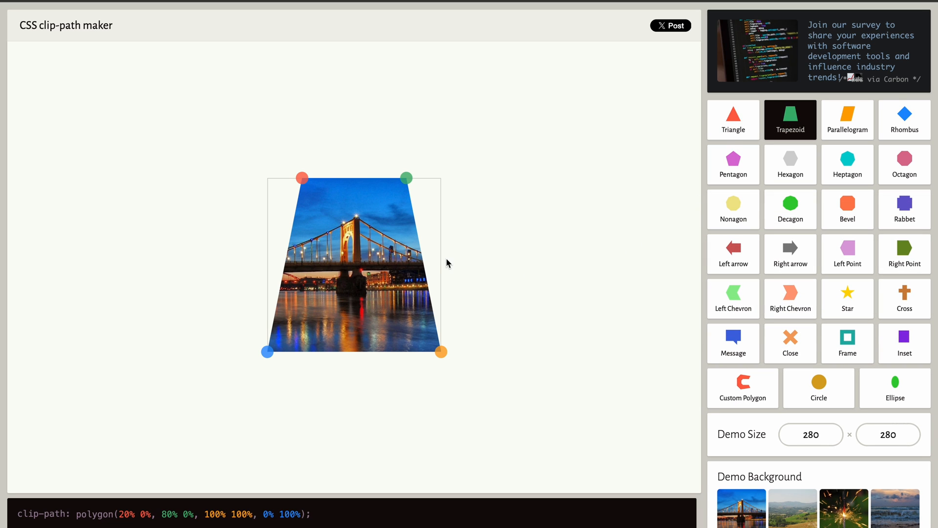
drag(407, 178, 442, 178)
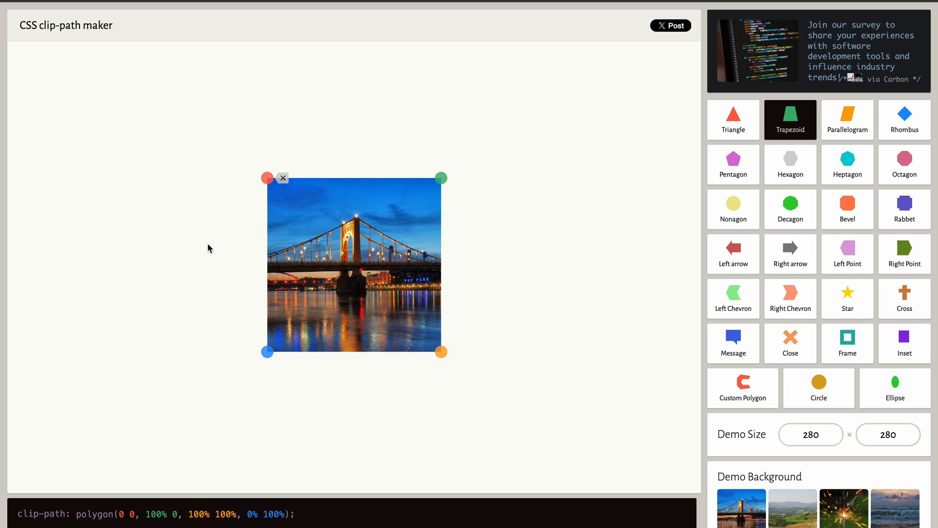
drag(268, 351, 268, 178)
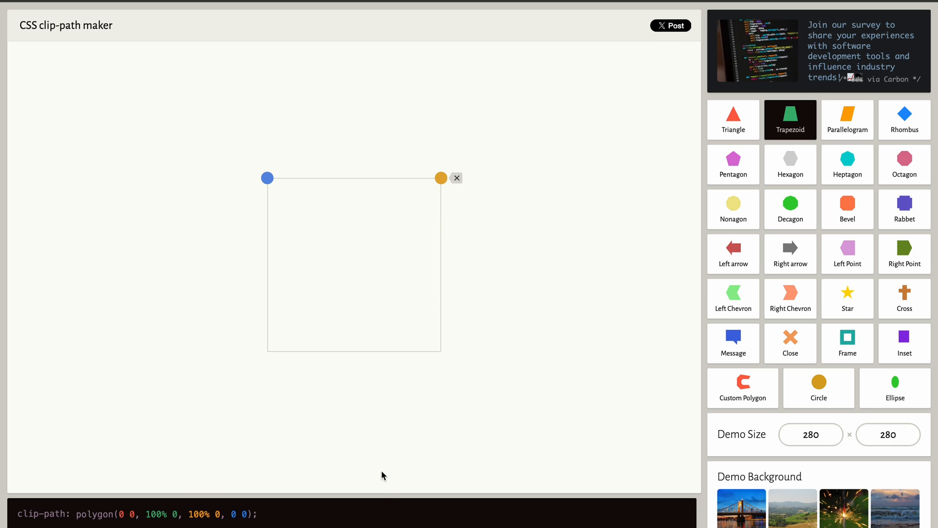
scroll(down, 3)
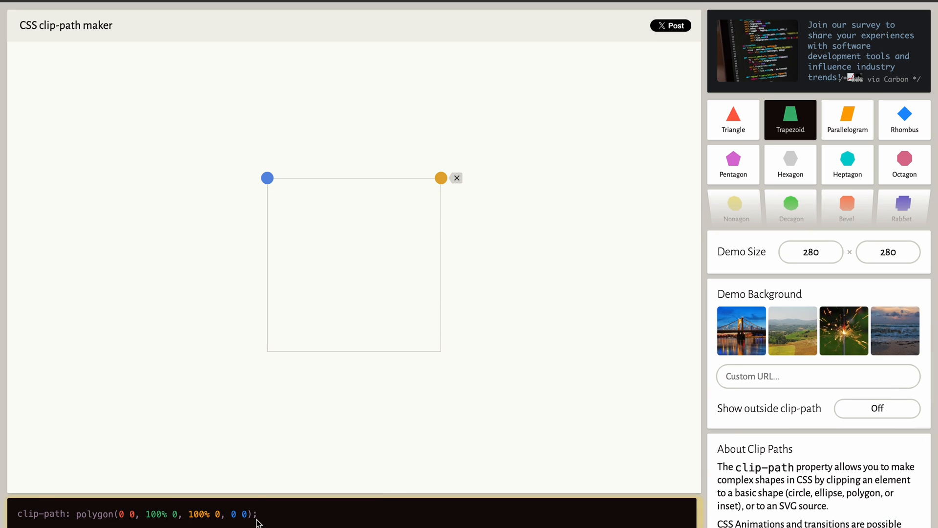
triple_click(138, 513)
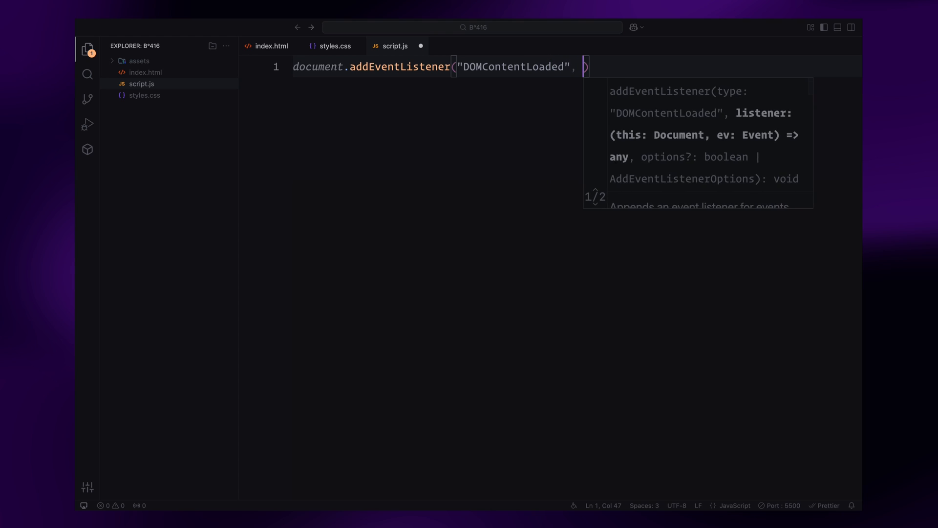
Write document.addEventListener("DOMContentLoaded", () => {}) with slideTitles and slideDescriptions arrays.
text(() => {)
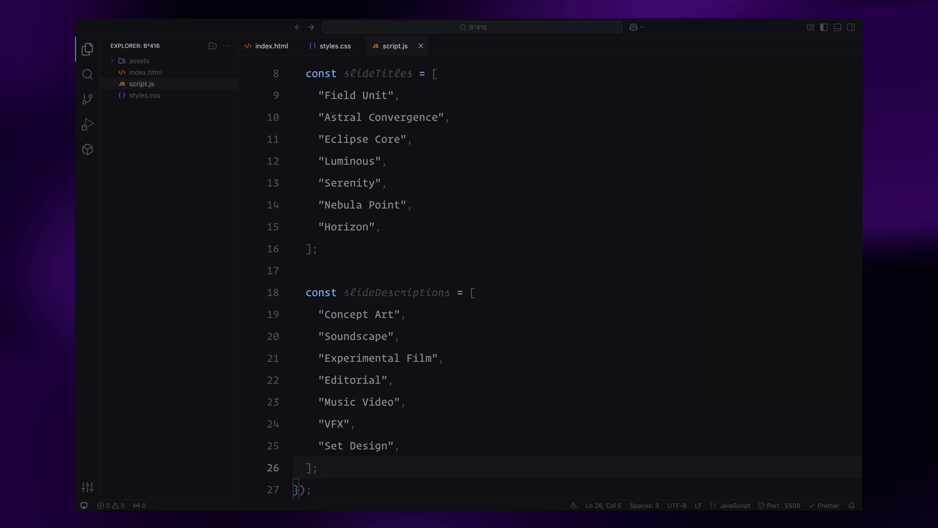
key(Enter)
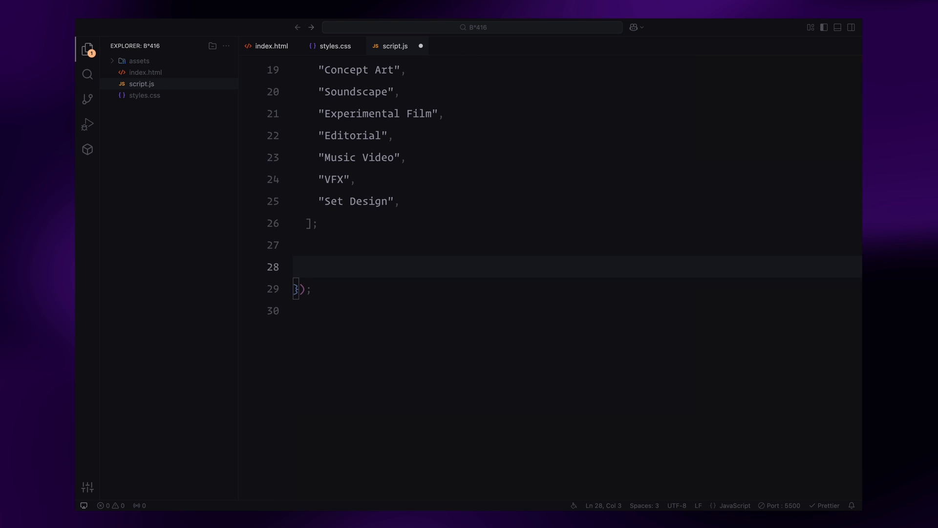
scroll(down, 3)
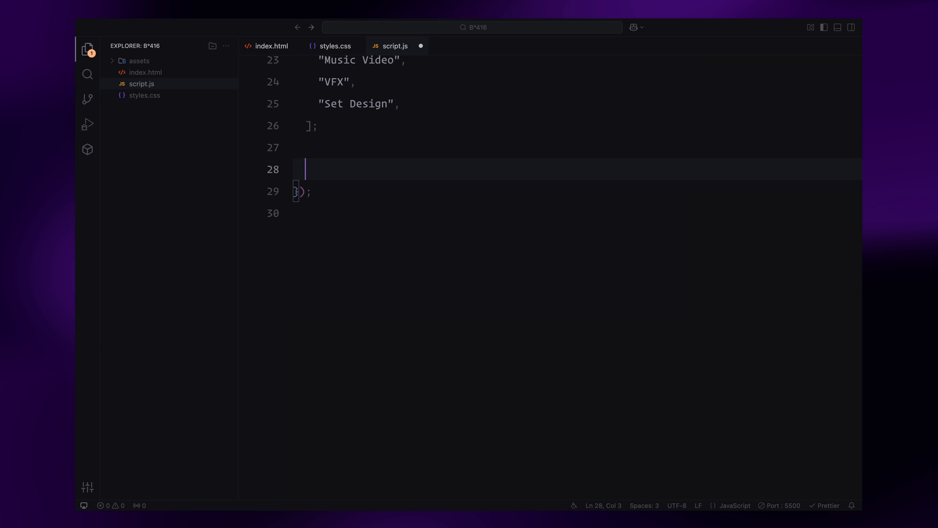
Write createSlide(slideNumber, direction) building the slide div, slide-bg-img div and ./assets img, appended together.
text(function createSlide())
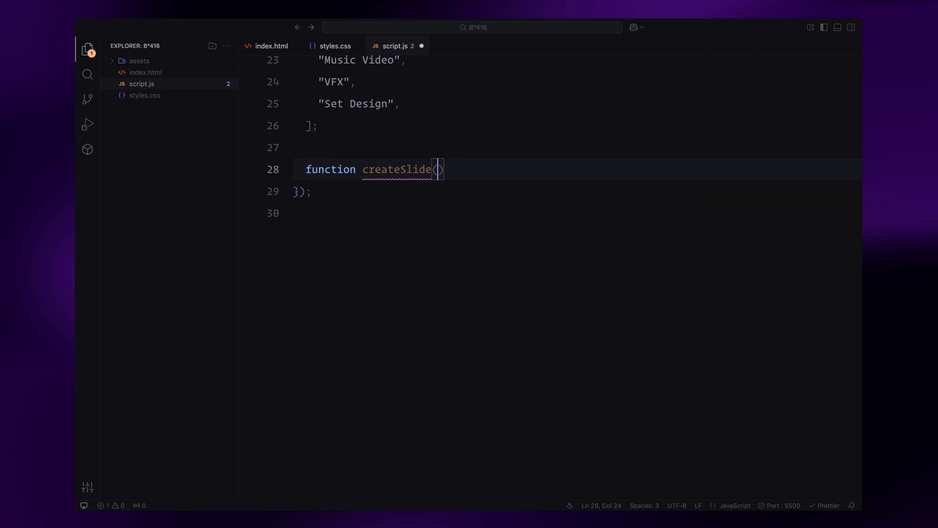
text(slideNumber, direction)
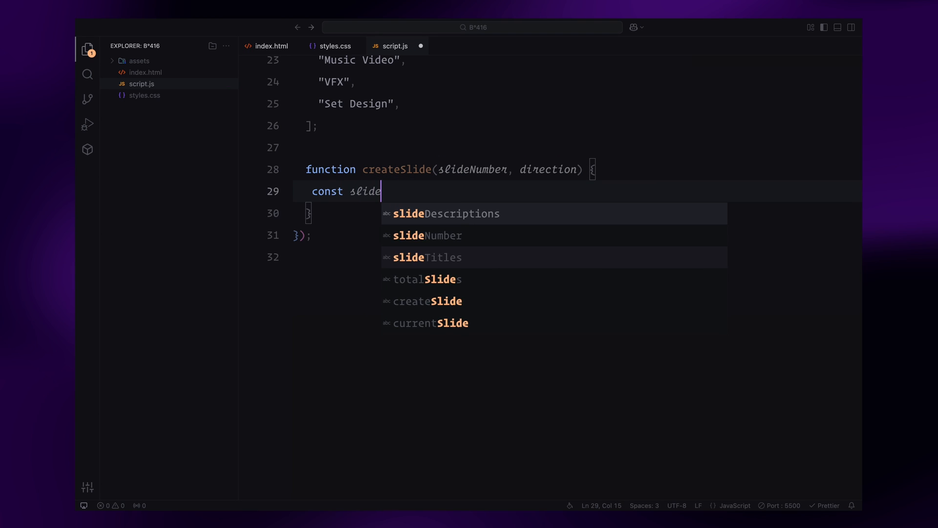
text(= document.createElement(""))
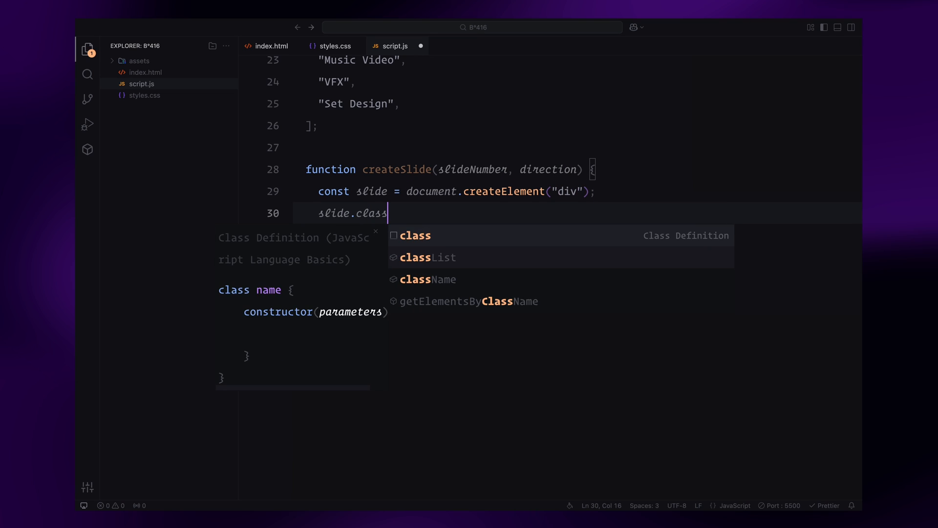
text(Name = "slide";)
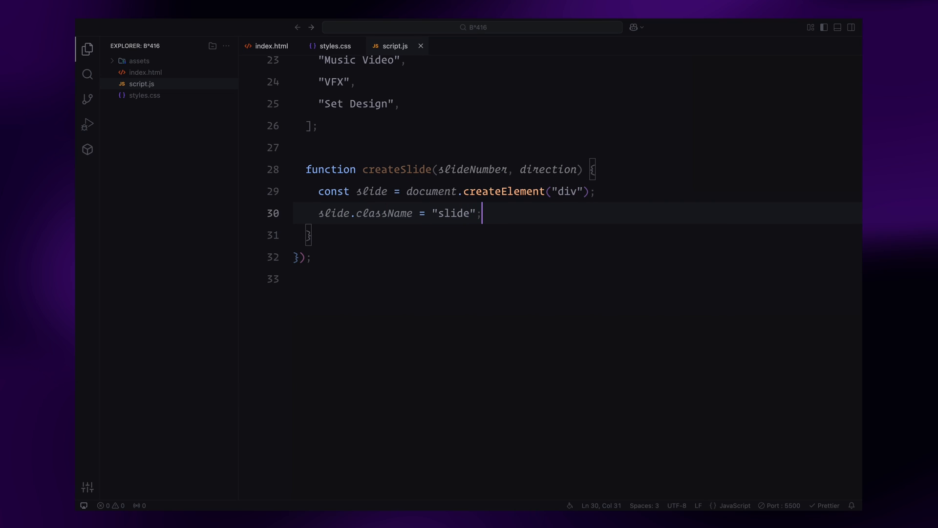
text(const slideBgImg = document.createElement(")
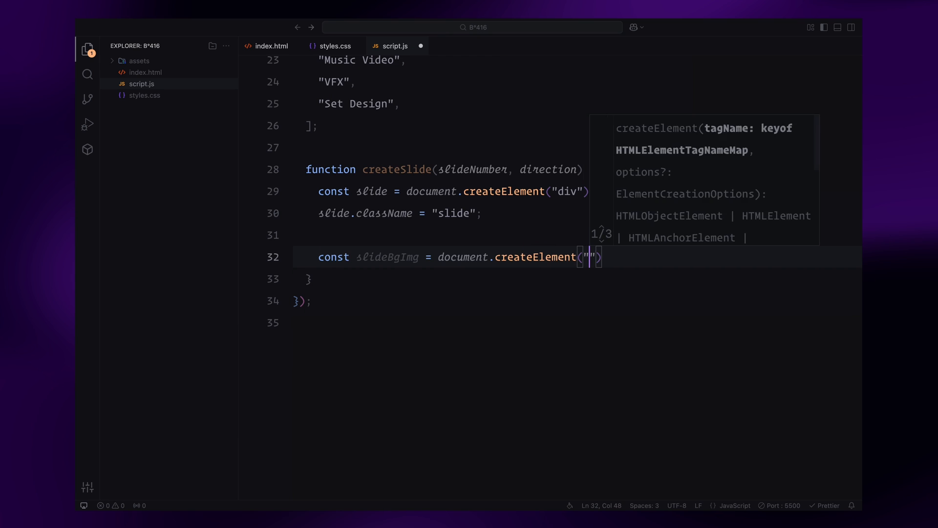
text(slideBgImg.className = "slide-bg-img";)
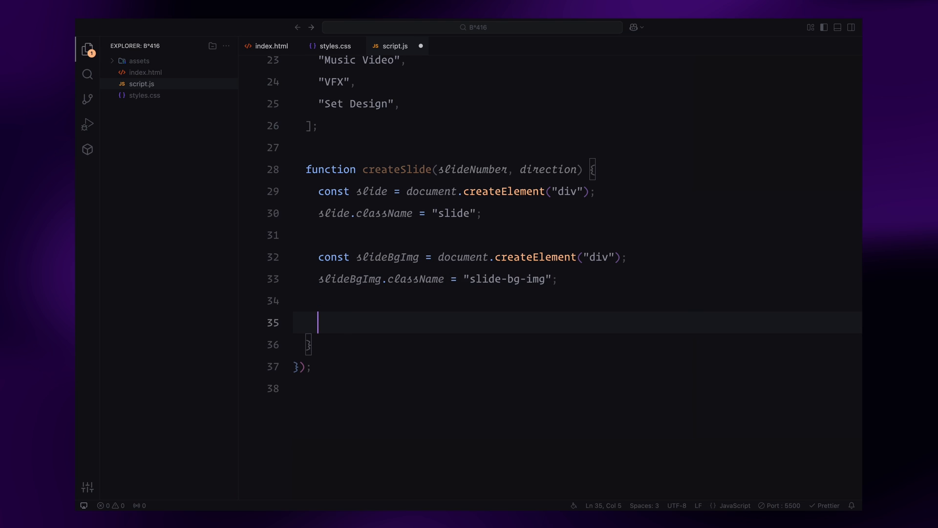
text(e)
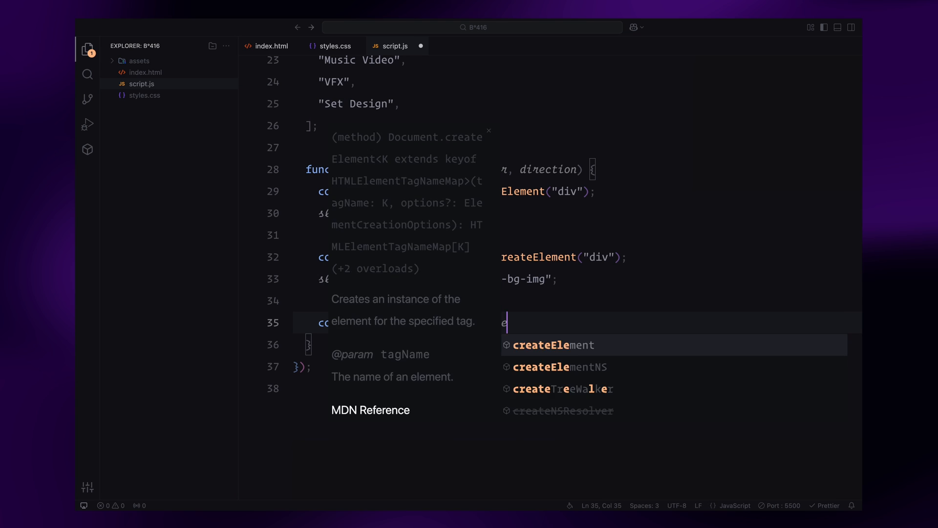
text(img.s)
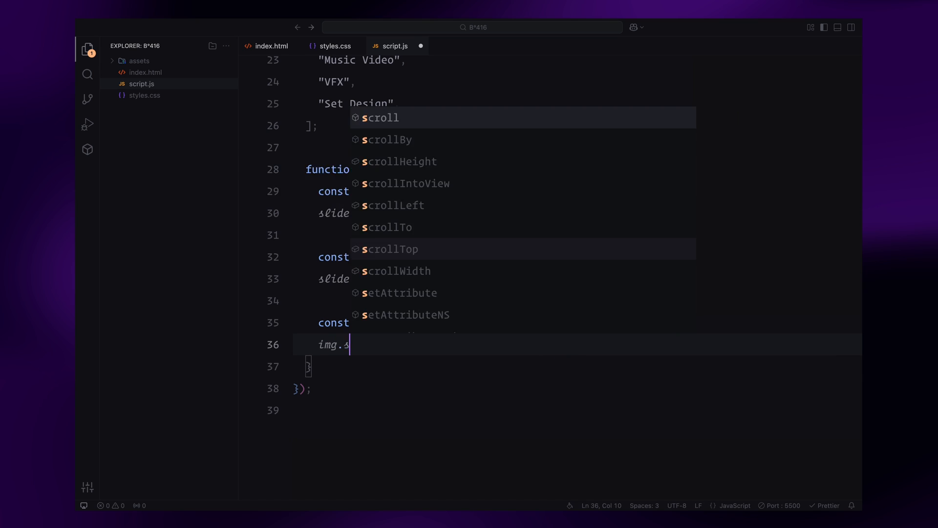
text(rc = `./assets/img${slideNumber}.jpeg`;)
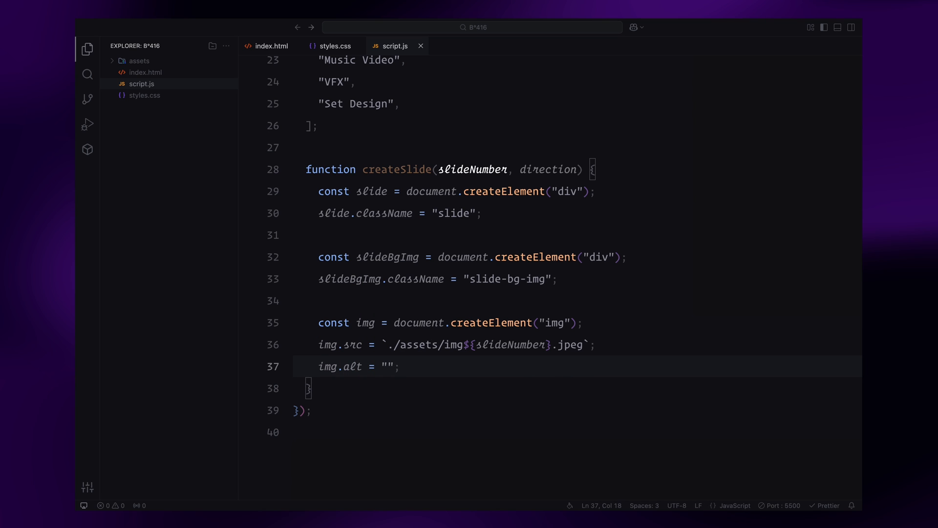
text(slide.appendChild(slideBgImg);)
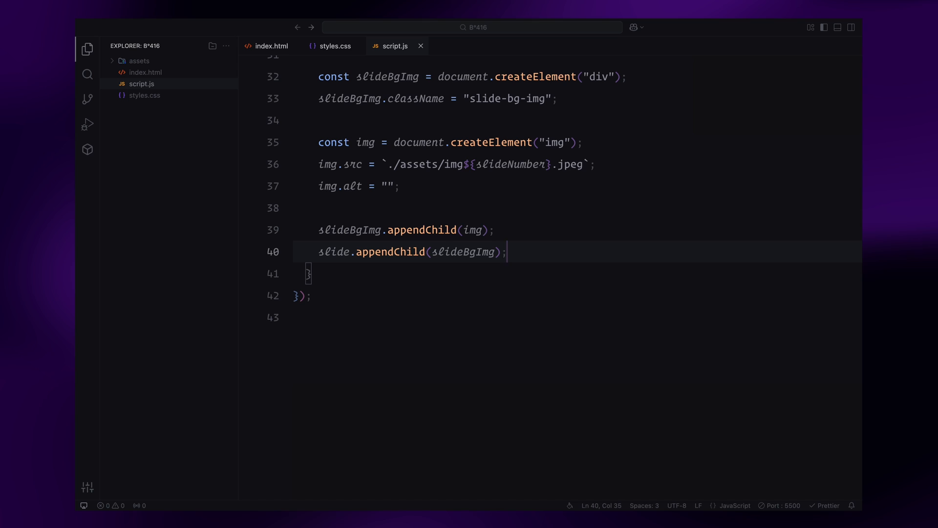
Set slideBgImg clipPath to a collapsed polygon by direction ("down" vs else) and return slide.
text(if (direction)
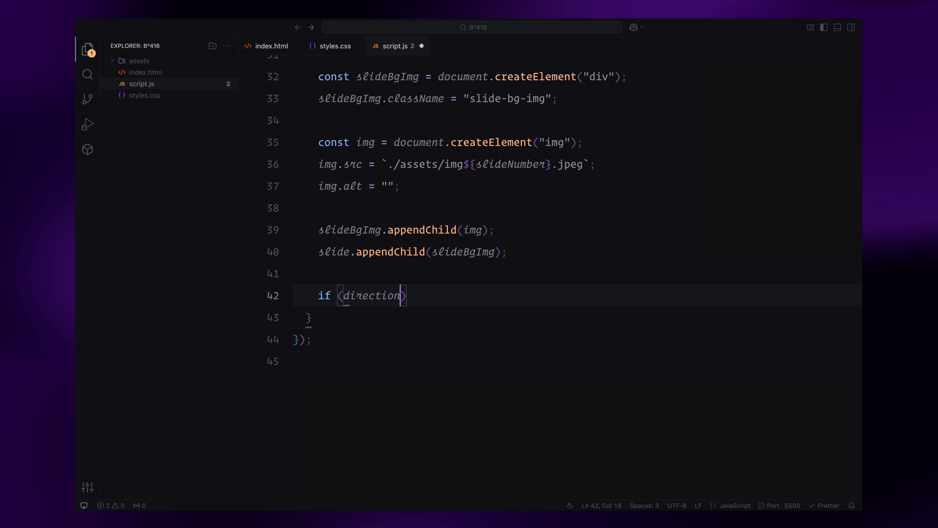
text(=== "down") {)
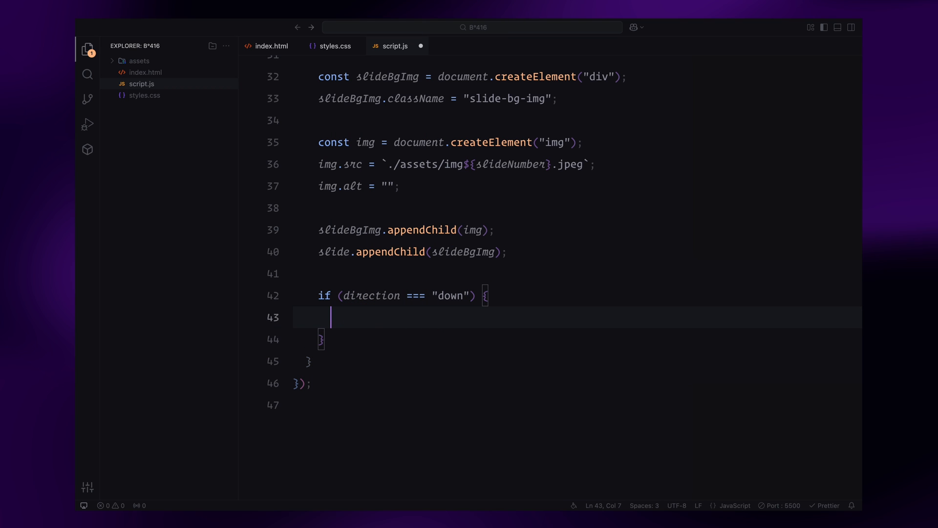
text(slideBgImg.style)
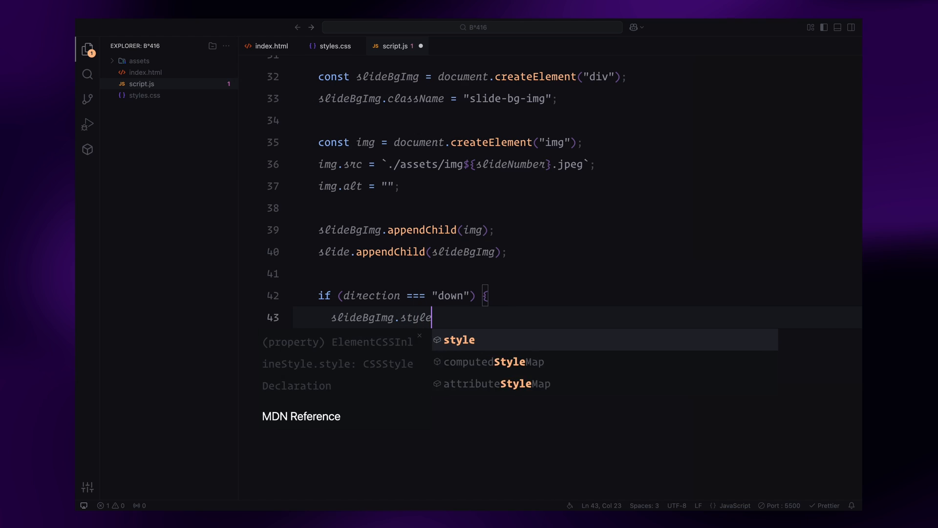
text(.clipPath = "")
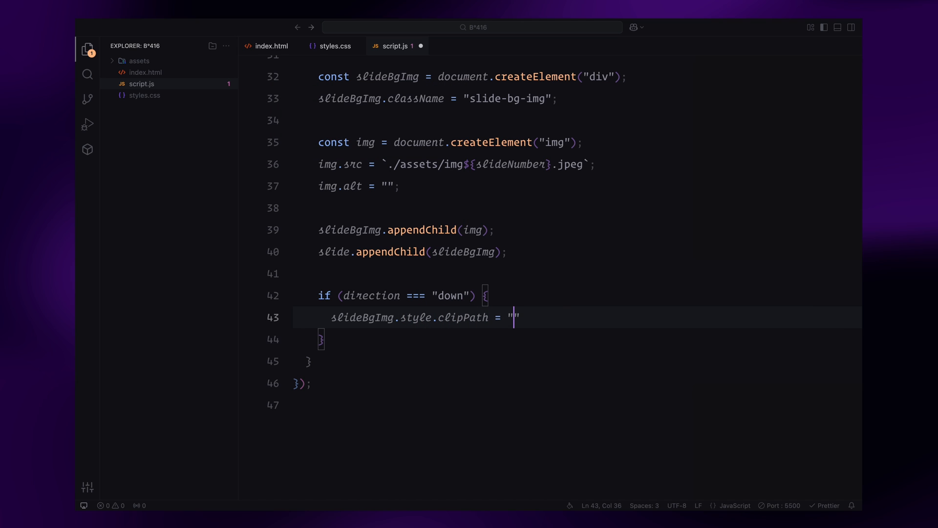
text(polygon(0% 100%, 100% 100%, 100% 100%, 0% 100%))
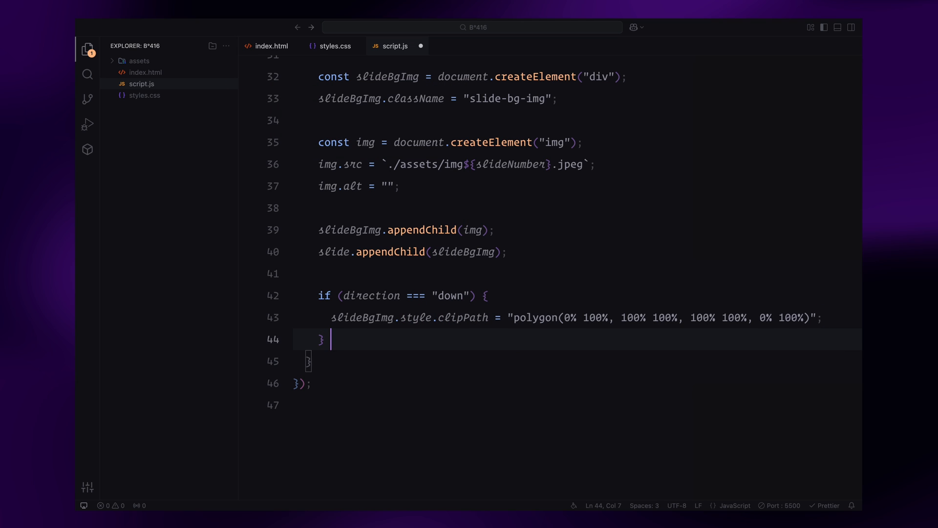
text(else {)
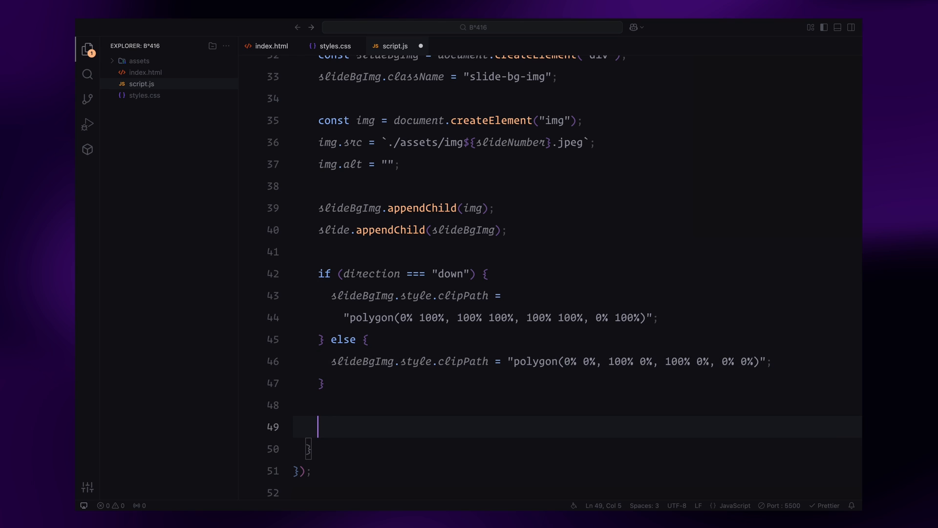
text(return slide;)
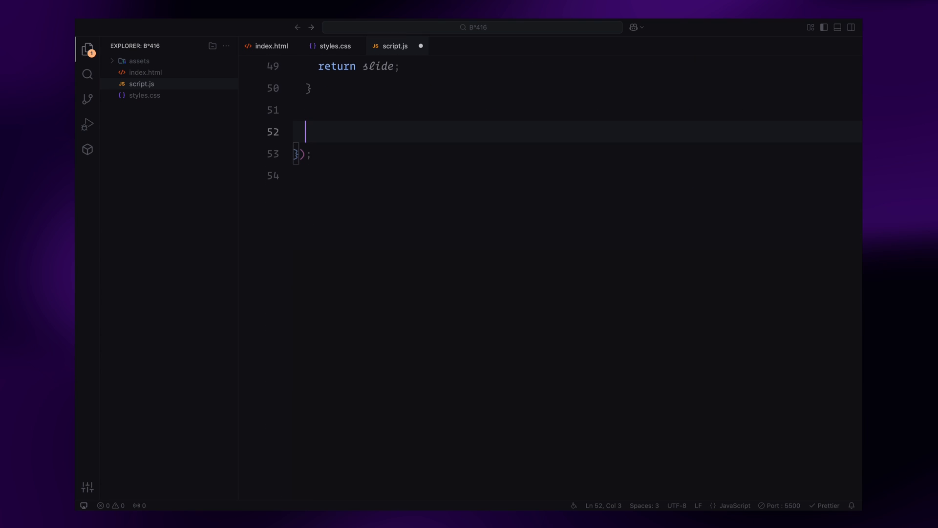
Write createMainImageWrapper building the slide-main-img-wrapper div with img src ./assets/img${slideNumber}.jpeg appended.
text(function createMainIma)
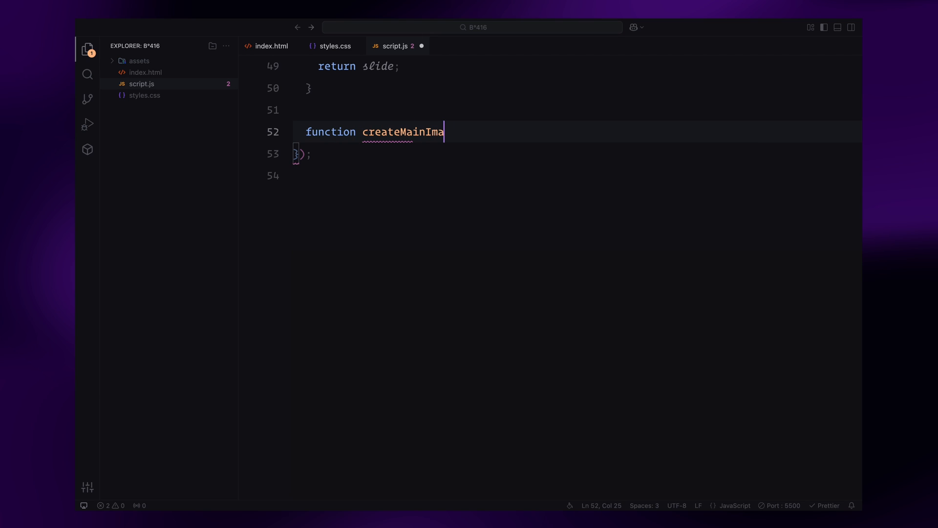
text(geWrapper(slideNumber, direction) {)
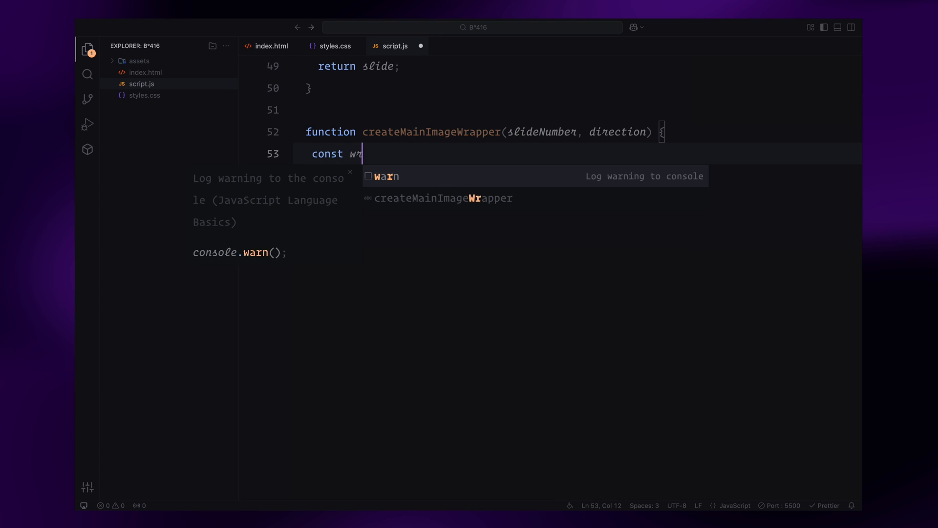
text(rapper = document.createElement("div");)
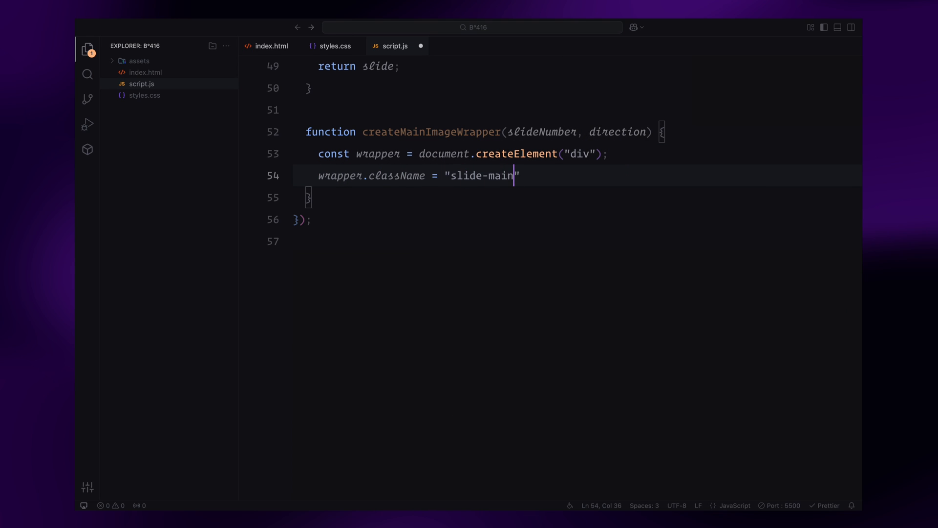
text(-img-wrapper";)
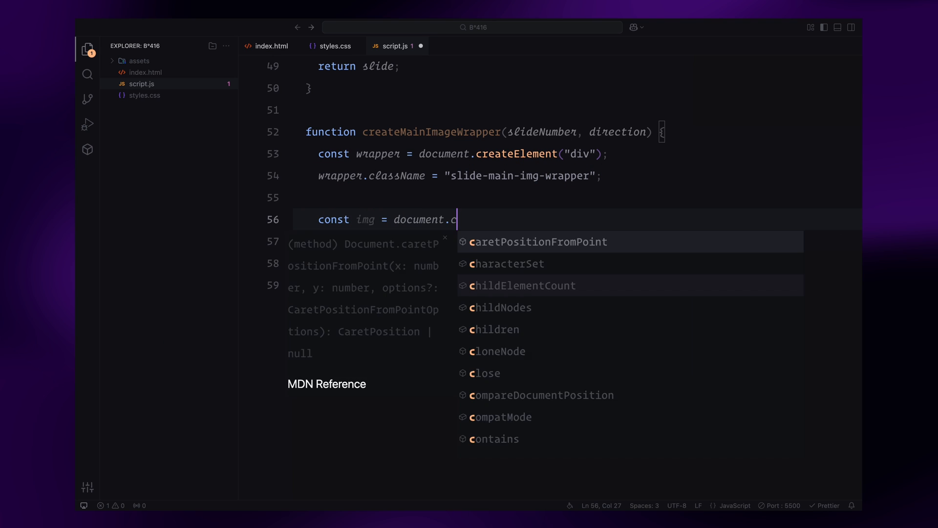
text(reateElement("img");)
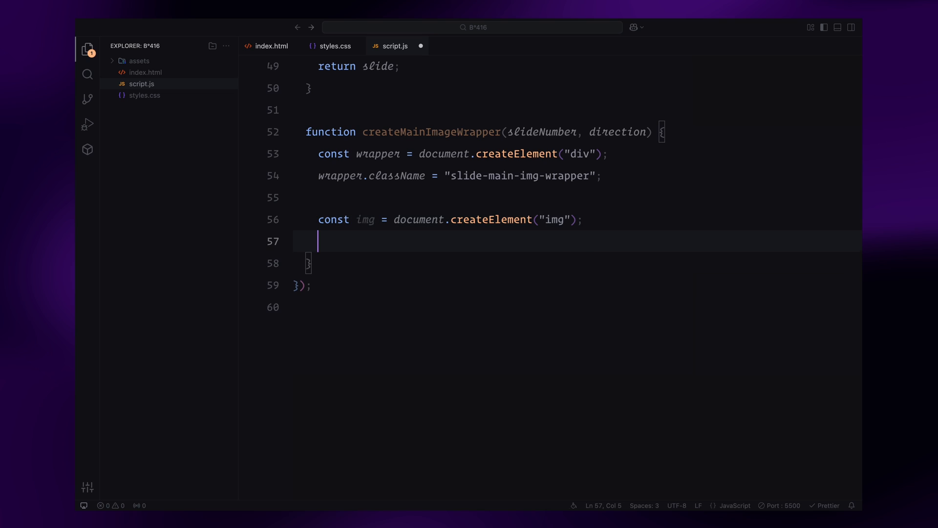
text(img.src = `./a`)
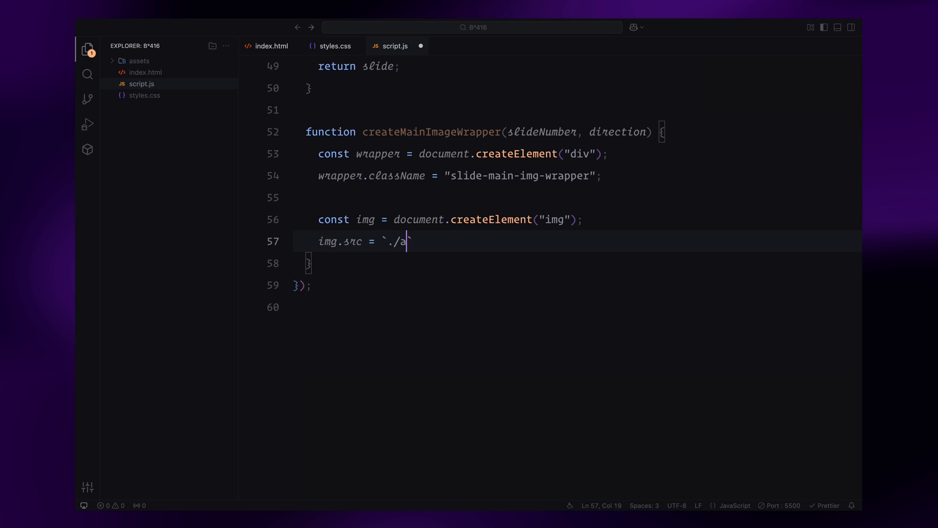
text(ssets/img${})
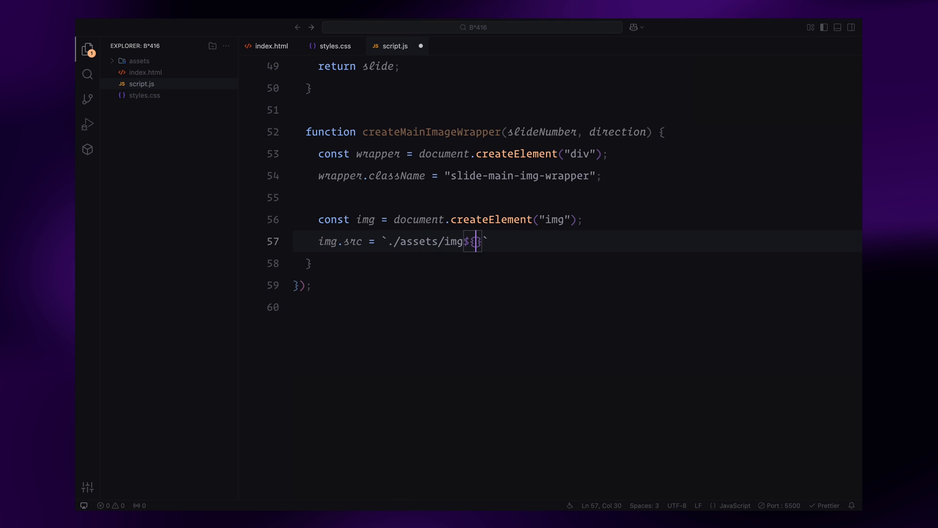
text(slideNumber}.)
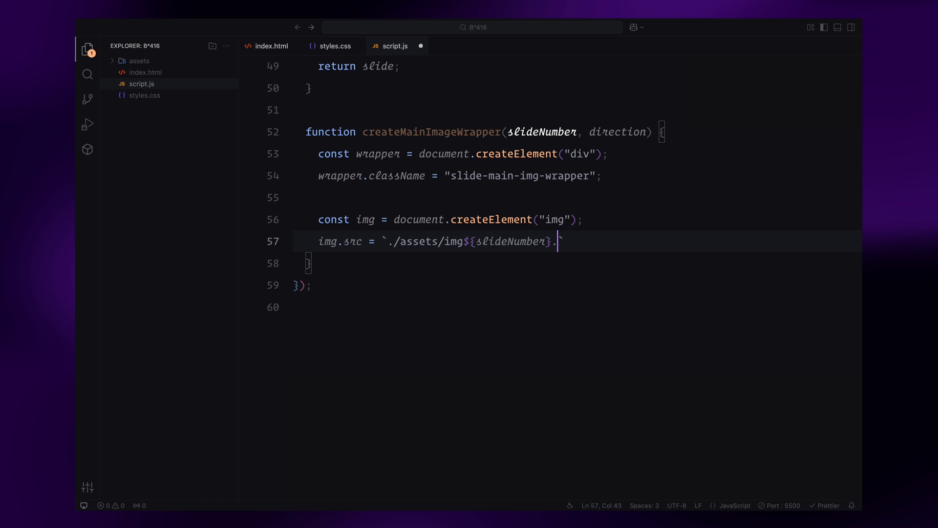
text(jpeg`;)
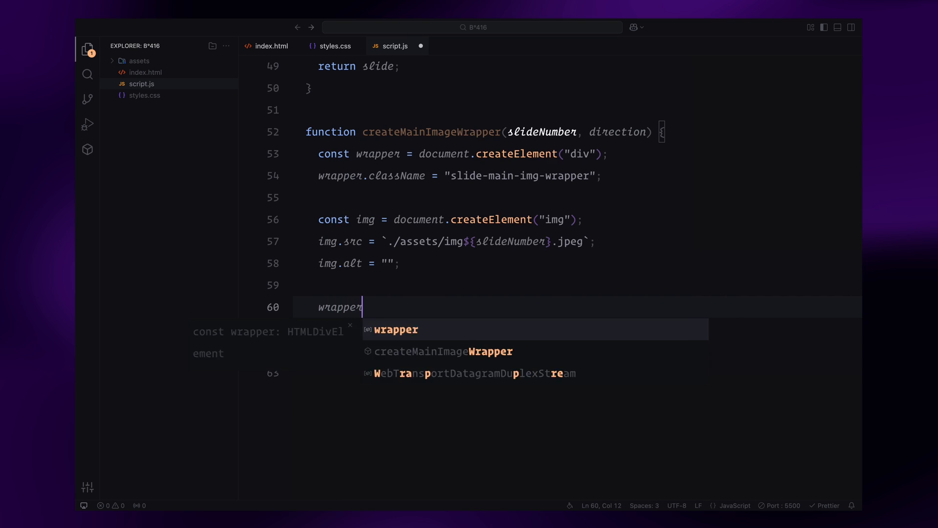
text(.appendChild(img);)
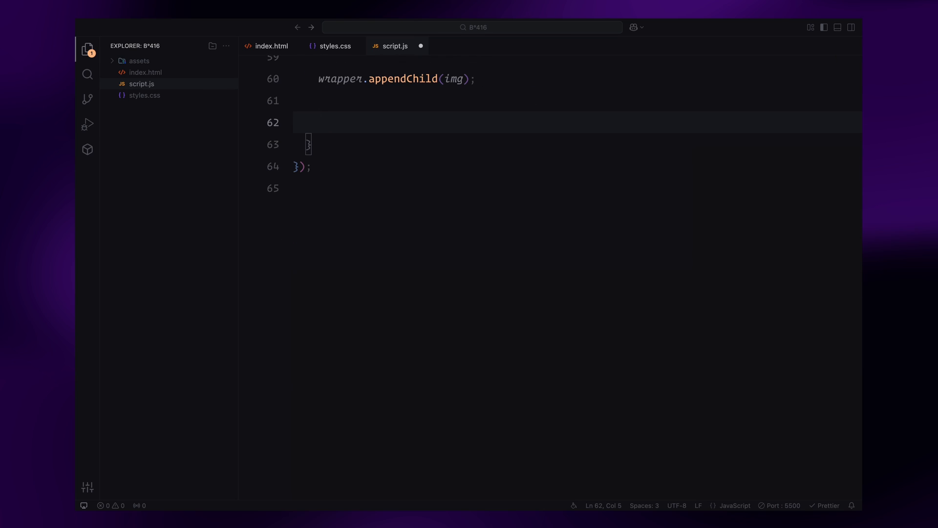
Set wrapper.style.clipPath by direction === "down" and return wrapper.
text(if (direction === "d"))
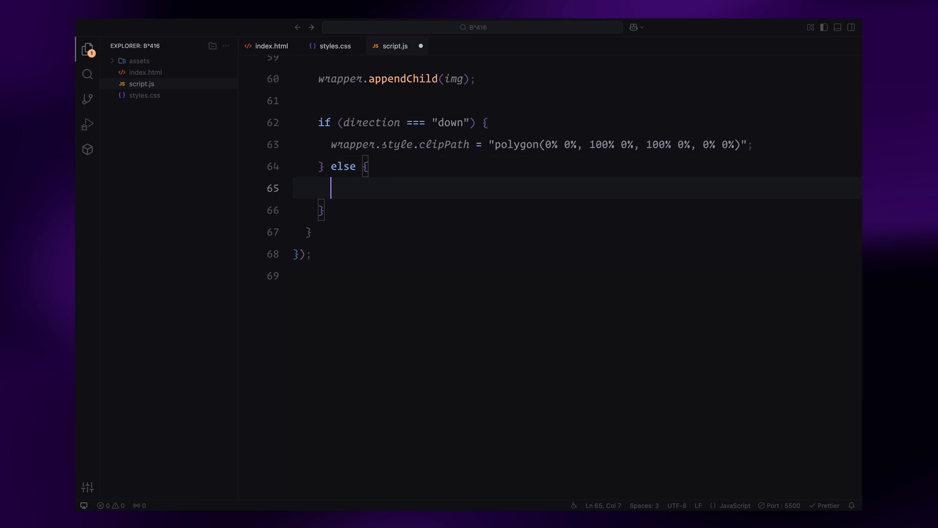
text(wrapper.style.clipPath =)
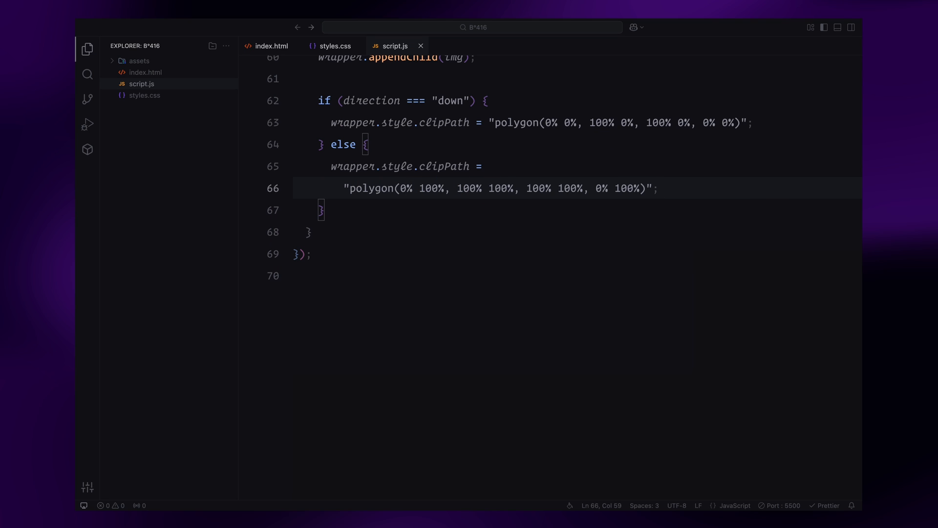
text(return wrapper;)
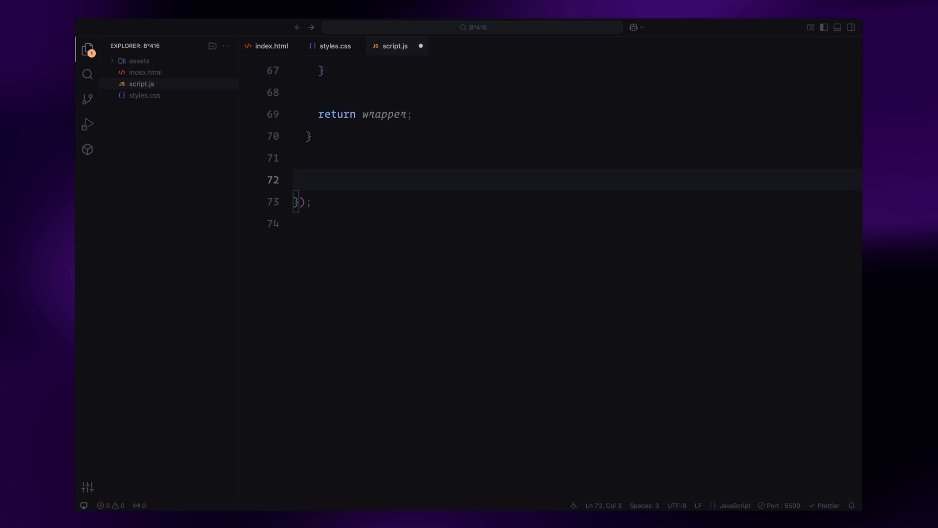
text(function createT)
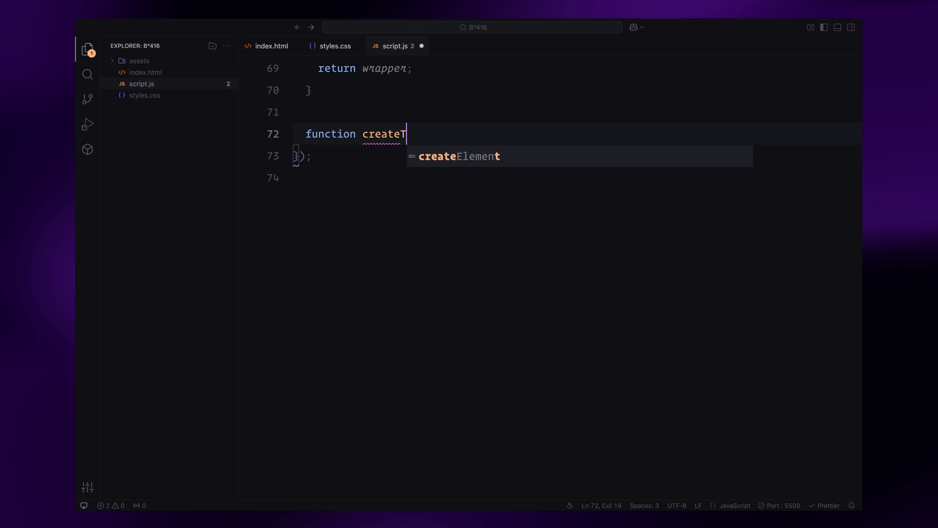
In createTextElements, create the h1 newTitle from slideTitles with gsap y offset down ? 50 : -50.
text(extElements(slideNumber, direction) {)
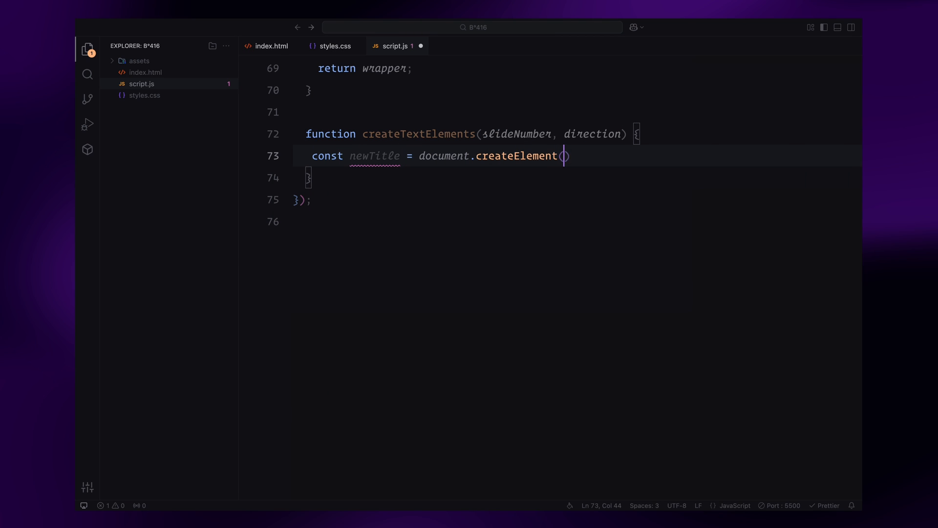
text("h1");)
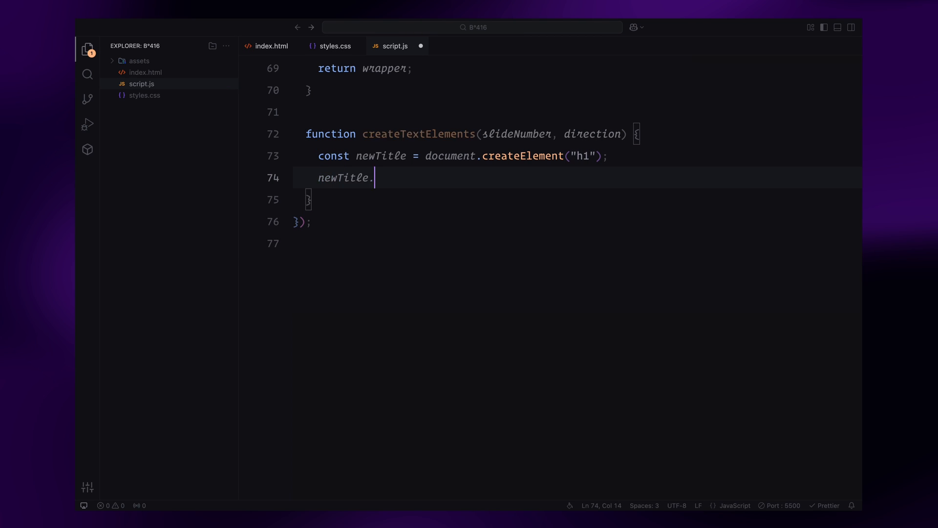
text(textContent = slide)
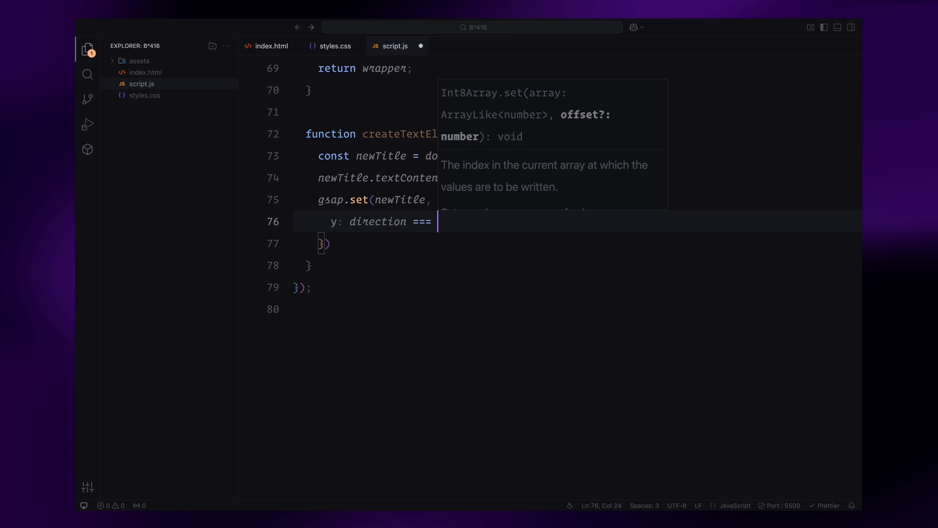
text("down" ? 50 : -50,)
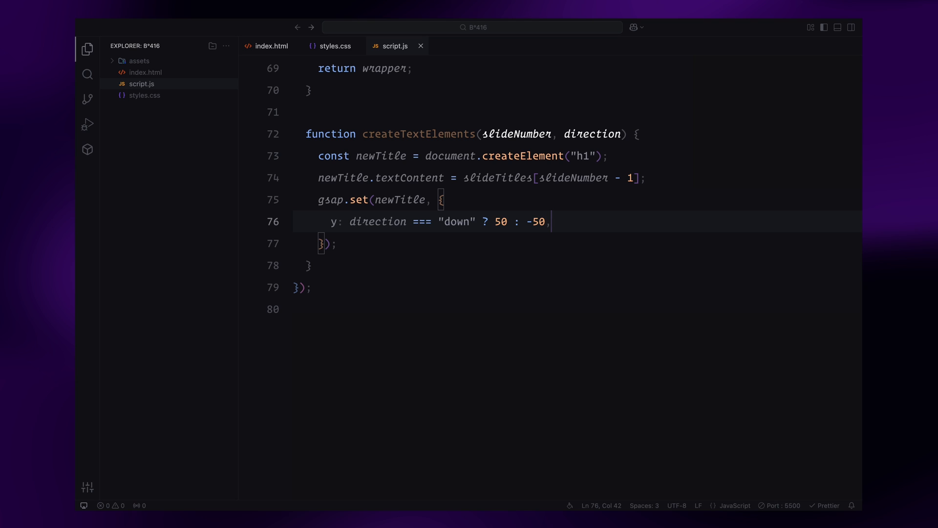
key(Enter)
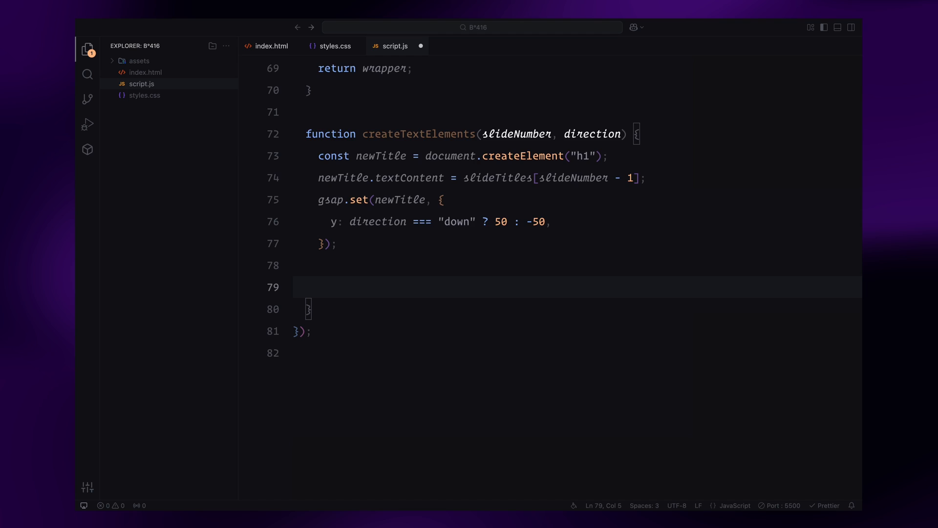
Create newDescription from slideDescriptions[slideNumber - 1] with y offset down ? 20 : -20.
text(const newDescription = document.createElement("p");)
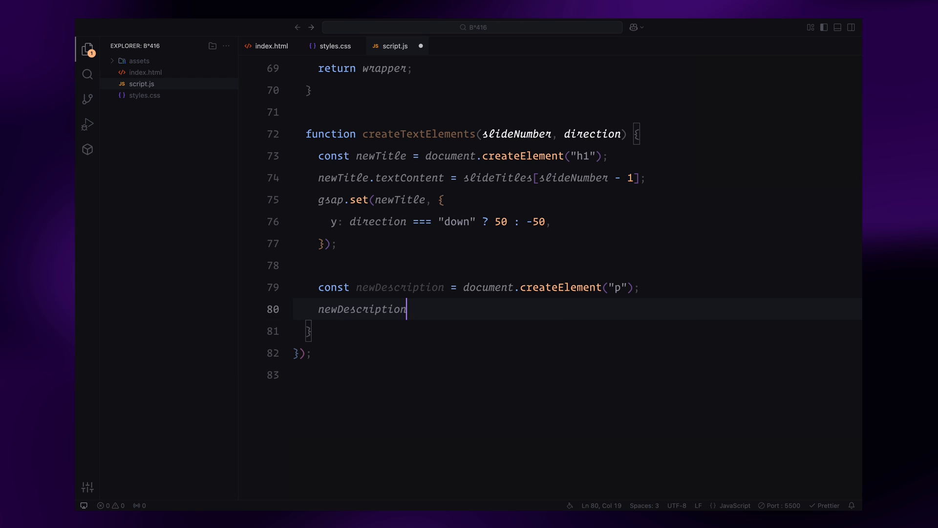
text(.textContent = slideDescriptions[)
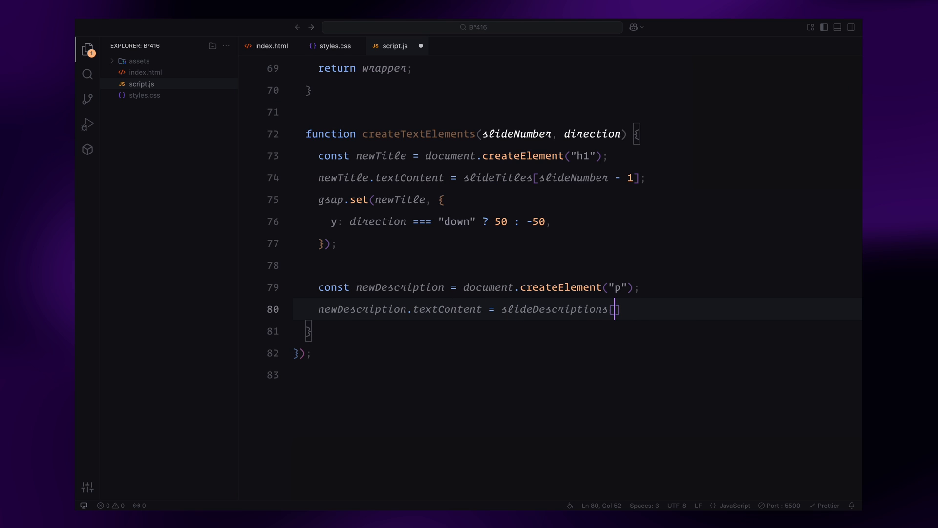
text(slideNumber - 1];)
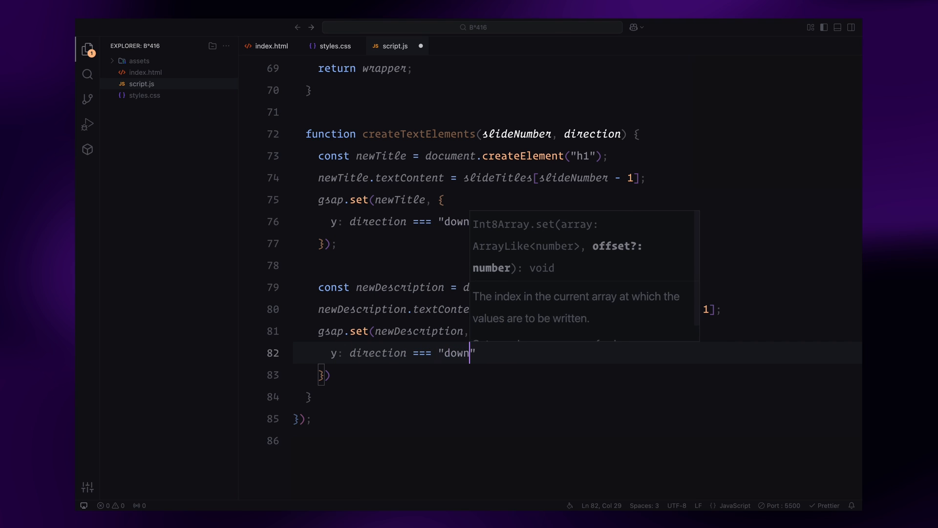
text(? 20 : -20,)
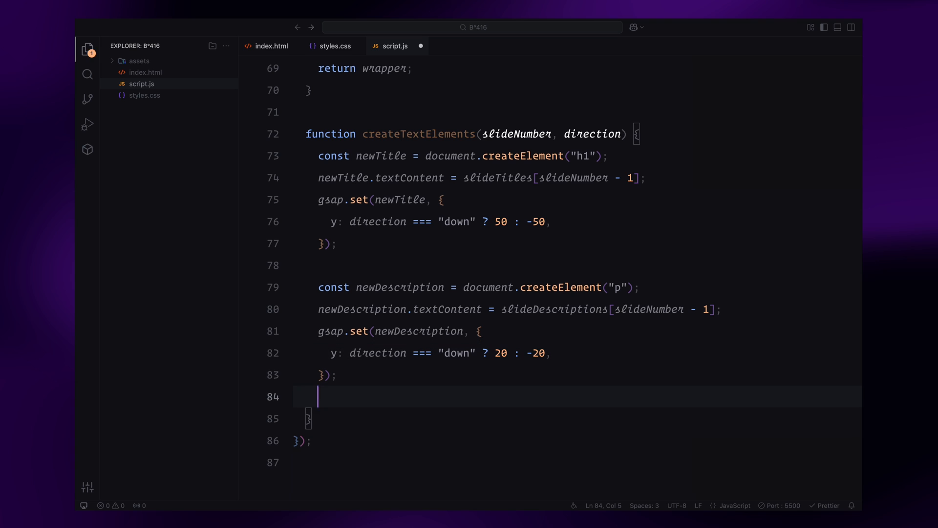
Create newCounter with gsap.set y offset down ? 18 : -18 and return the three elements.
text(const newCounter = document.createElement("p");)
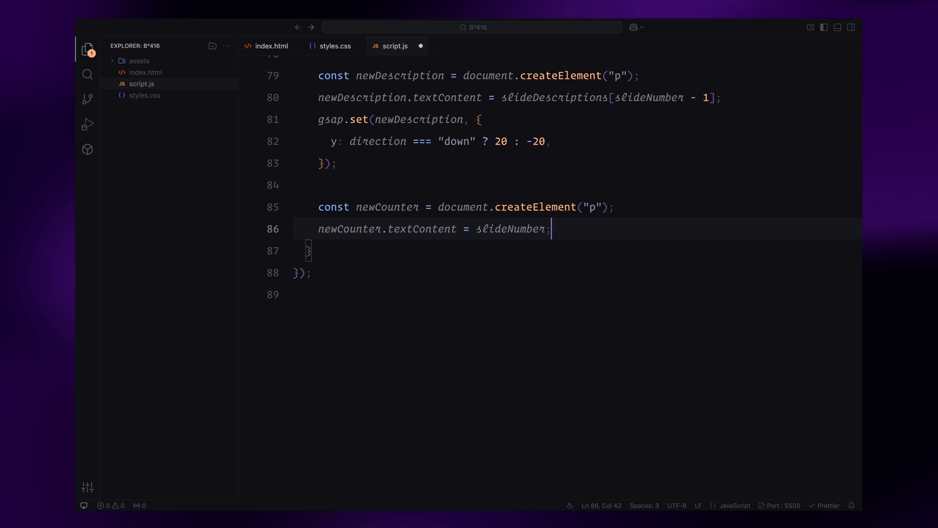
text(gsap.set(newCounte)
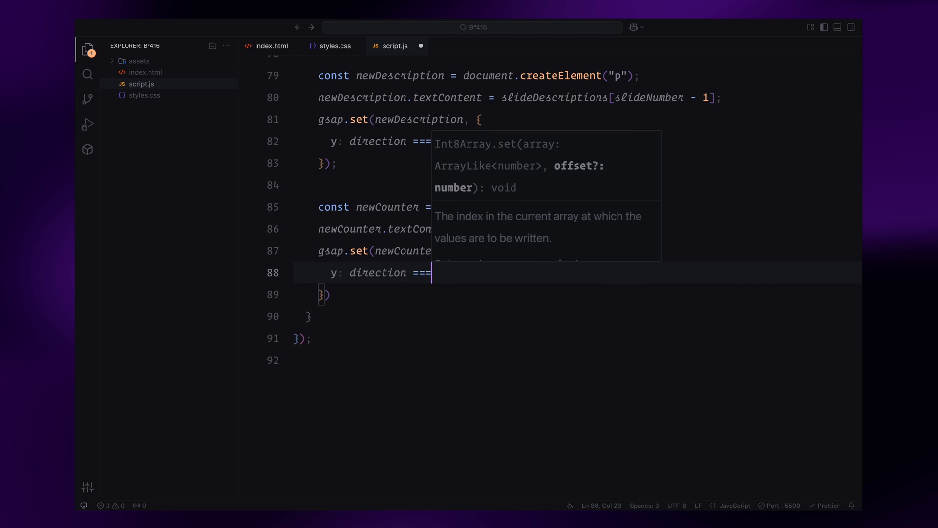
text("down" ? 18 :)
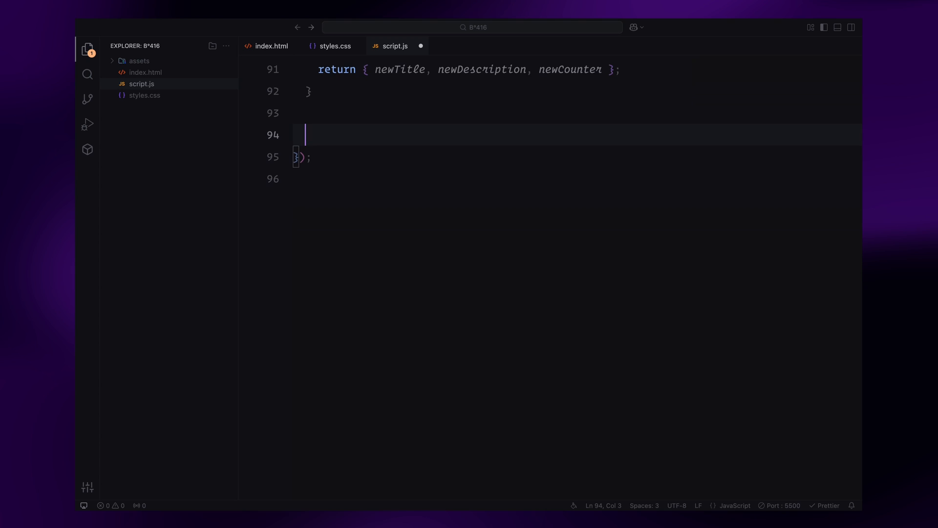
text(function animateSlid)
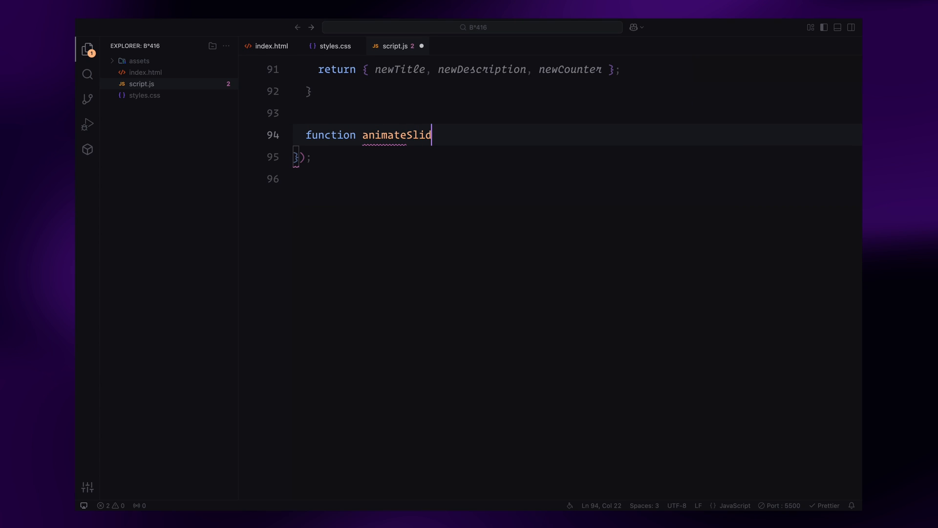
Start animateSlide(direction) with the isAnimating || !scrollAllowed early return and set the flags.
text(e(direction) {)
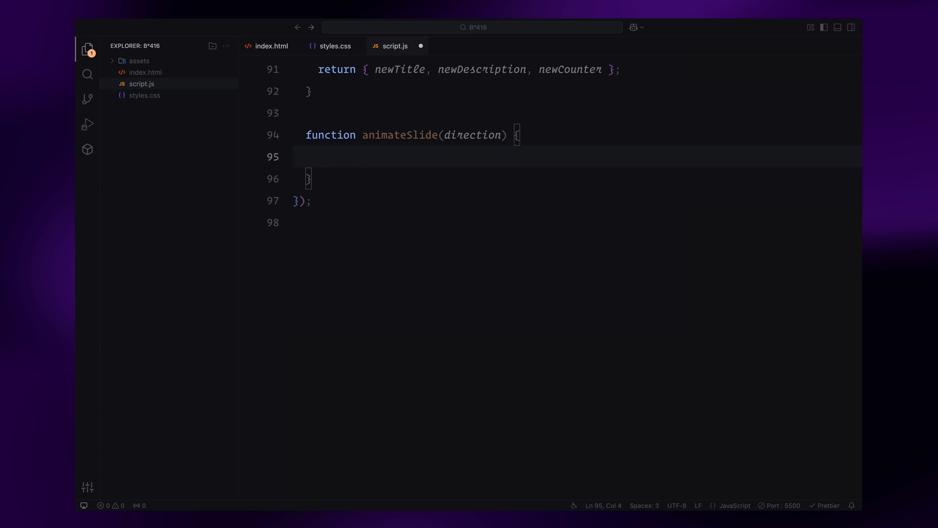
text(if (isAnimating ||)
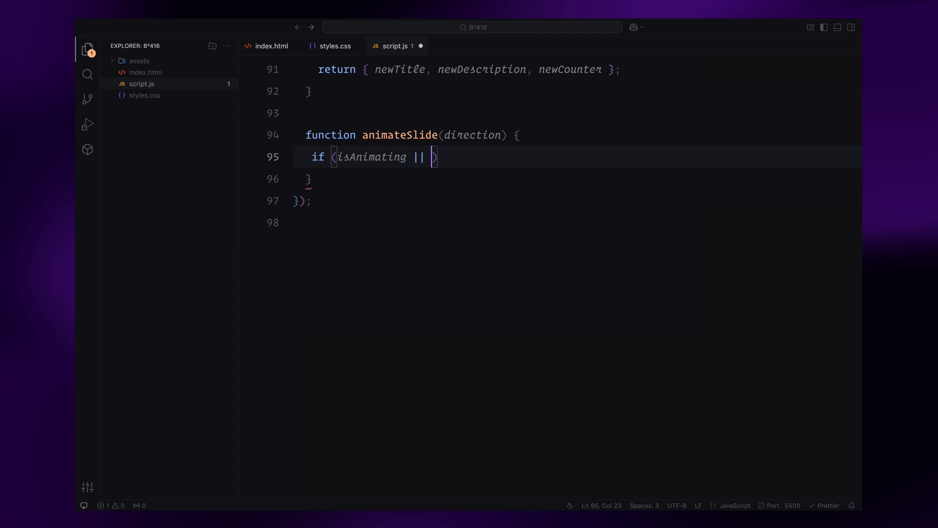
text(!scrollAllowed) return;)
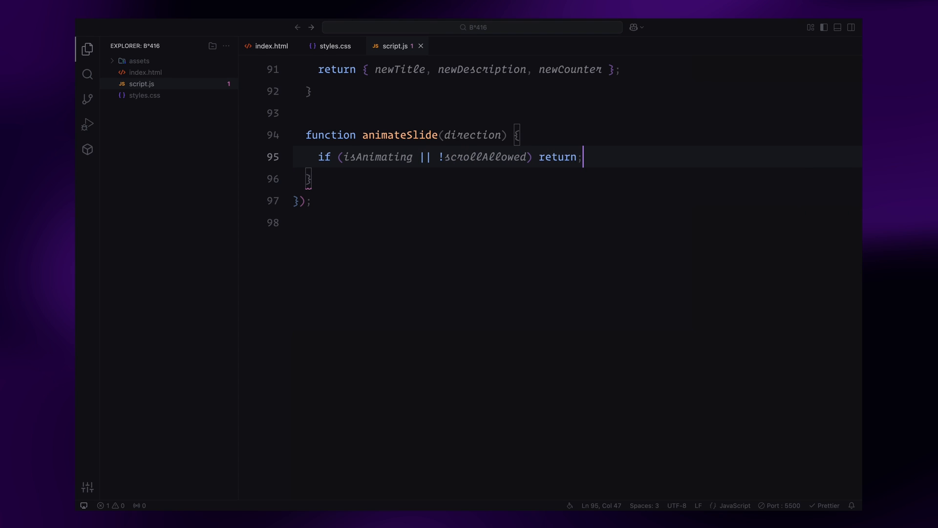
text(isAnimating =)
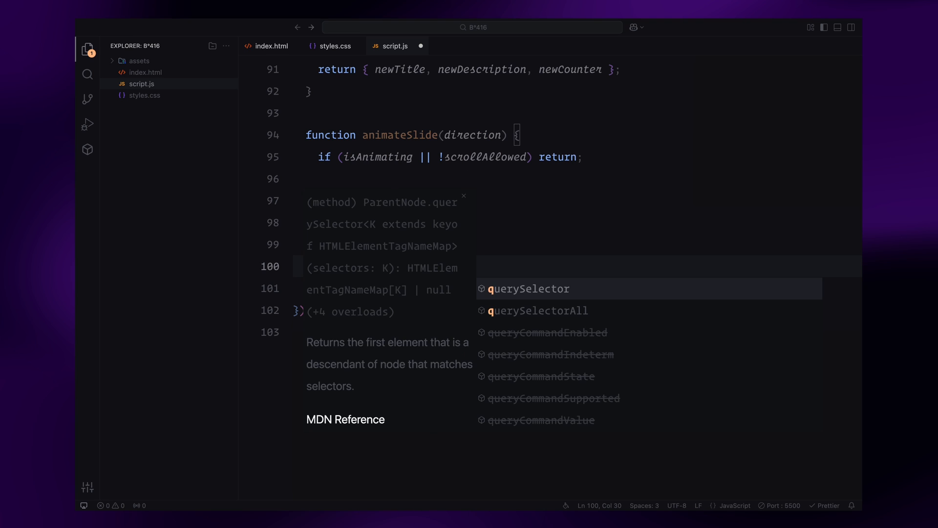
Query the slider, its current .slide and the .slide-main-img container.
text(const currentSlideElement =)
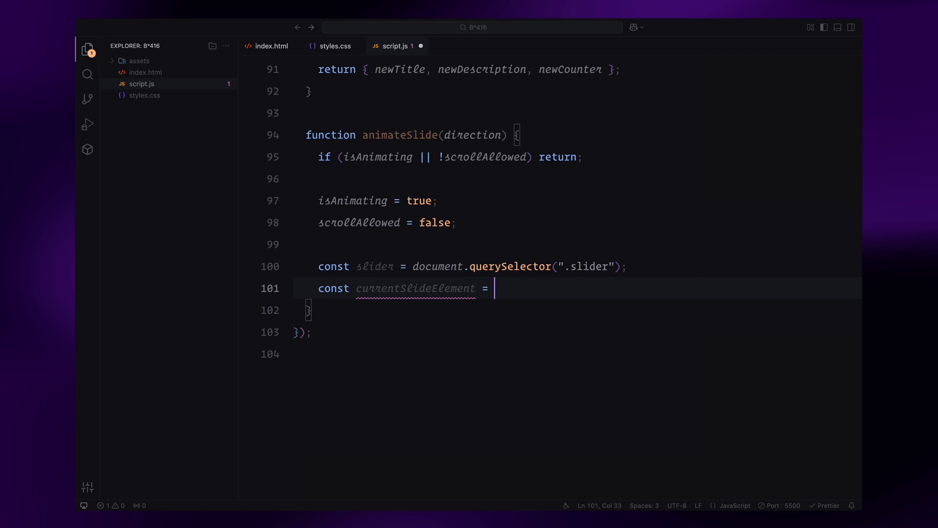
text(slider.querySelector(".slide");)
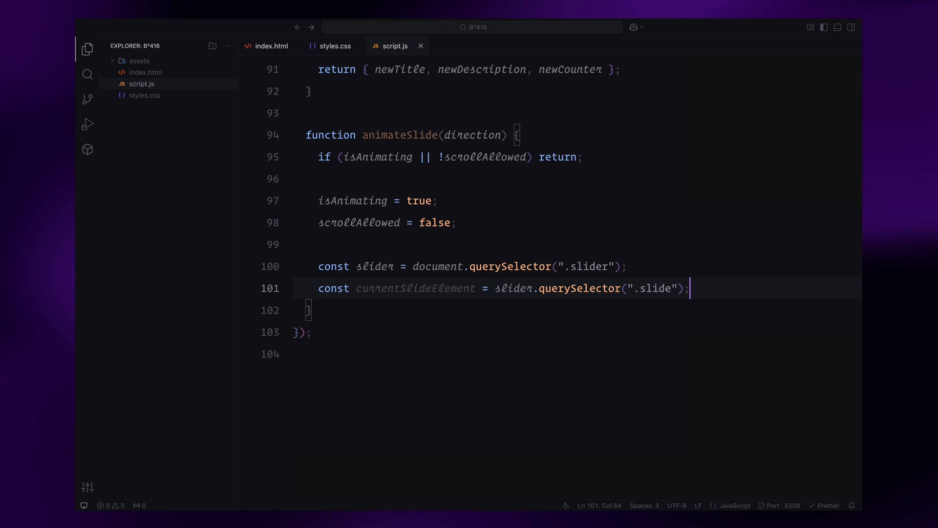
text(const mainImageContainer)
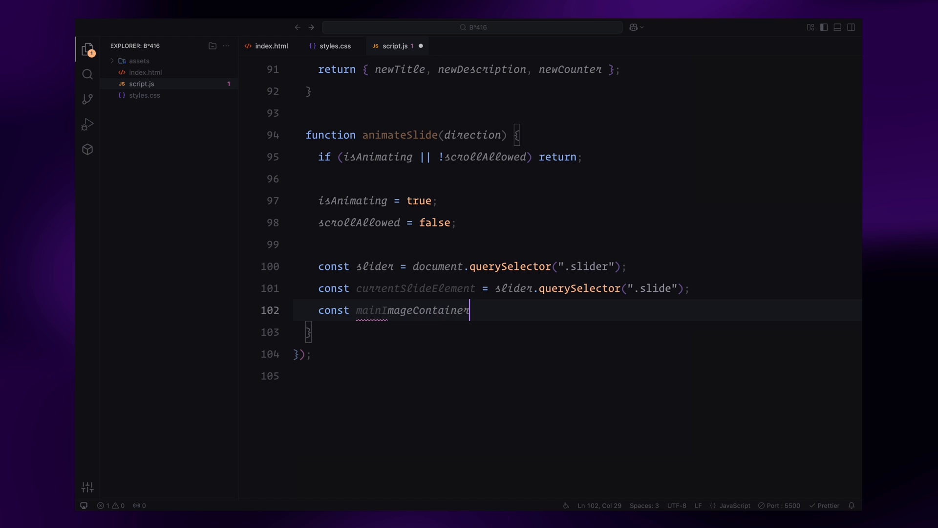
text(= document.querySelector()
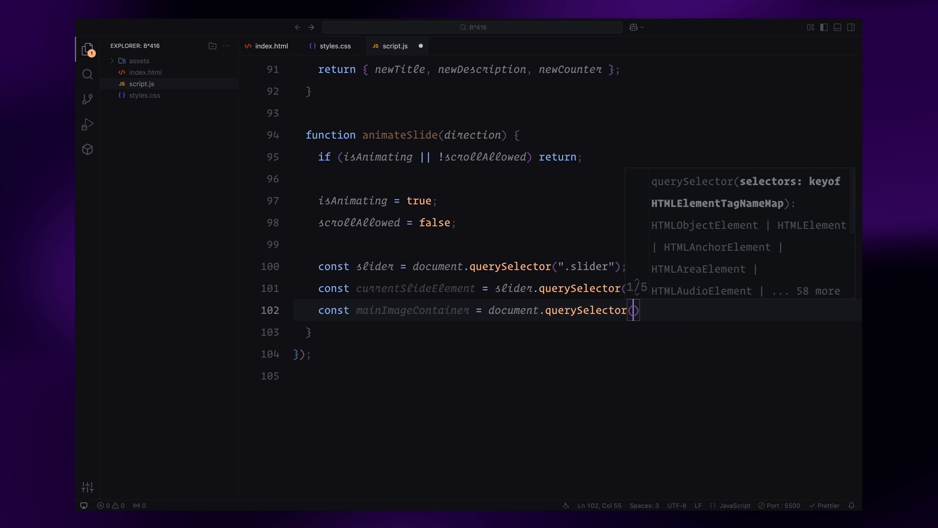
text(".slide-main-img")
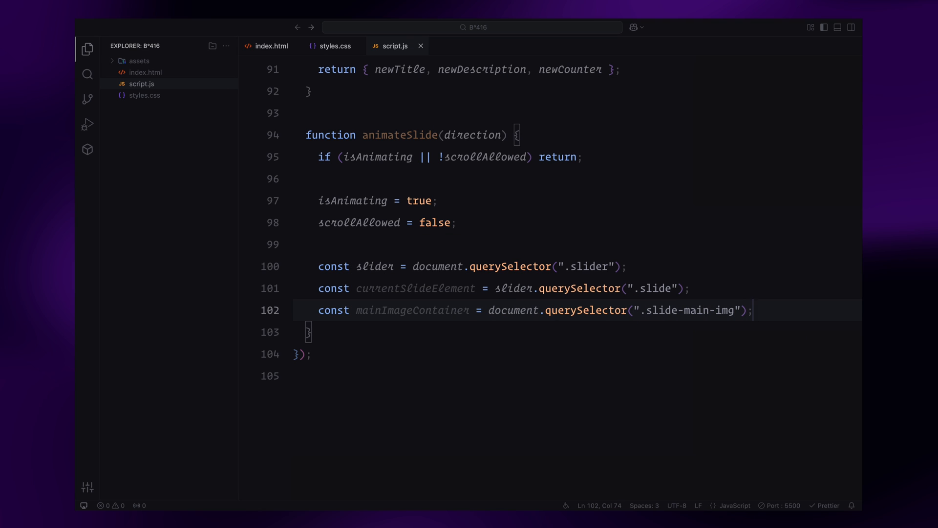
text(const currentMainWrapper =)
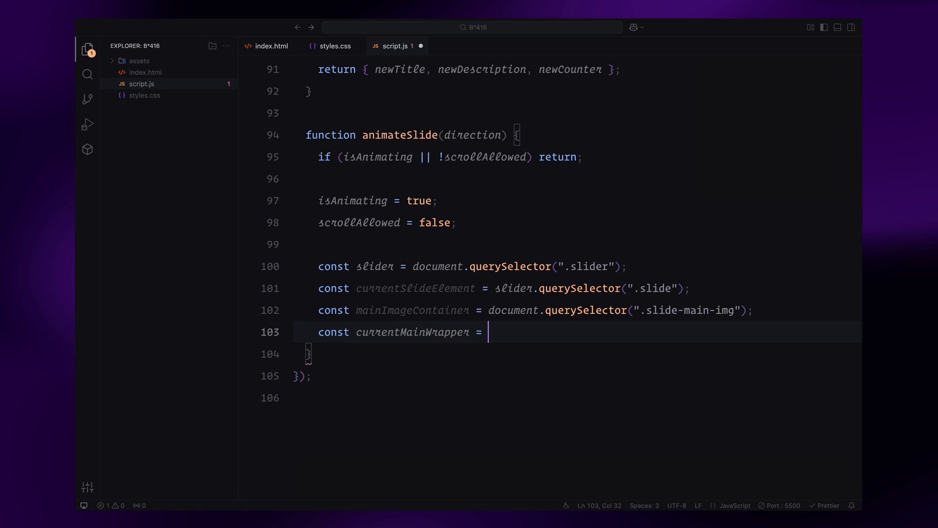
Query currentMainWrapper, titleContainer, descriptionContainer and the .count counterContainer.
text(mainImageContainer.querySelector(".slide-main-img-)
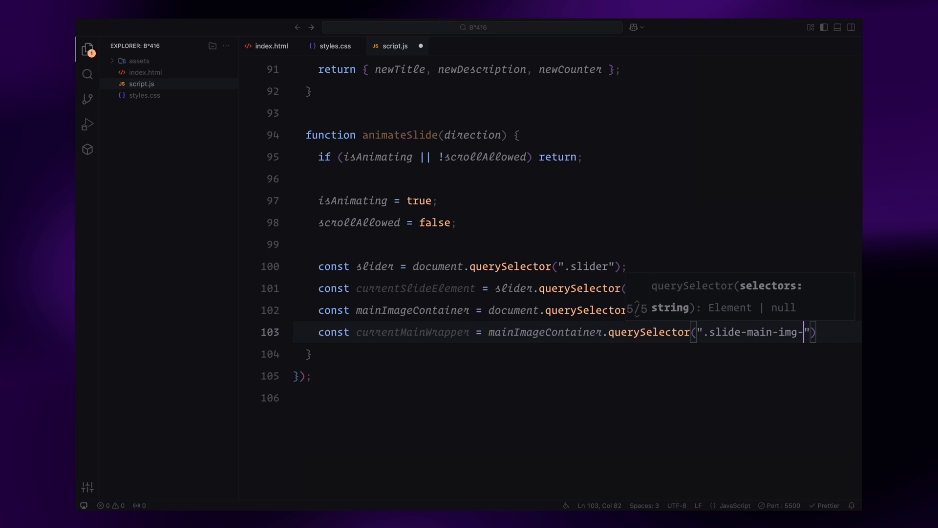
text(wrapper")
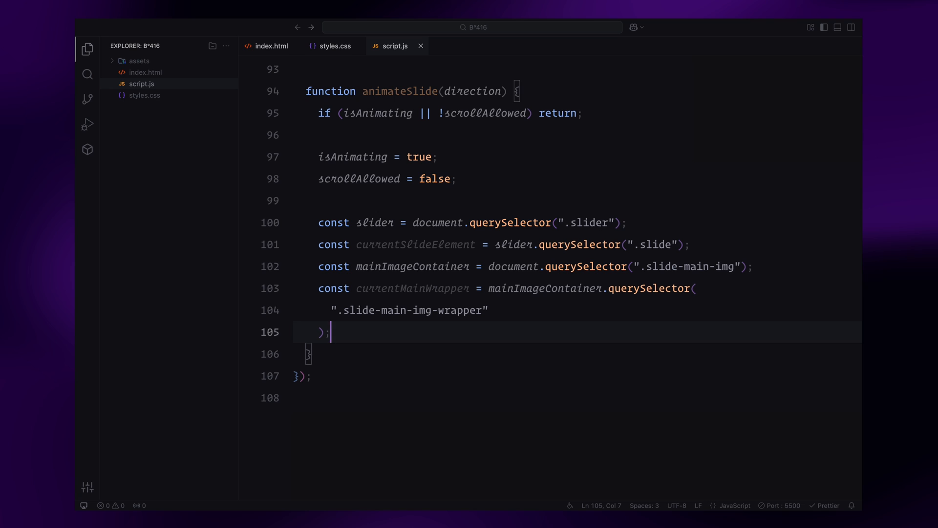
text(const titleContainer = document.querySelector(".s)
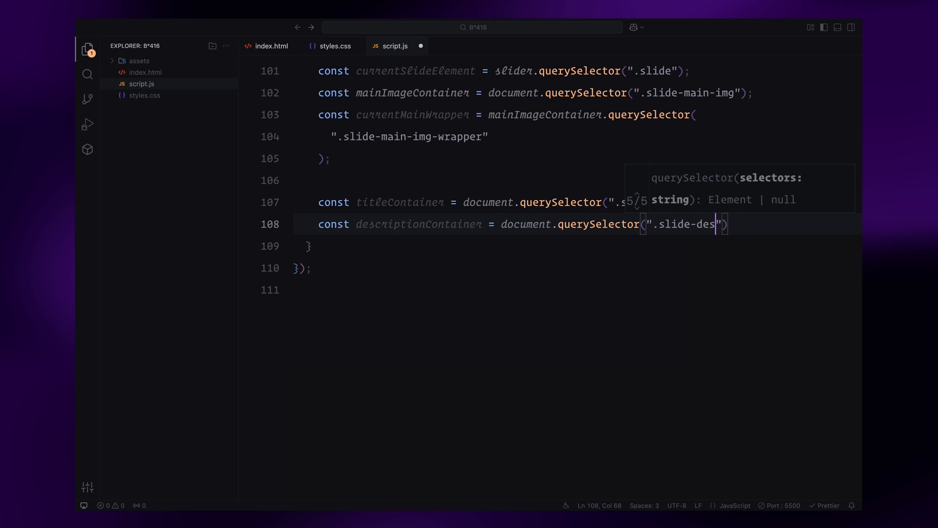
text(const counterContainer = document.querySelector)
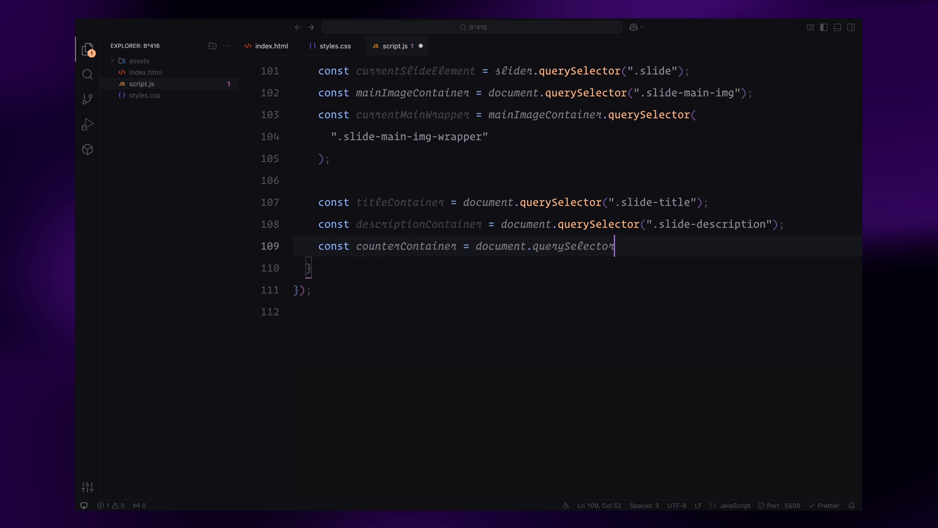
text((".count");)
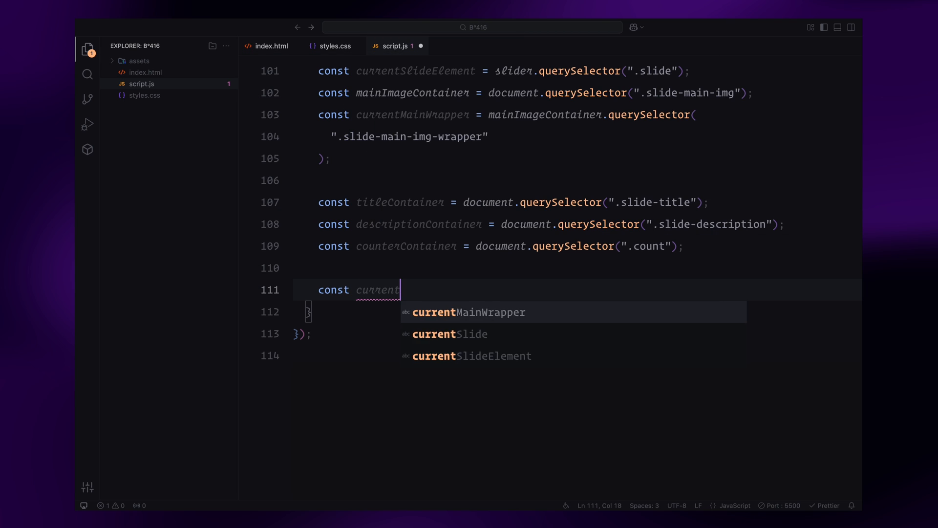
Query currentTitle h1, currentDescription and currentCounter p from their containers.
text(Title = titleContainer.querySelector("h1");)
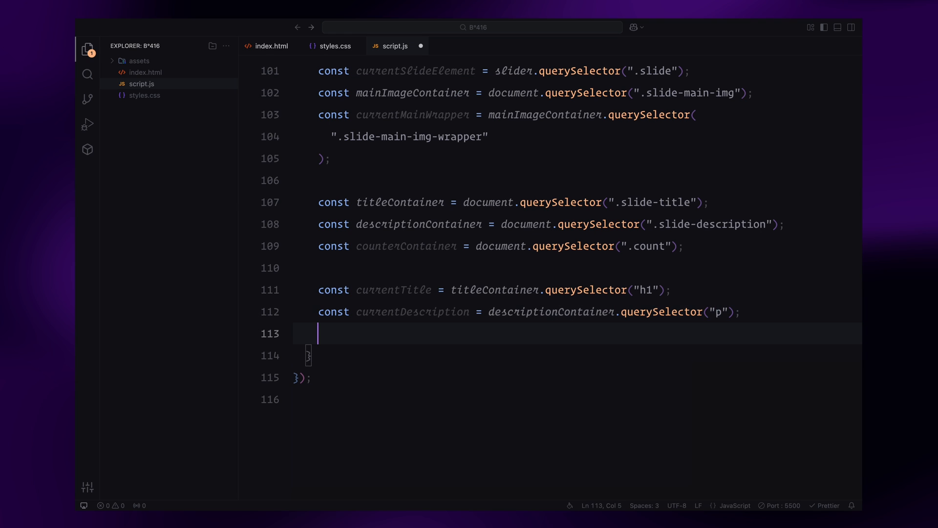
text(const currentCounter = counterContainer.querySelector("p");)
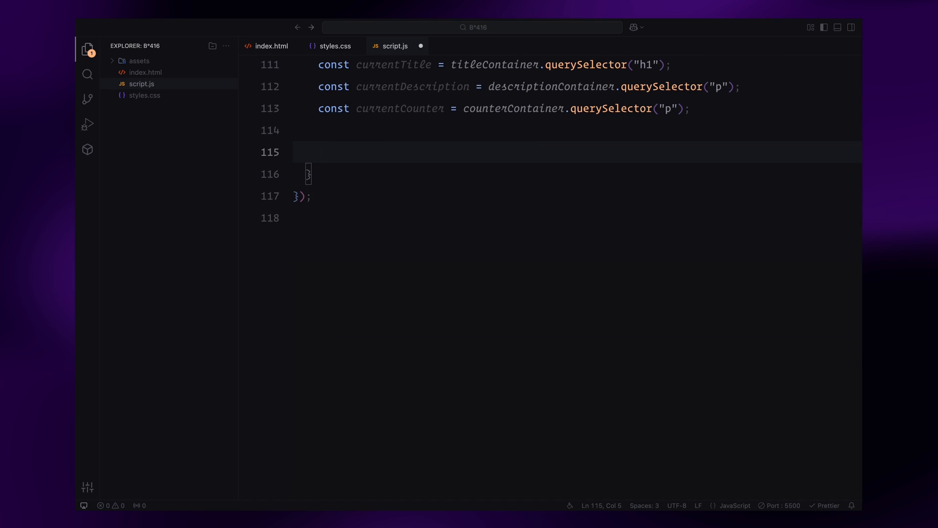
Wrap currentSlide with ternaries (totalSlides ? 1, 1 ? totalSlides) by direction and create newSlide = createSlide(currentSlide, direction).
text(if (direction === ""))
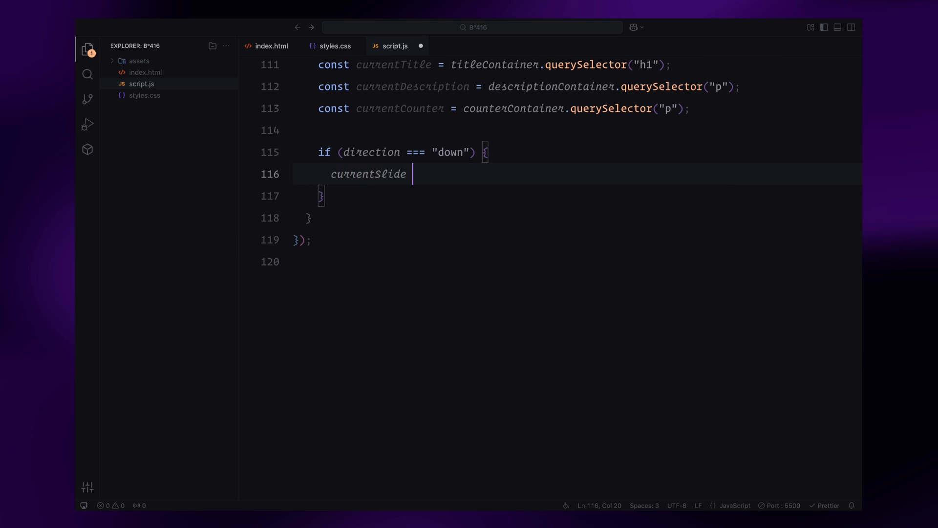
text(= currentSlide)
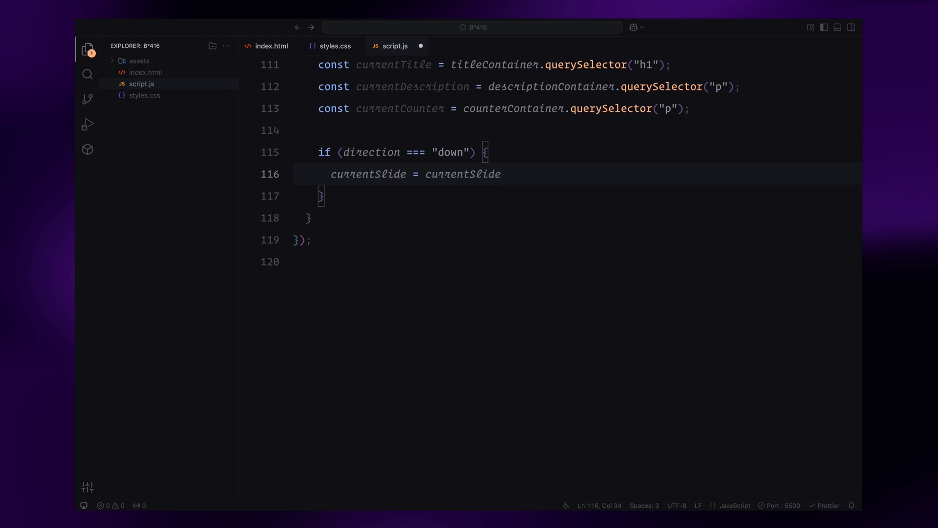
text(=== totalSlides ? 1 : currentSlide + 1;)
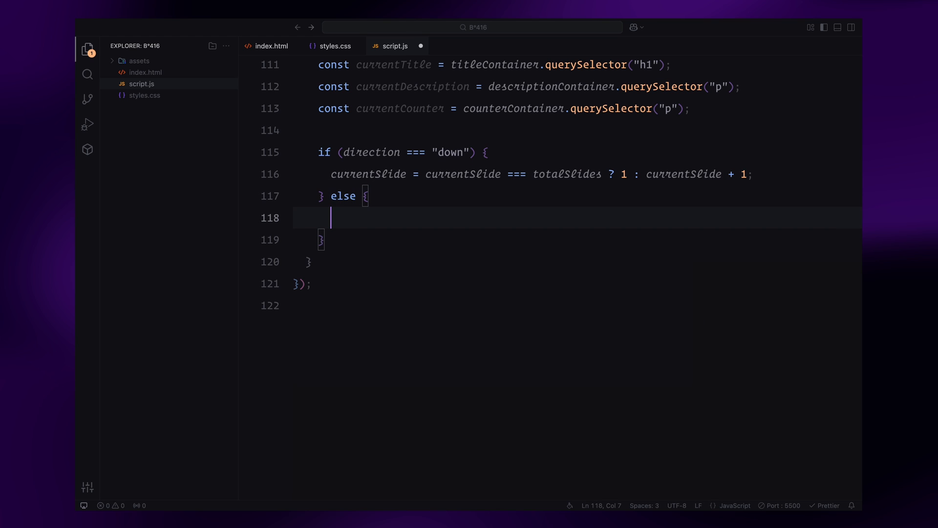
text(currentSlide =)
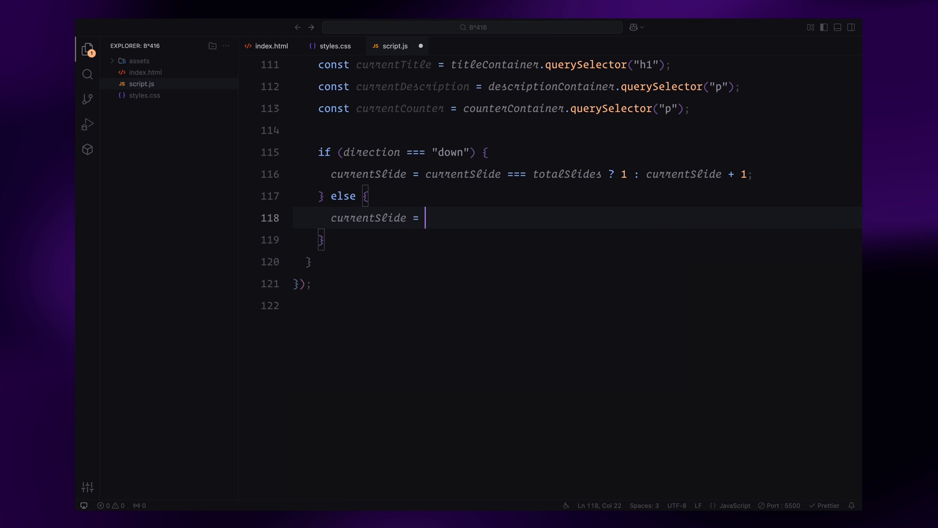
text(currentSlide === 1 ? totalSlides :)
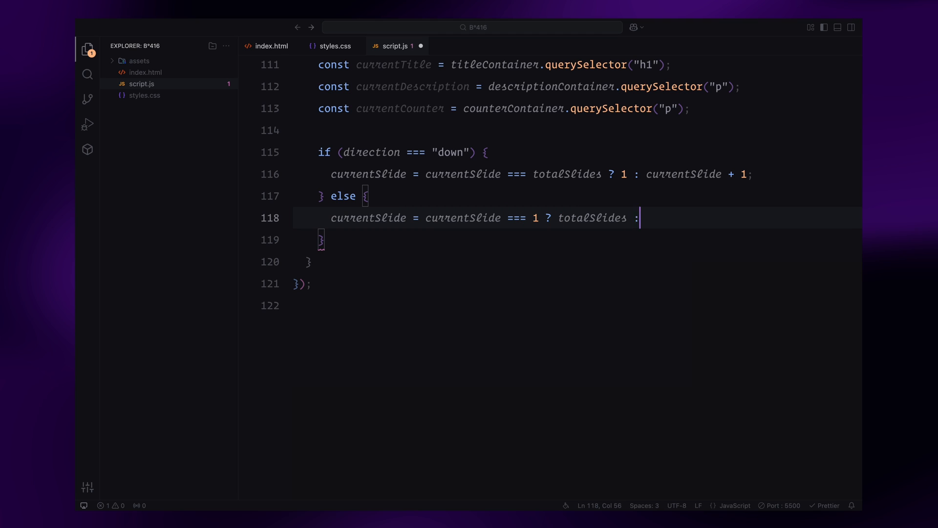
text(currentSlide -)
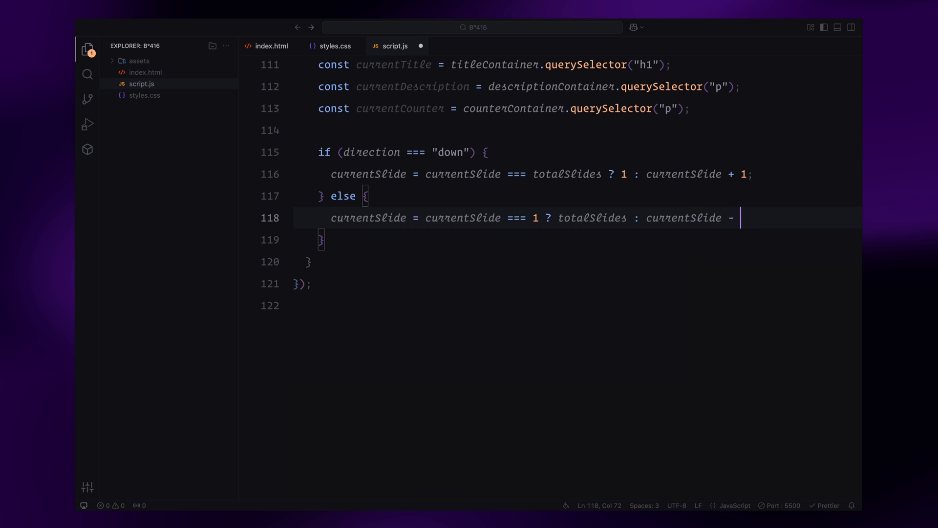
text(1;)
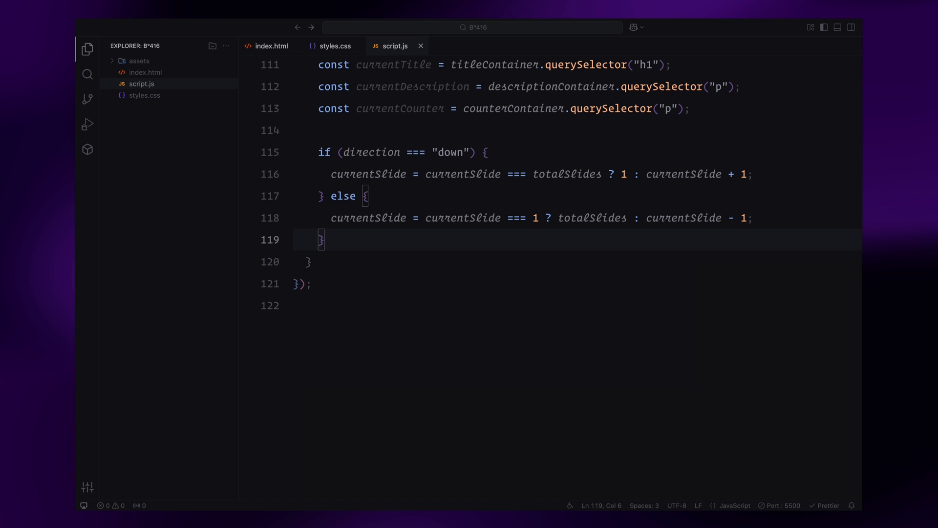
text(const newSlide = createSlide(currentSlide, direction);)
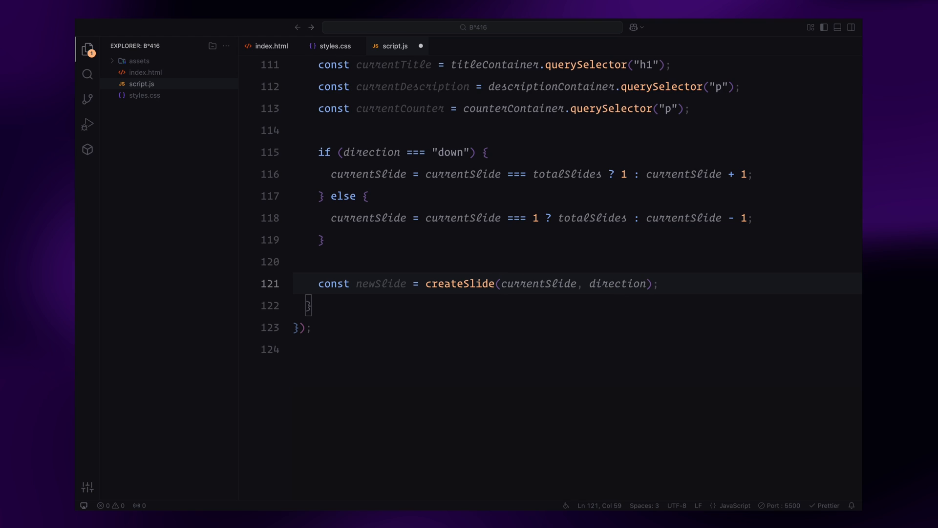
Create newMainWrapper and destructure newTitle, newDescription, newCounter from createTextElements(currentSlide, direction).
text(const newMainWrapper =)
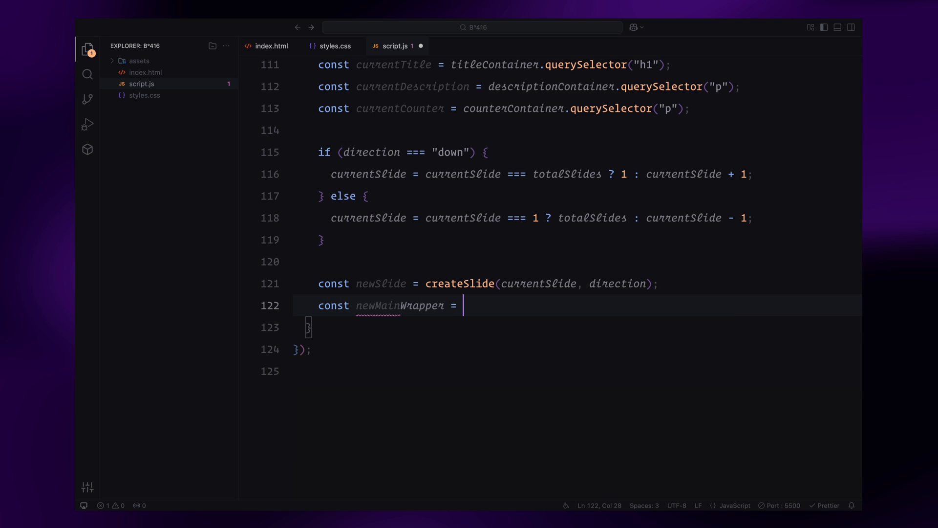
text(createMainImageWrapper(currentSlide, direction);)
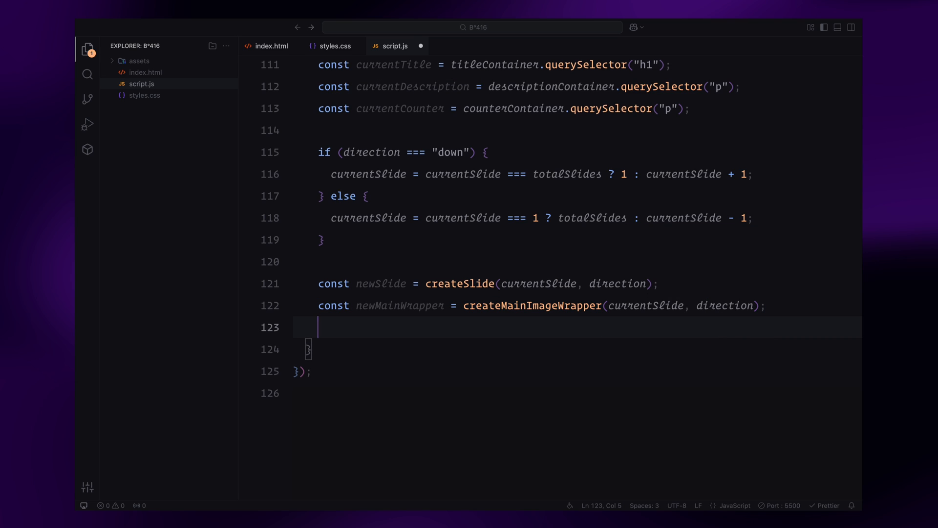
text(const { newTitle, newDescription, newCounter)
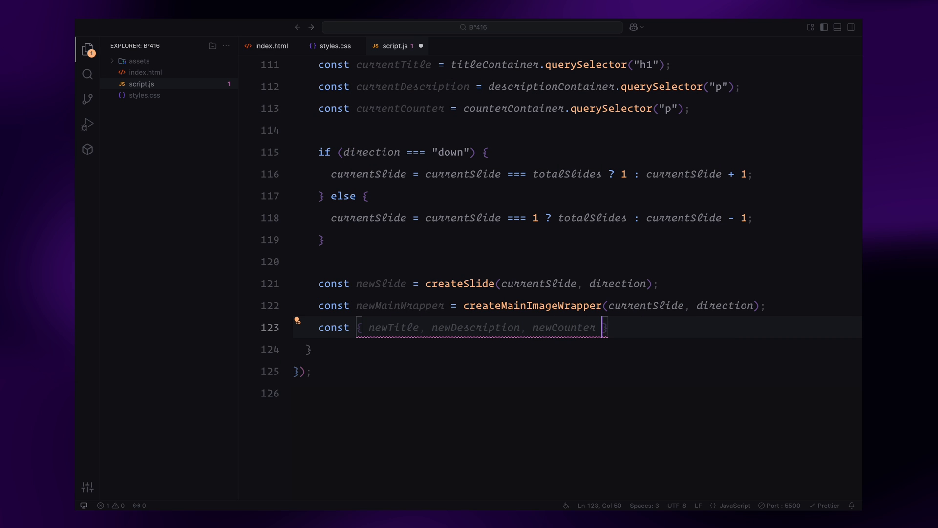
text(= createTextElements()
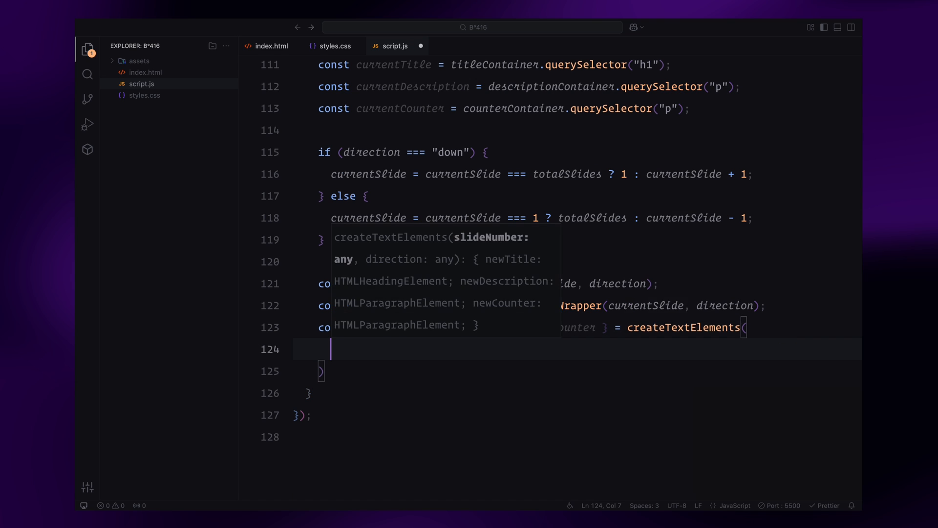
text(direction)
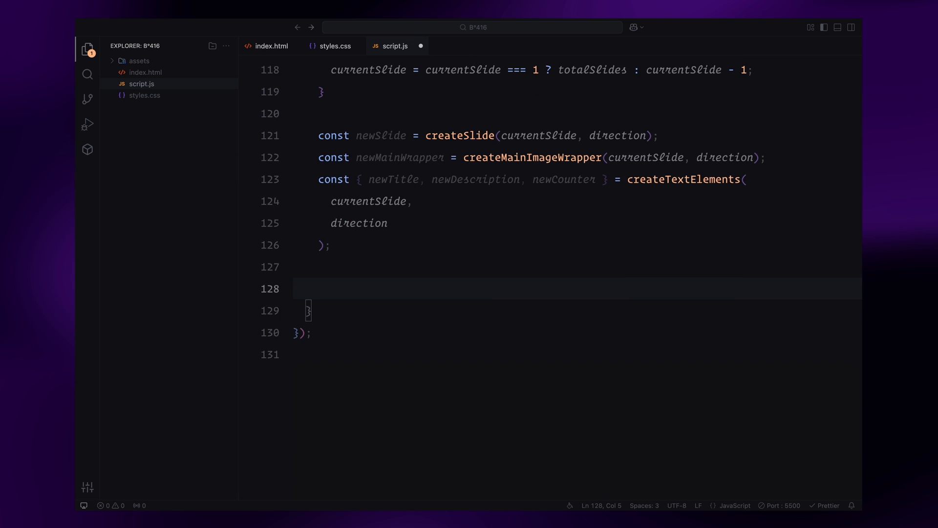
Append newSlide to slider, newMainWrapper to mainImageContainer and newTitle to titleContainer.
text(slider.appendChild(newSlide);)
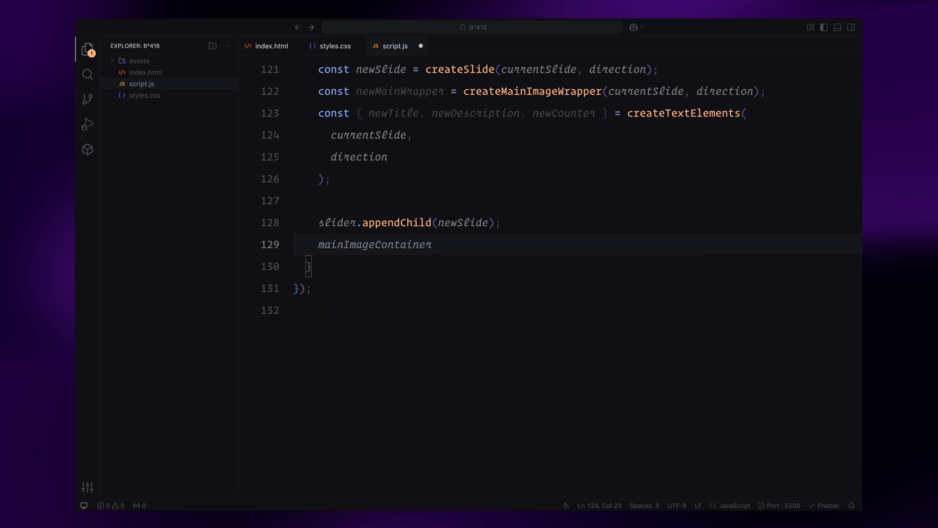
text(.appendChild(newMainWrapper);)
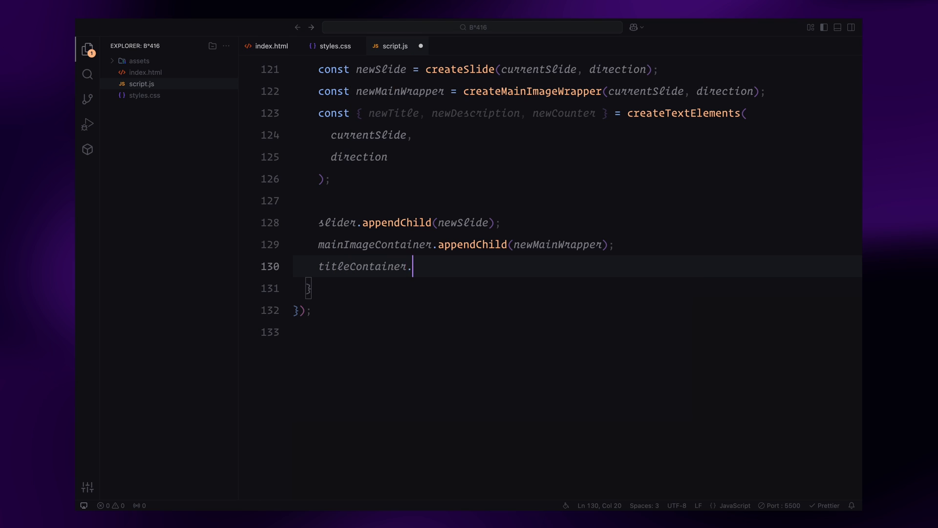
text(appendChild(newTitle);)
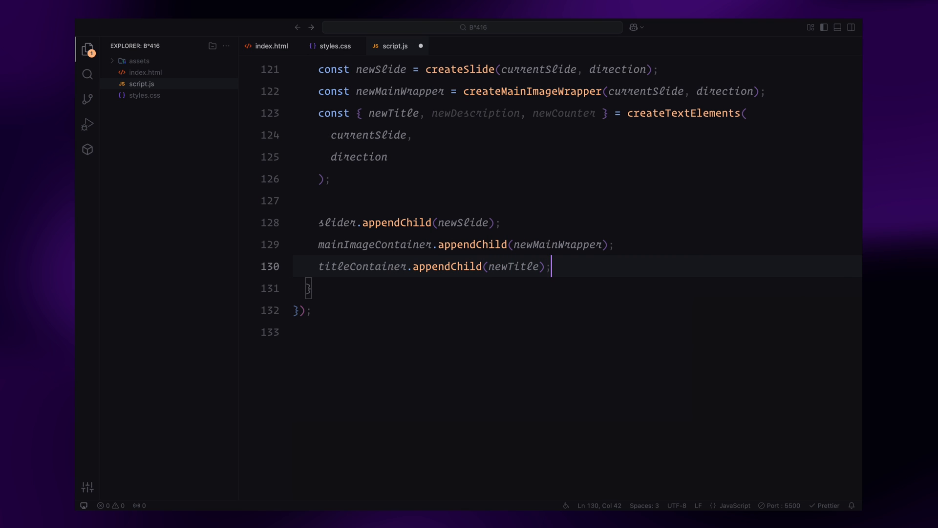
Append the new description and counter, then gsap.set the new image's y to "-50%" or "50%" by direction.
text(descriptionContainer.appendChild()
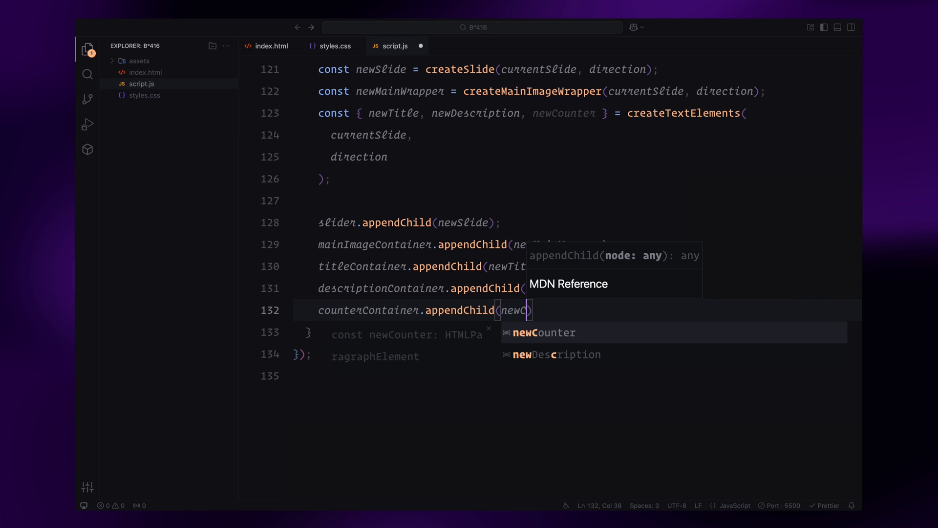
text(gs)
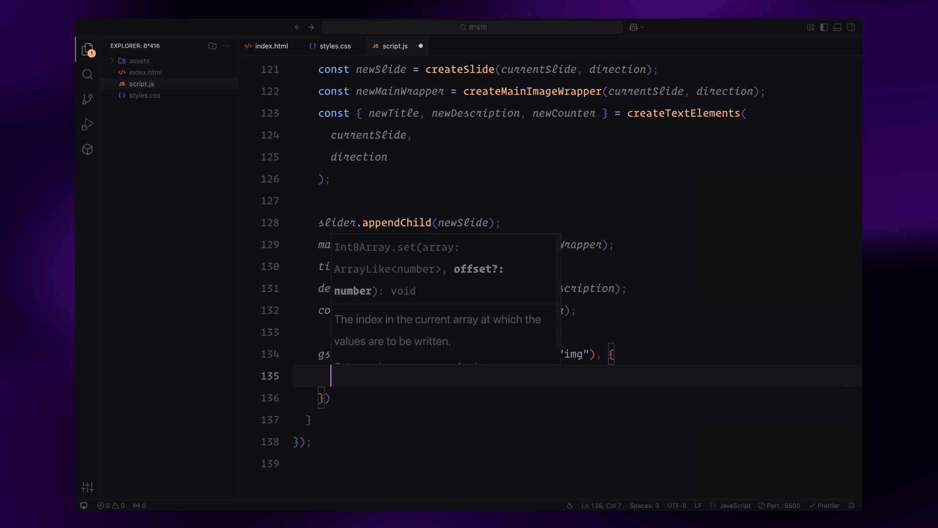
text(y: direction === "down")
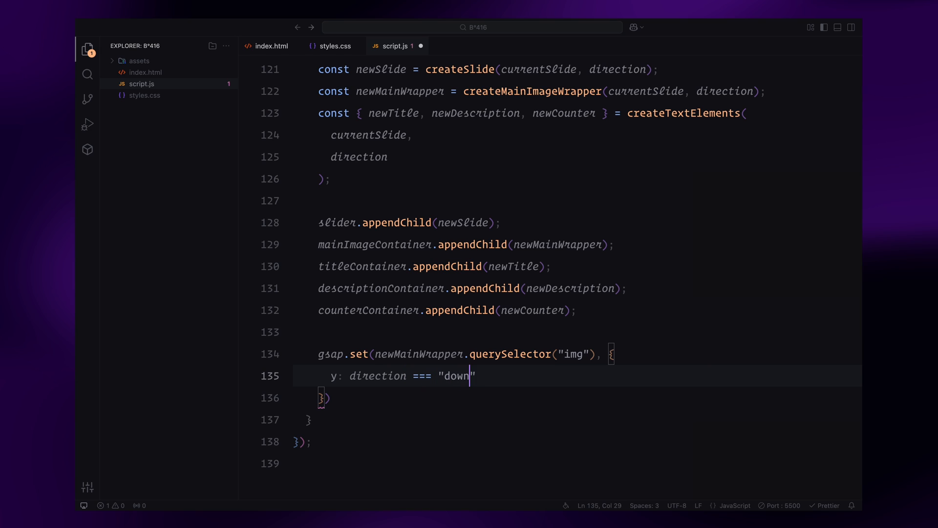
text(? "-50%" : "50%",)
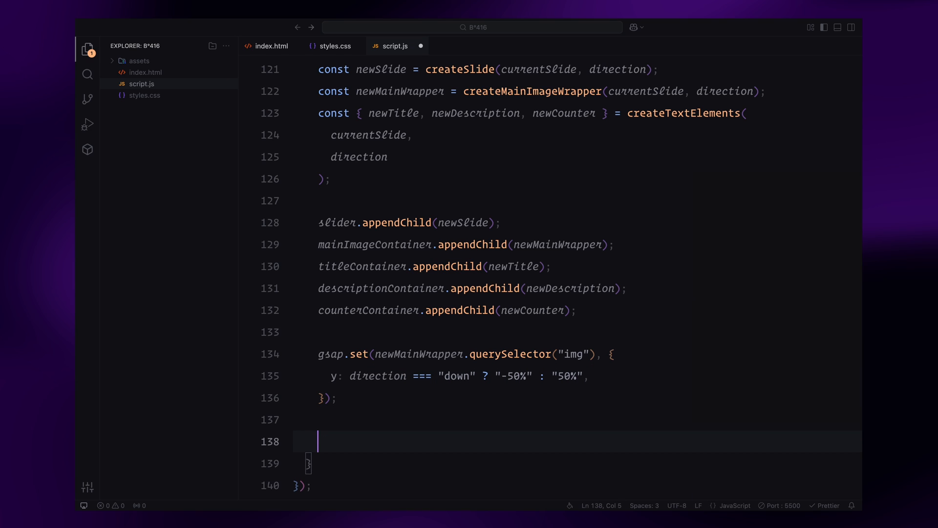
Create const tl = gsap.timeline with an onComplete that removes the old elements and sets isAnimating = false.
text(const to)
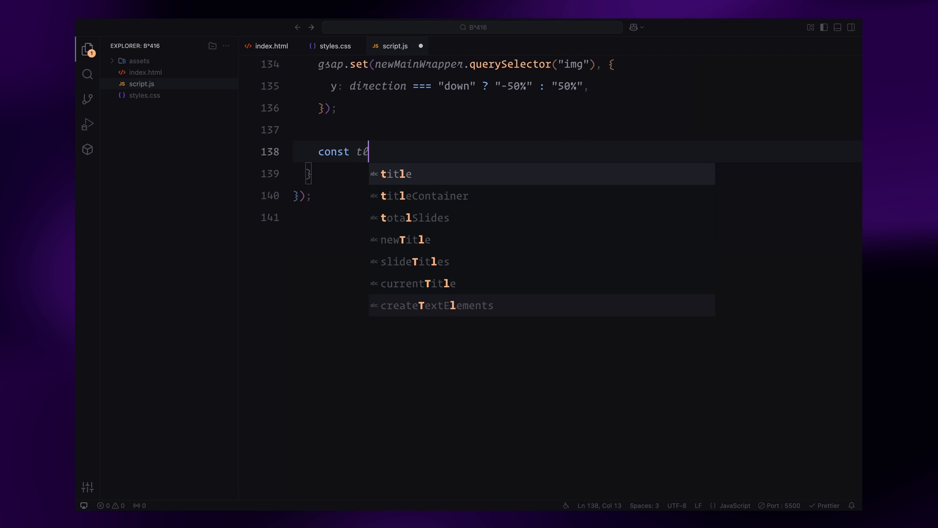
text(= gsap.timeline({)
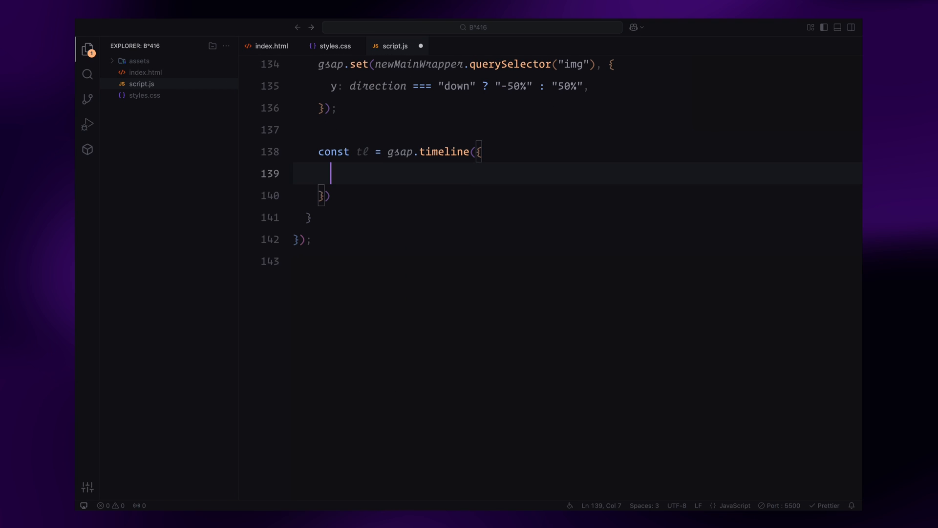
text(onComplete: () => {)
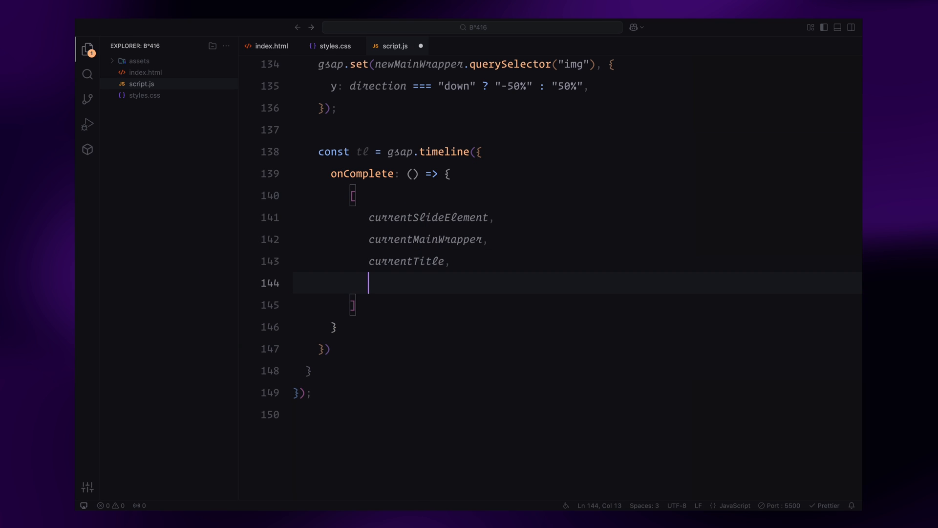
text(currentDescription,)
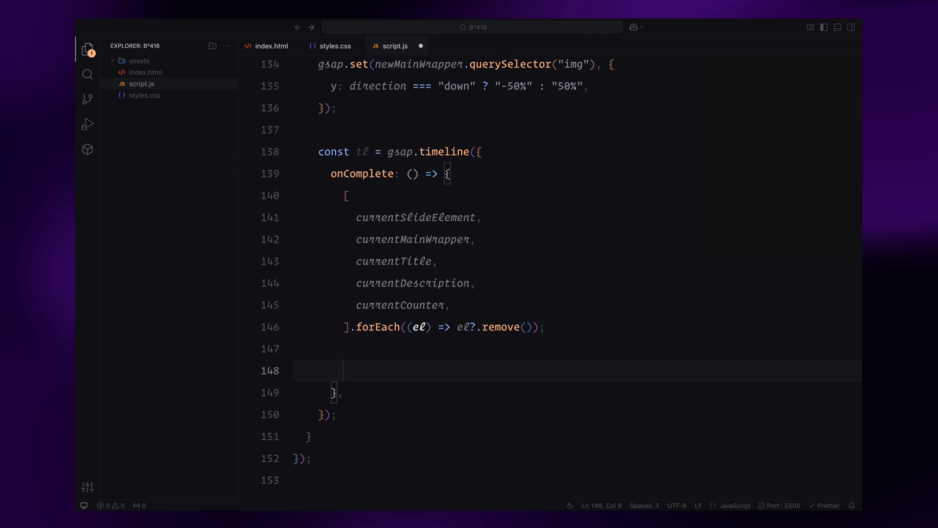
text(isAnimating = false;)
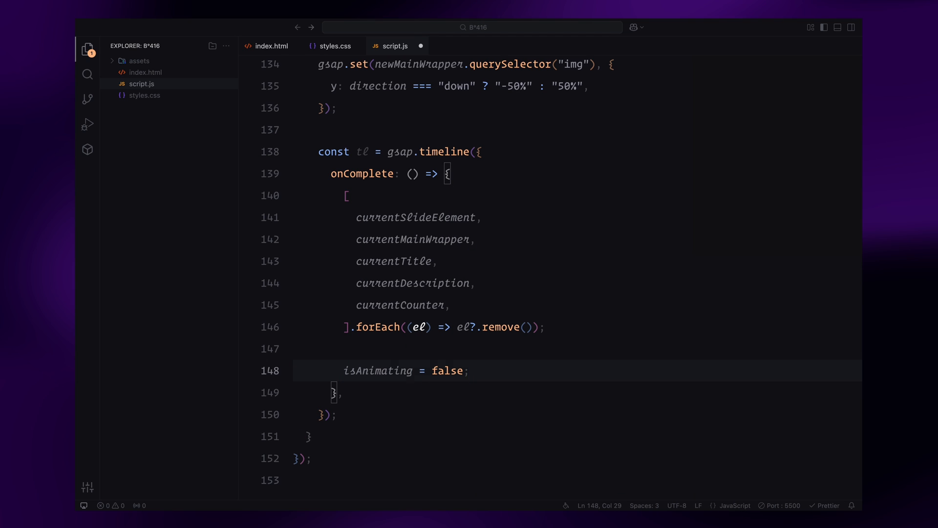
Inside onComplete, add a setTimeout that sets scrollAllowed = true and lastScrollTime = Date.now().
text(setTime)
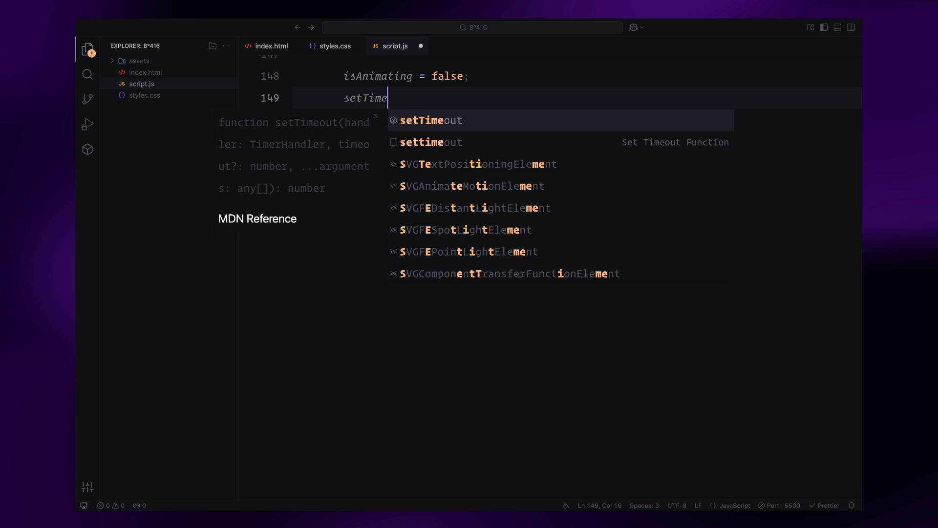
key(Tab)
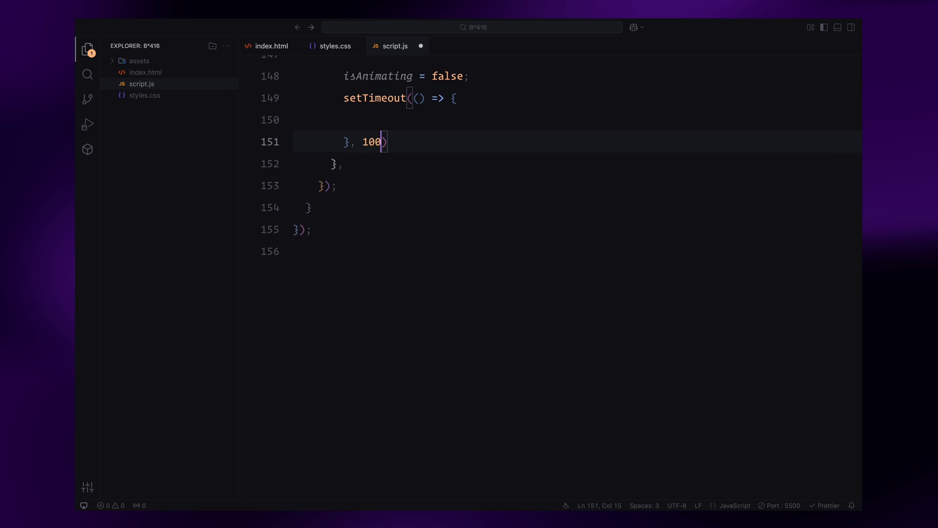
text(scrollAllowed = true;)
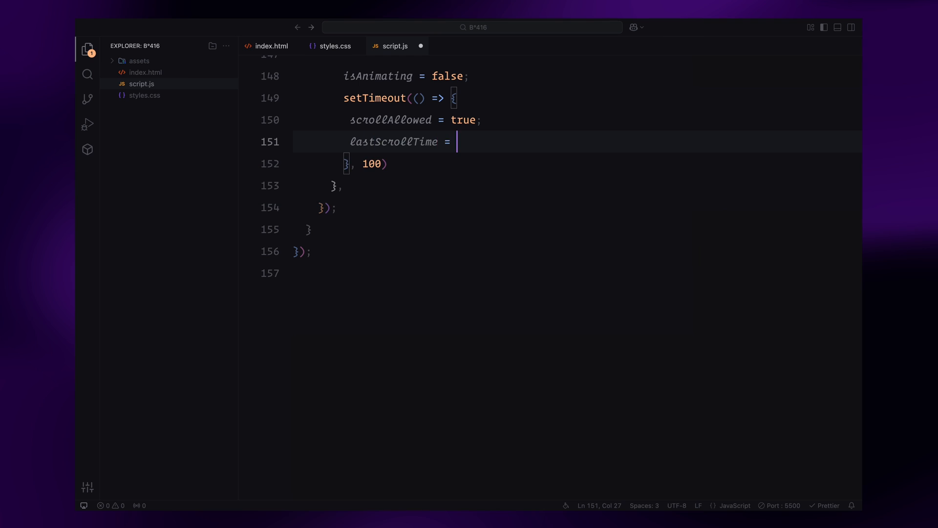
text(Date.now();)
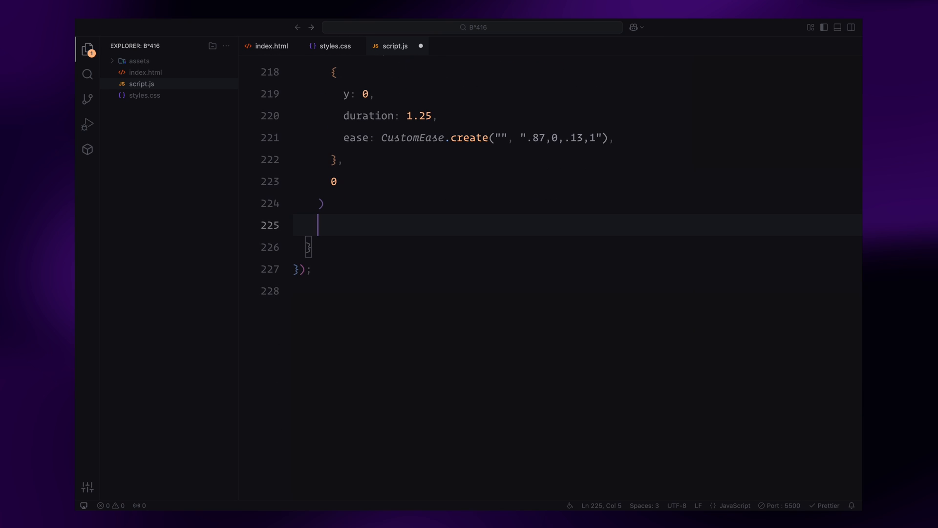
Chain a final .to() tween onto tl with duration 1.25 and the custom ease, ending the chain.
text(.to()
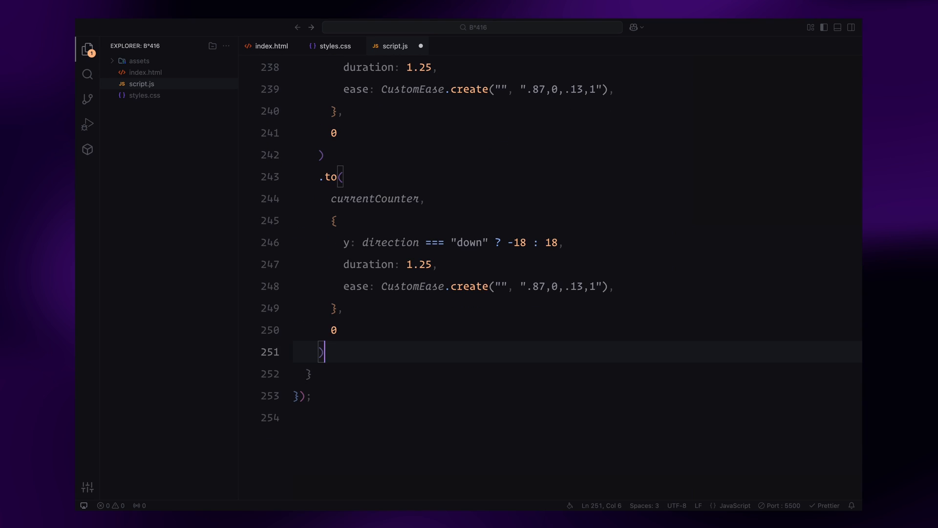
key(enter)
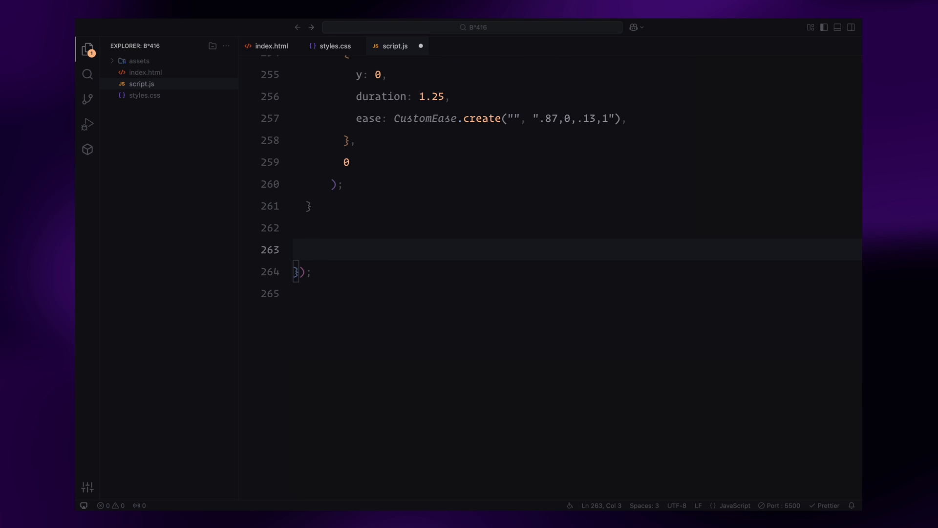
Write handleScroll(direction) that returns while isAnimating or !scrollAllowed, otherwise calls animateSlide(direction).
text(function ha)
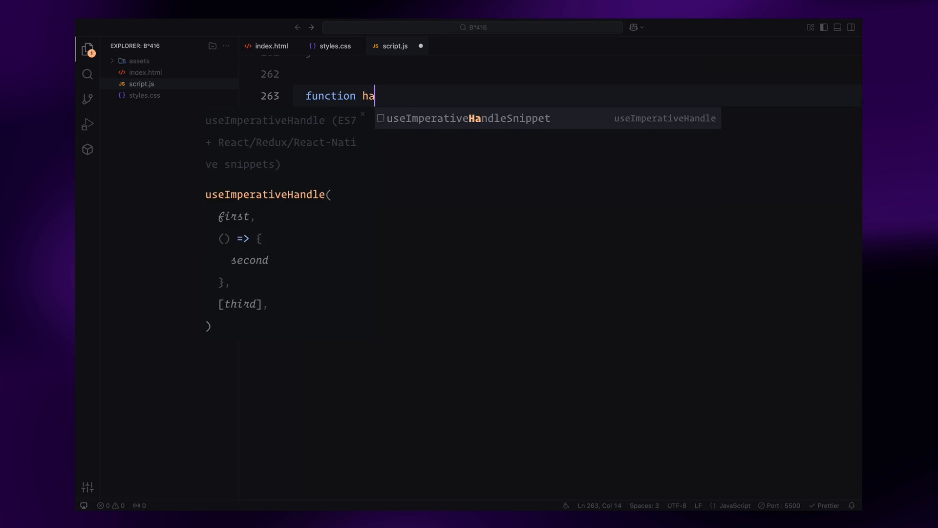
text(ndleScroll(direction) {)
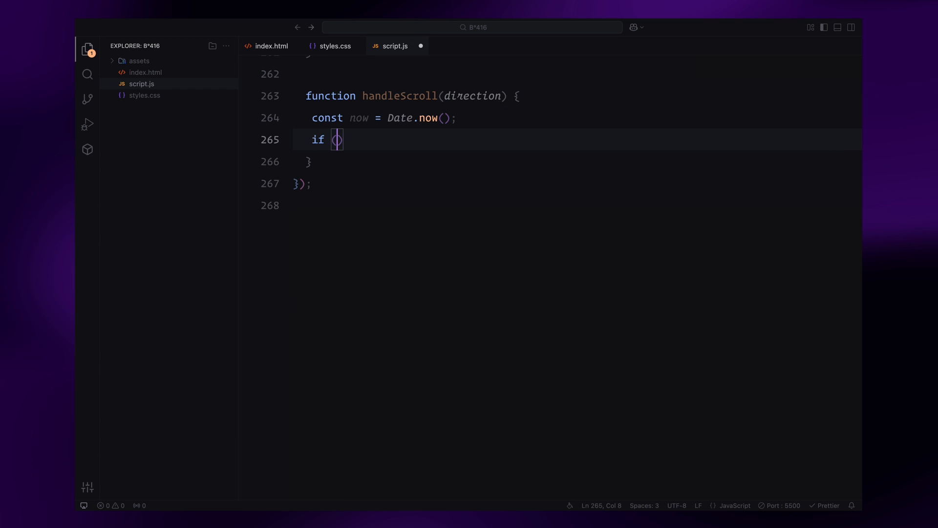
text(isAnimating || !scrollAllowed)
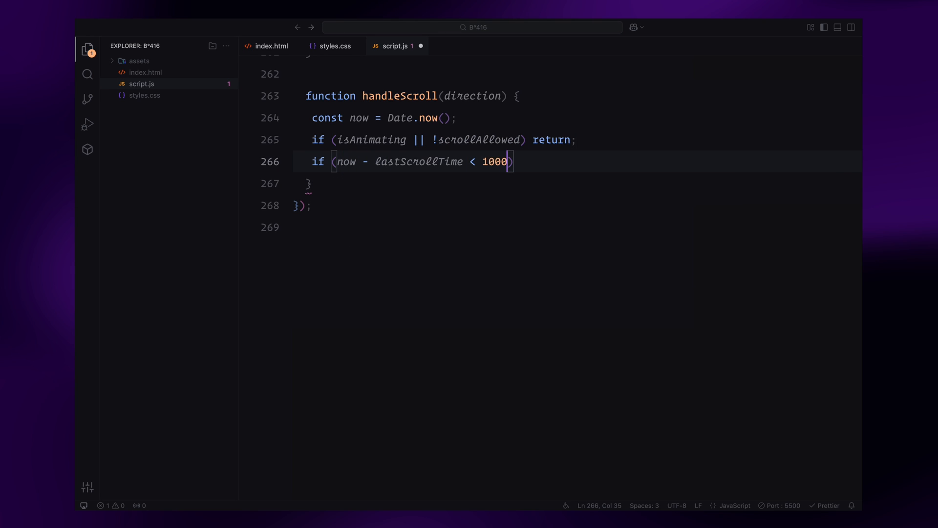
text(return;)
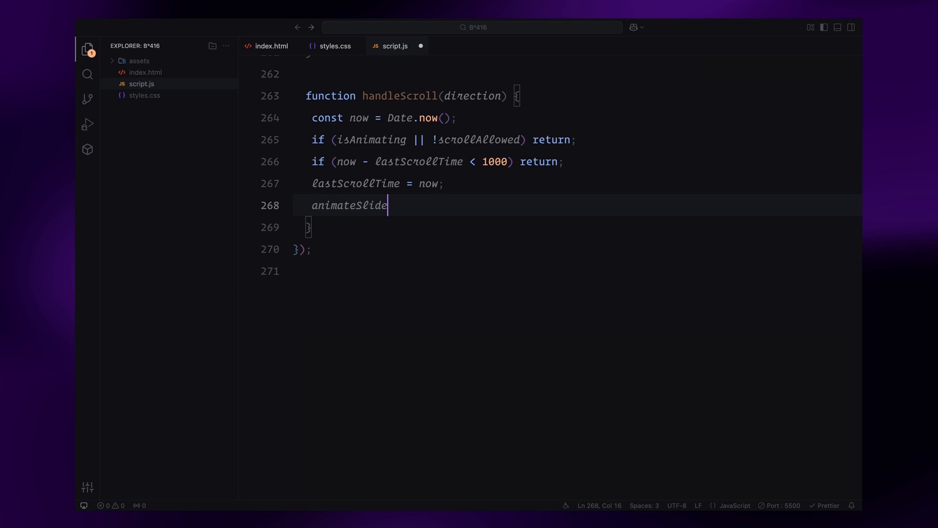
text((direction);)
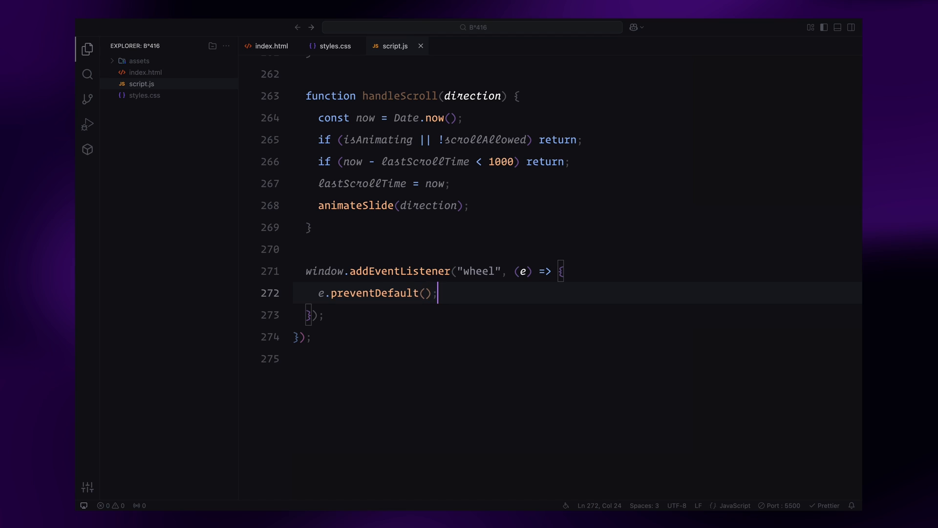
In the wheel listener derive "down"/"up" from e.deltaY, call handleScroll(direction), save, and begin the let declarations.
text(const direction = e.deltaY > 0 ? "dow)
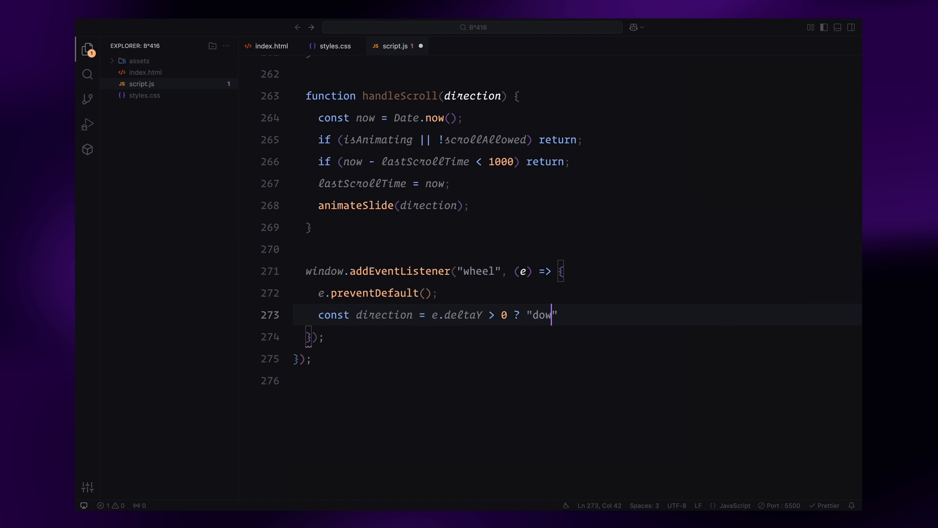
text(n" : "up";)
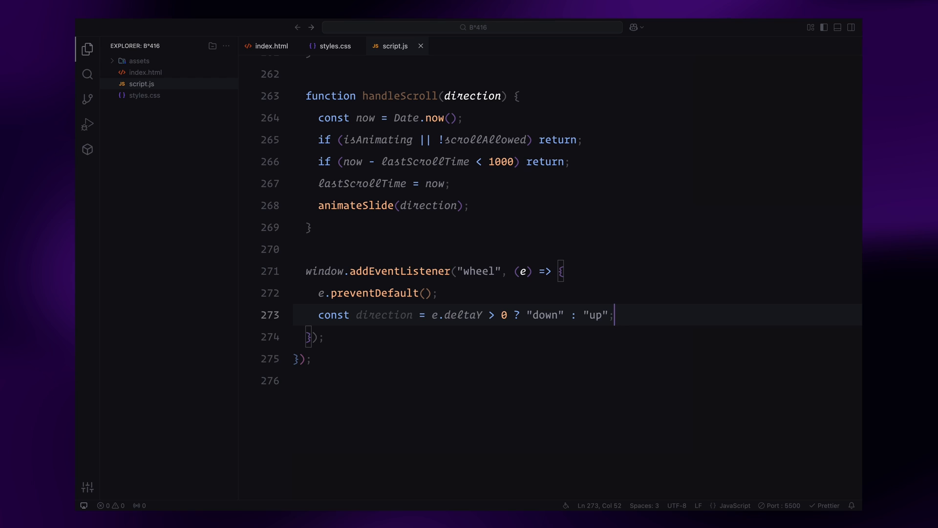
text(handleScroll(direction);)
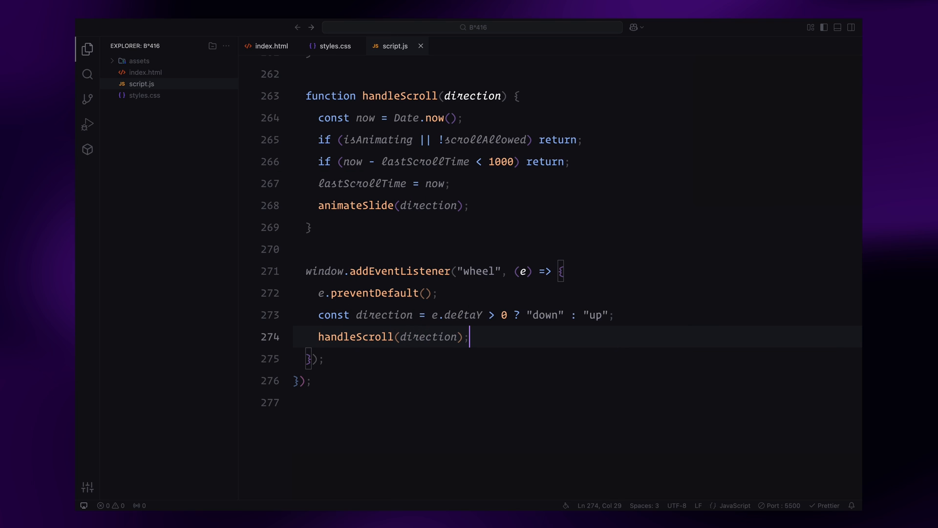
key(Enter)
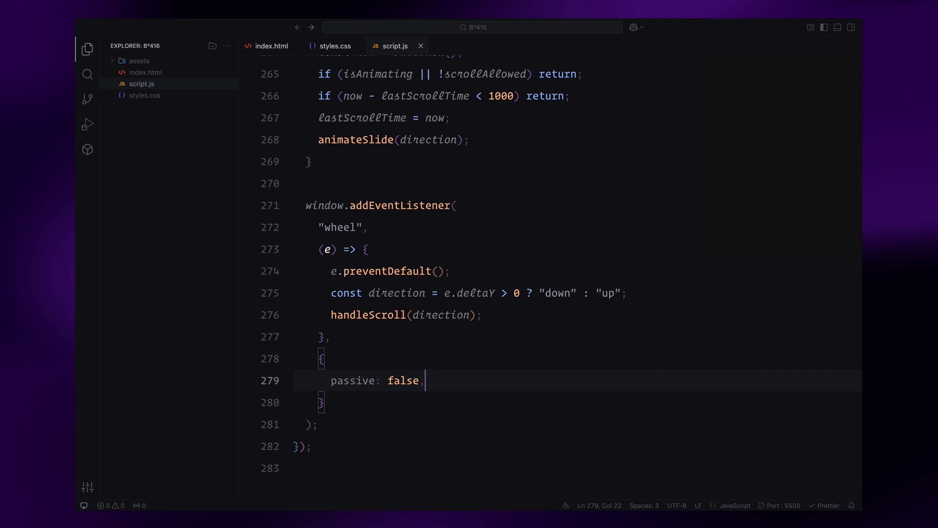
text(let isTouchActive = false;)
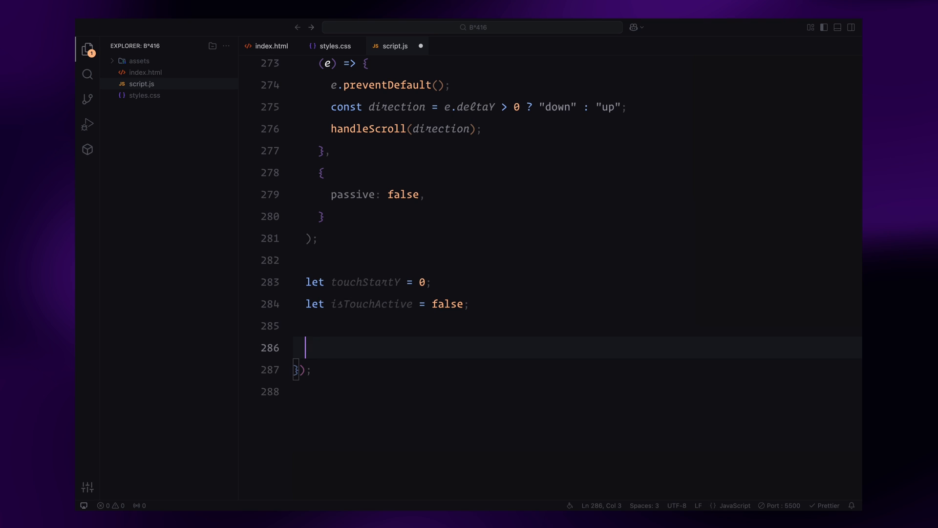
Add a touchstart listener storing touchStartY = e.touches[0].clientY, then begin the next window.addEventListener.
text(window.addEventListener()
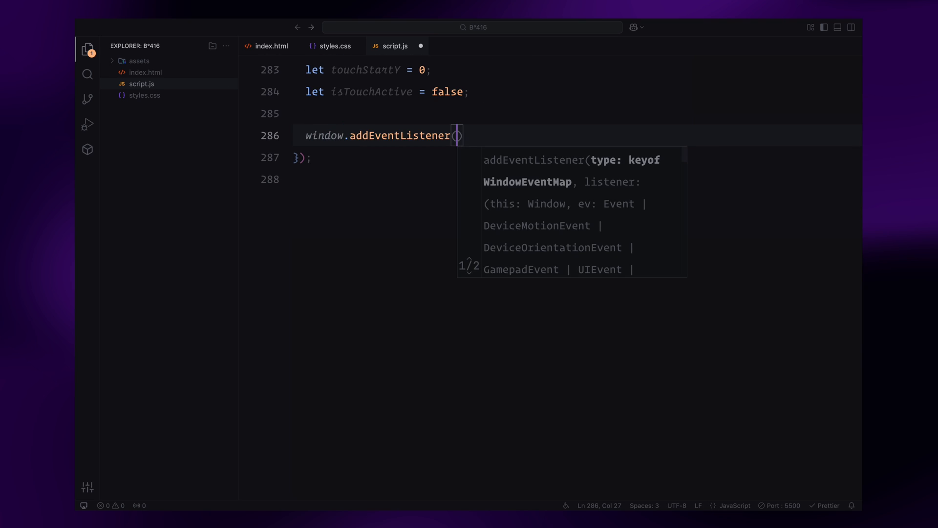
text("touchstart", (e))
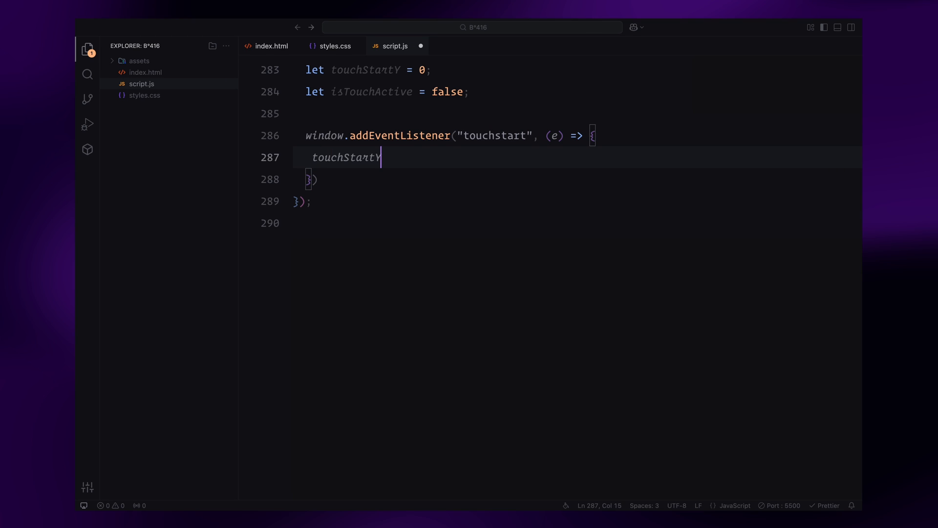
text(= e.touches[0].clientY;)
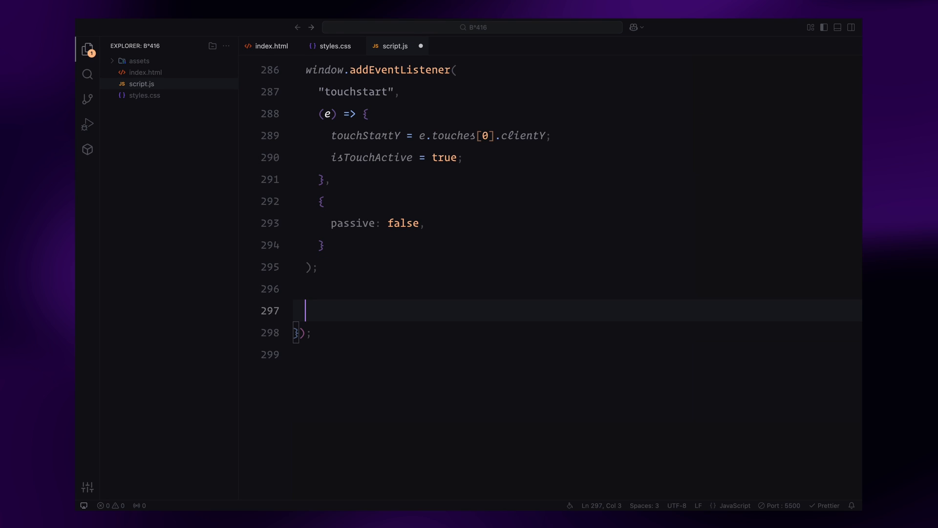
text(window.addEventListener("touchmove", (e)
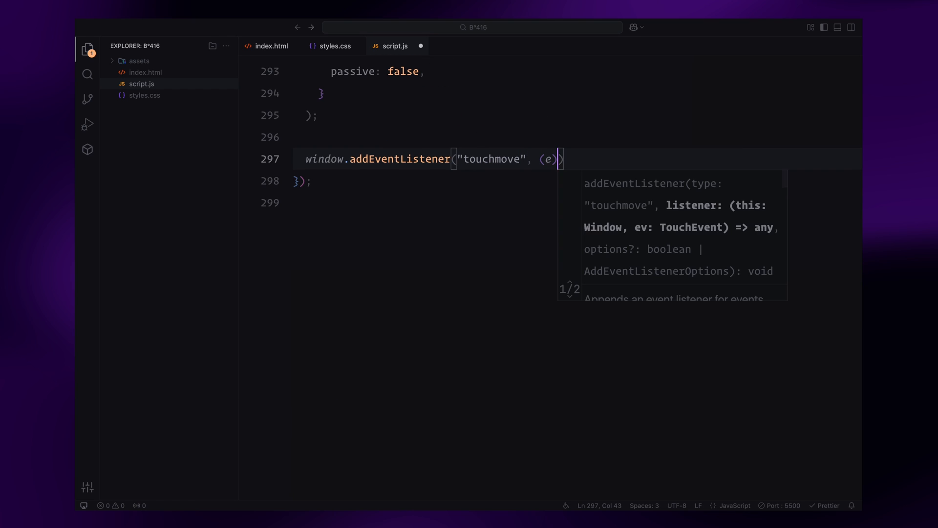
In the touchmove listener return if touch inactive, animating or scroll disallowed, then compute difference = touchStartY - touchCurrentY.
text(=> {)
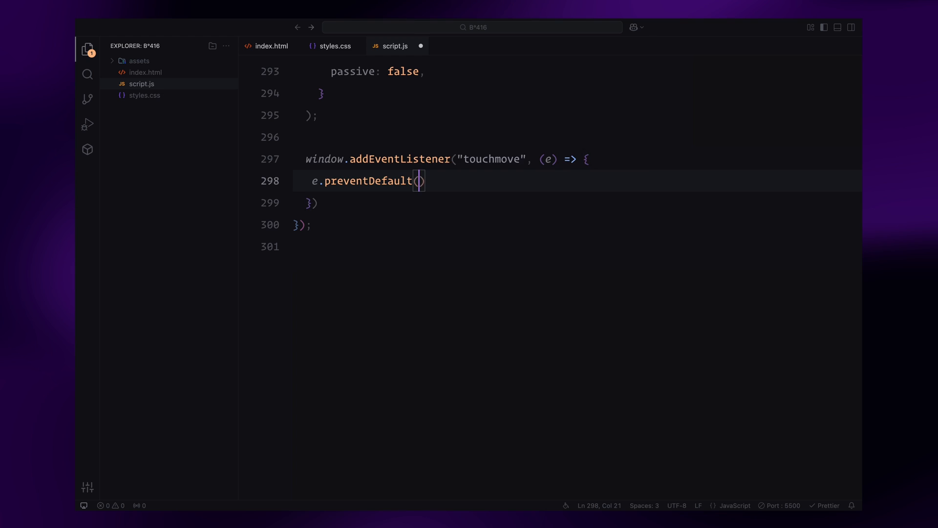
text(if)
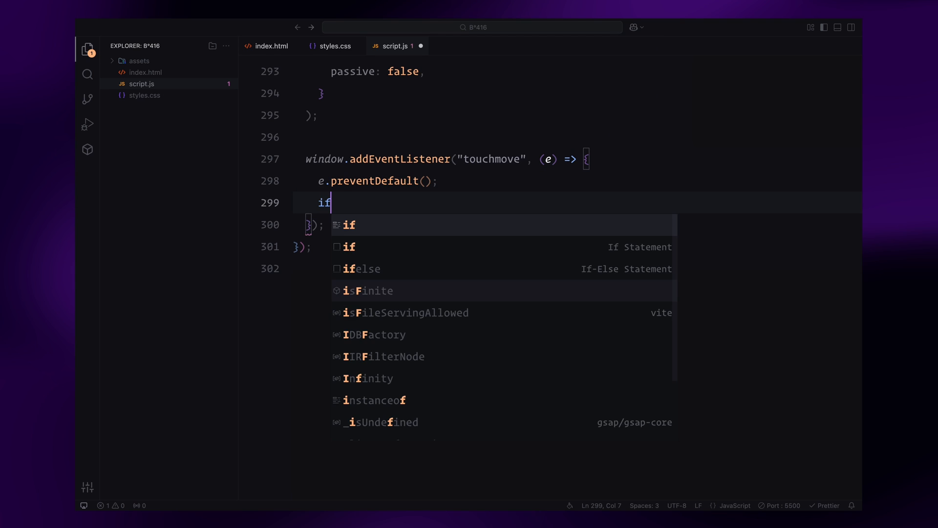
text((!isTouchActive || t)
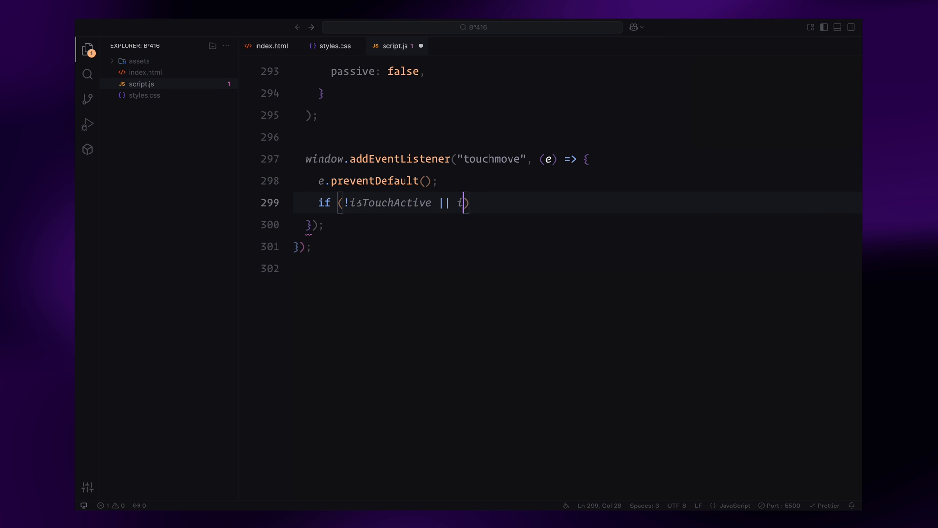
text(isAnimating || !scrollAllowed) return;)
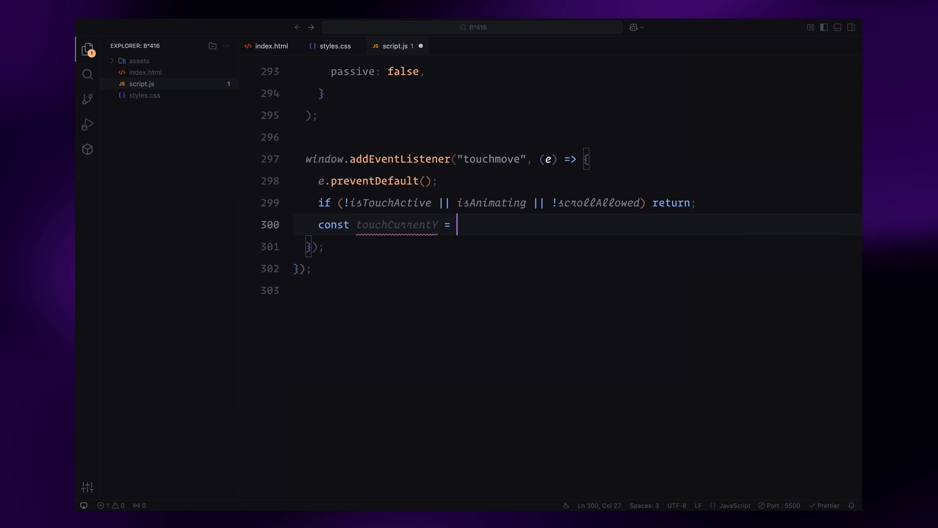
text(e.touches[0].clientY;)
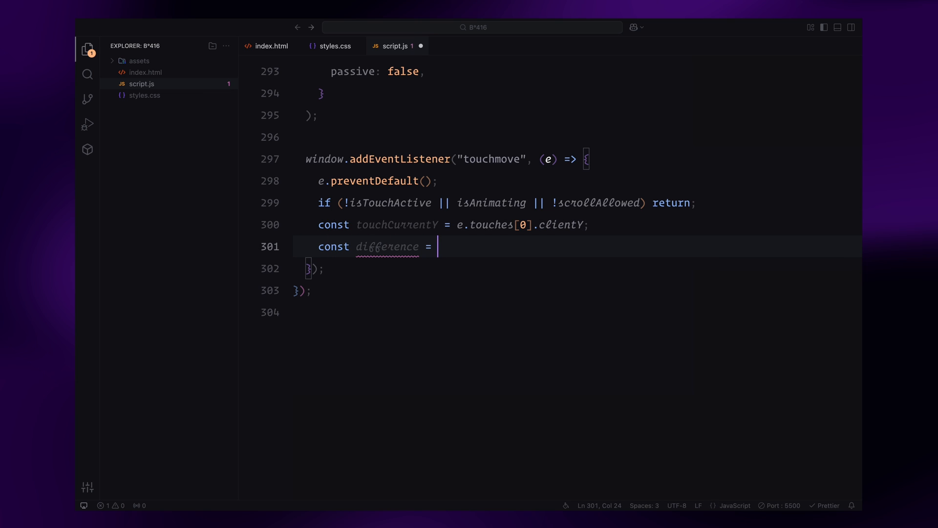
text(touchStartY - touchCurrentY)
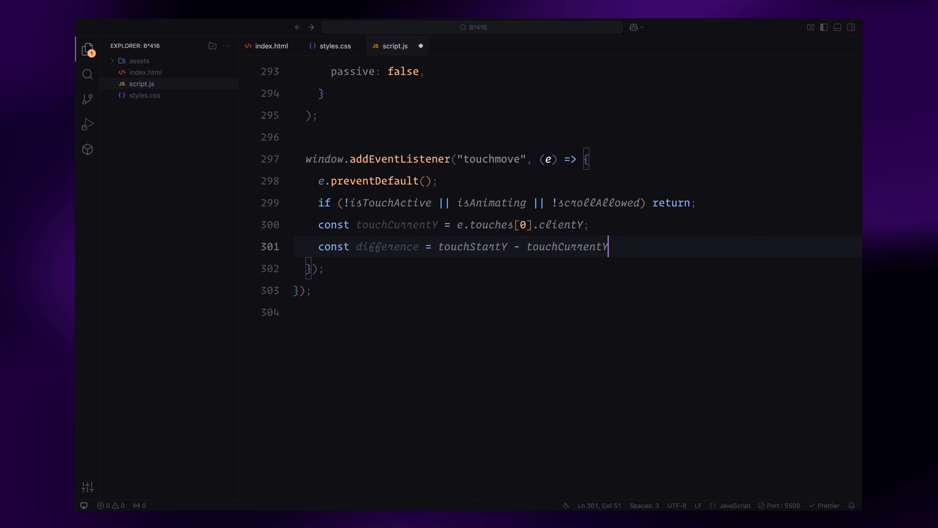
When Math.abs(difference) exceeds 10, set direction to "down" or "up", call handleScroll(direction), and begin another listener.
text(if (Math.abs(difference)
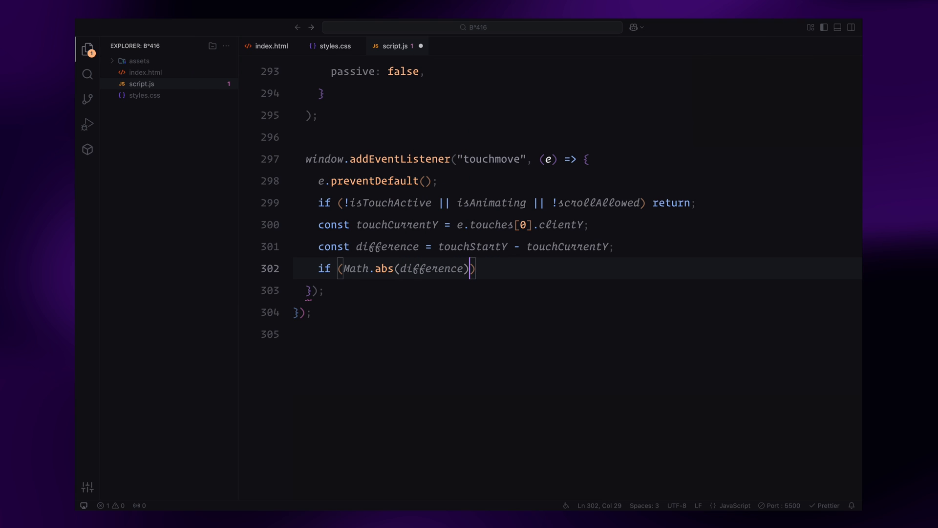
text(isTouchActive = false;)
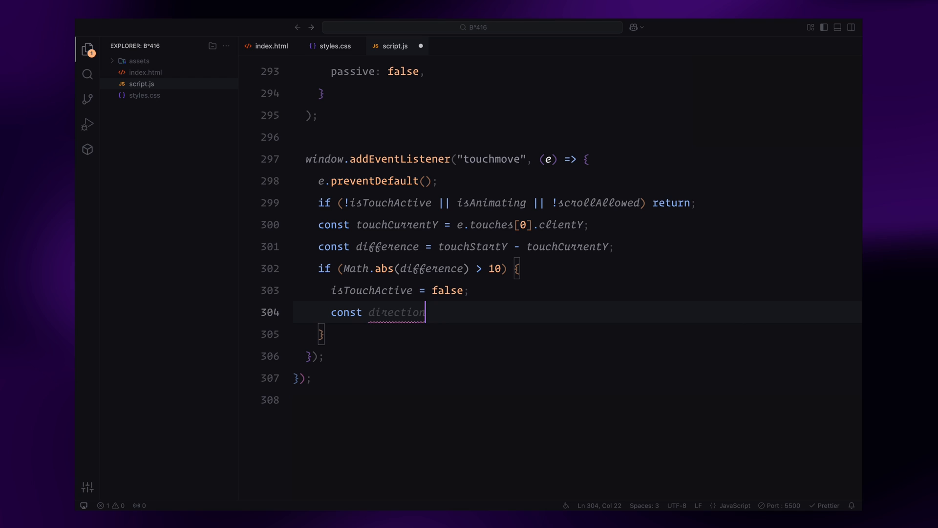
text(= difference > 0 ? "")
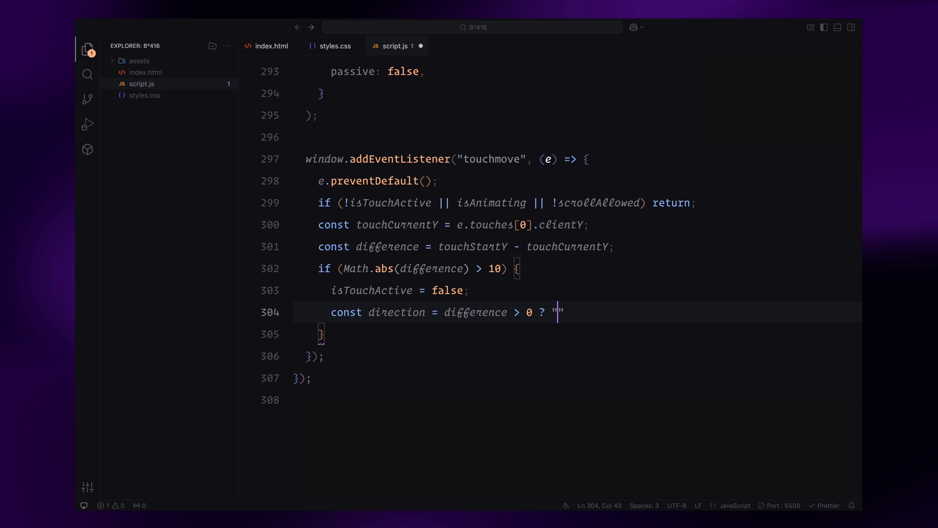
text(down" : "up";)
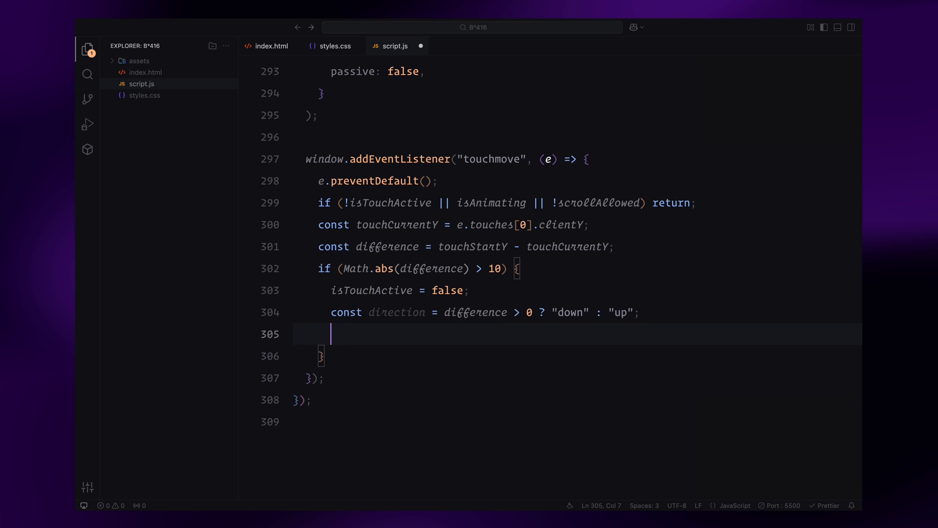
text(handleScroll(direction);)
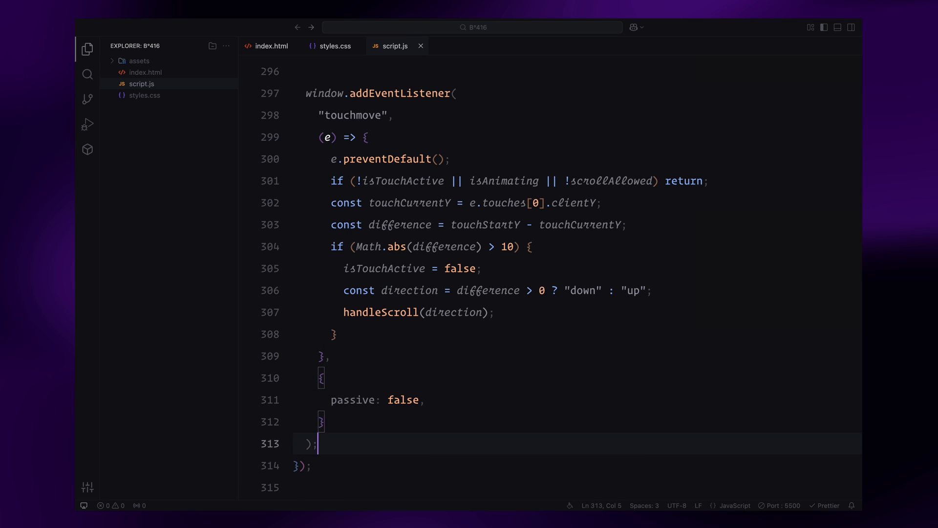
text(window.addEventListener(""))
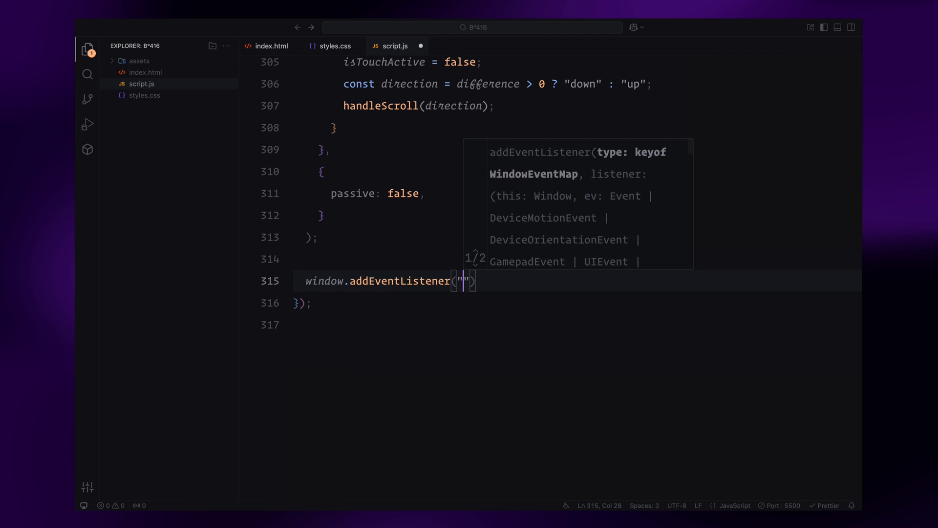